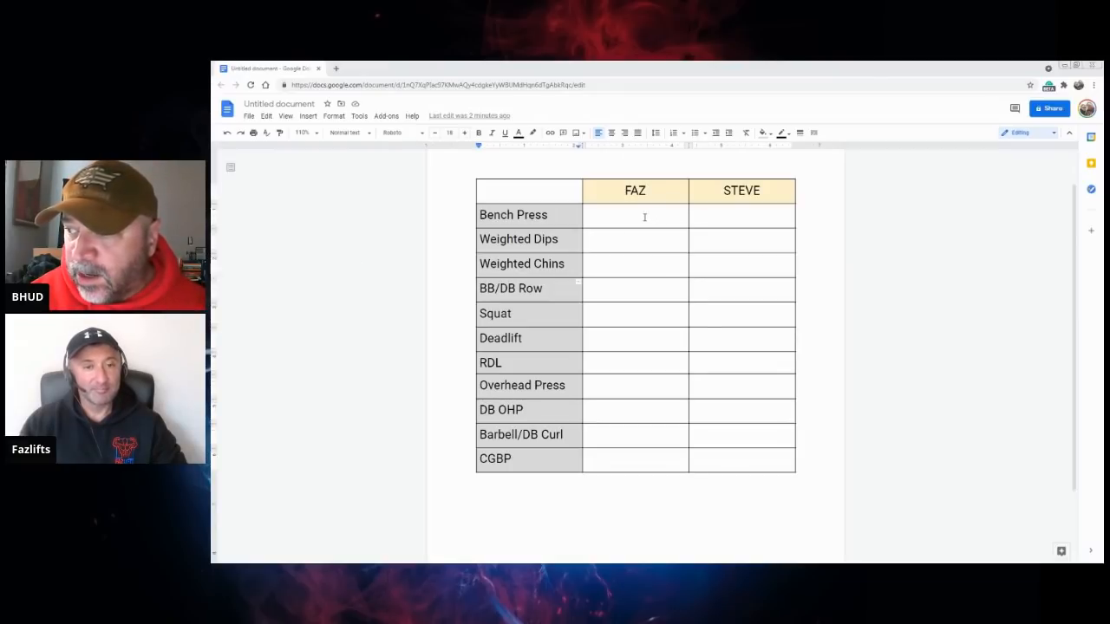
mouse_move(409, 329)
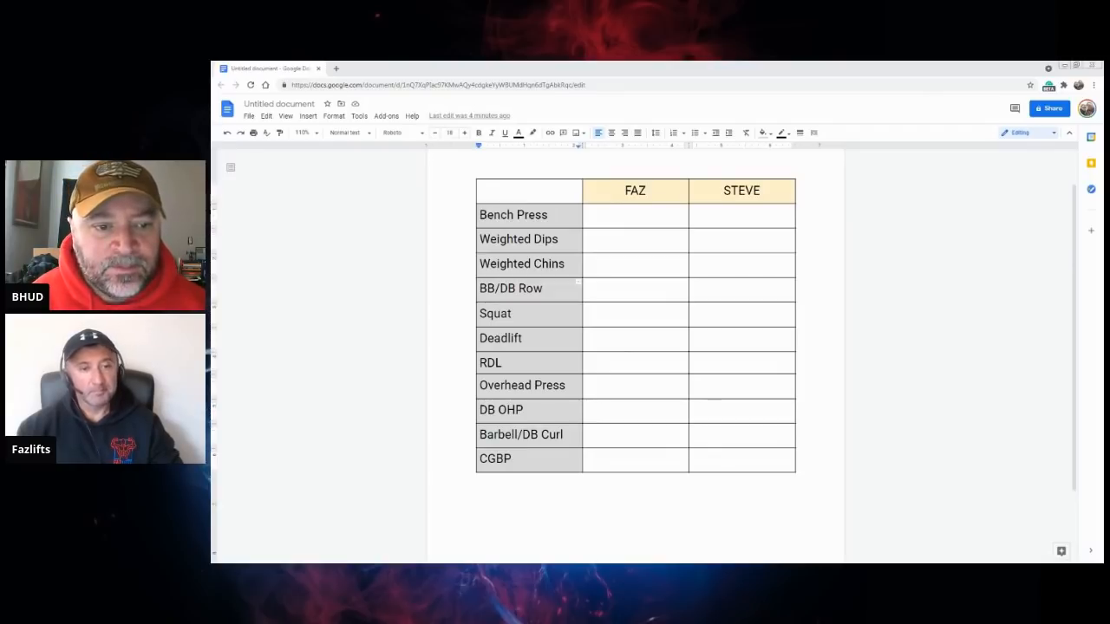
Step: Enter 315 - 180 in FAZ's Bench Press cell
click(633, 215)
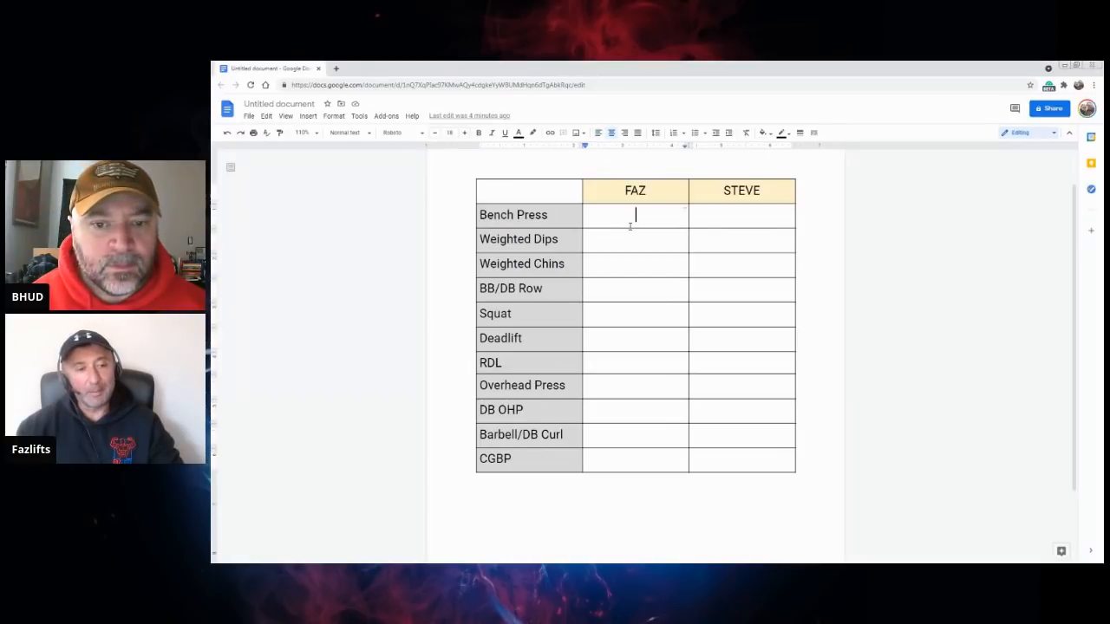
mouse_move(730, 298)
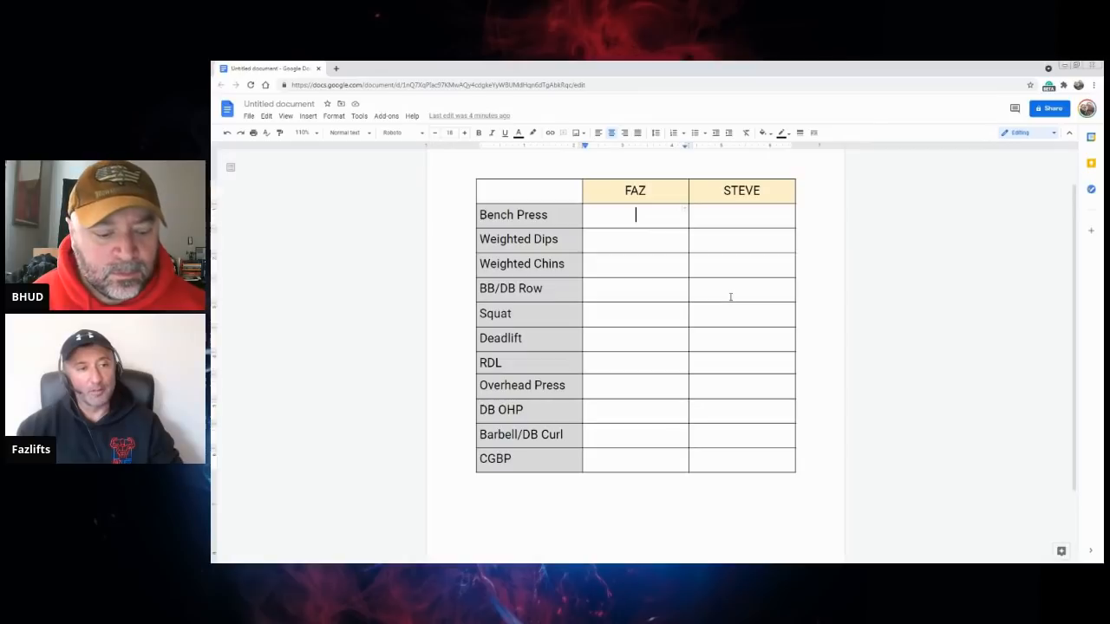
text(315)
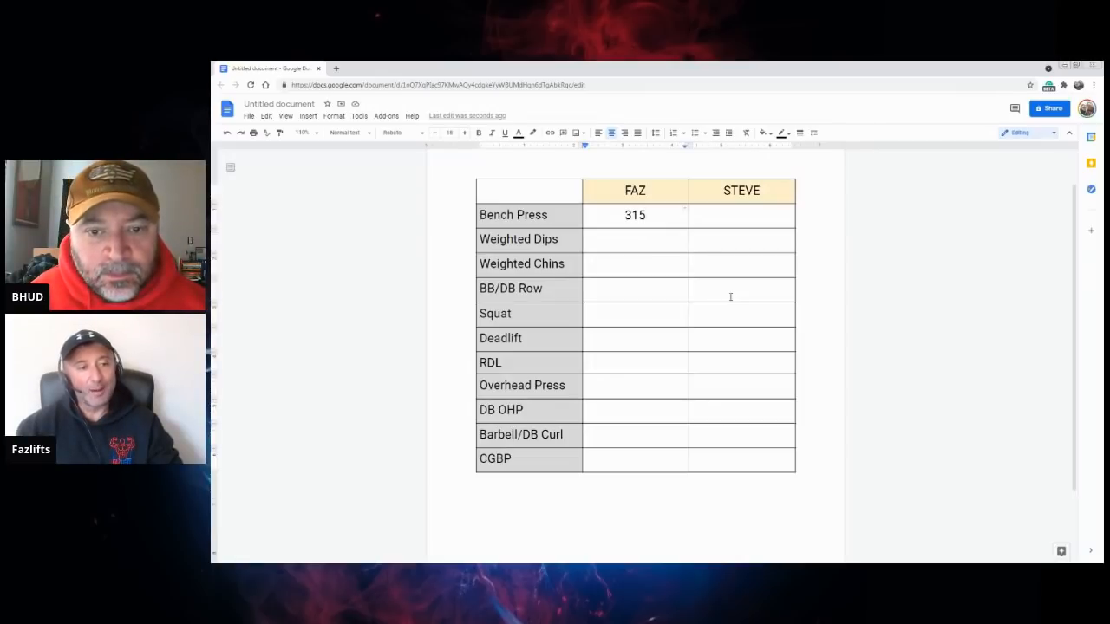
text(-)
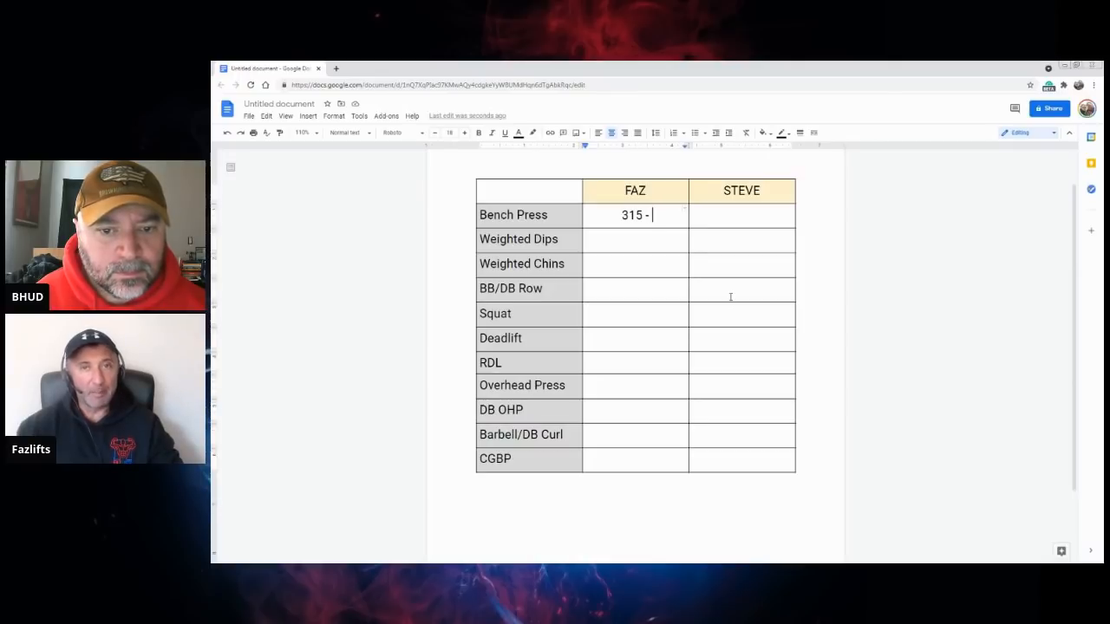
text(1)
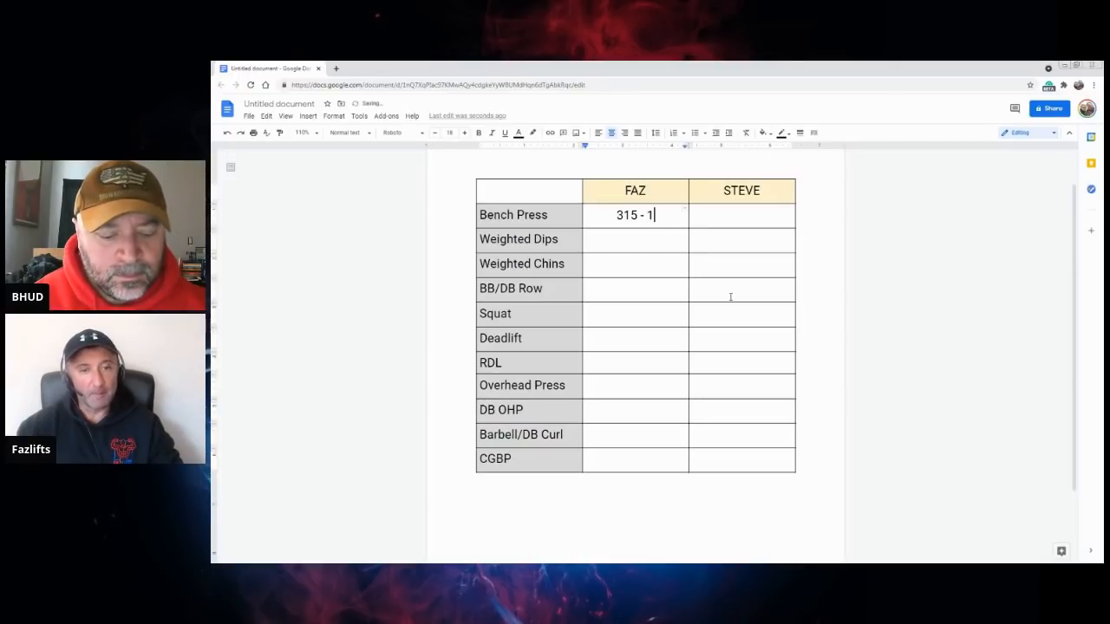
text(80)
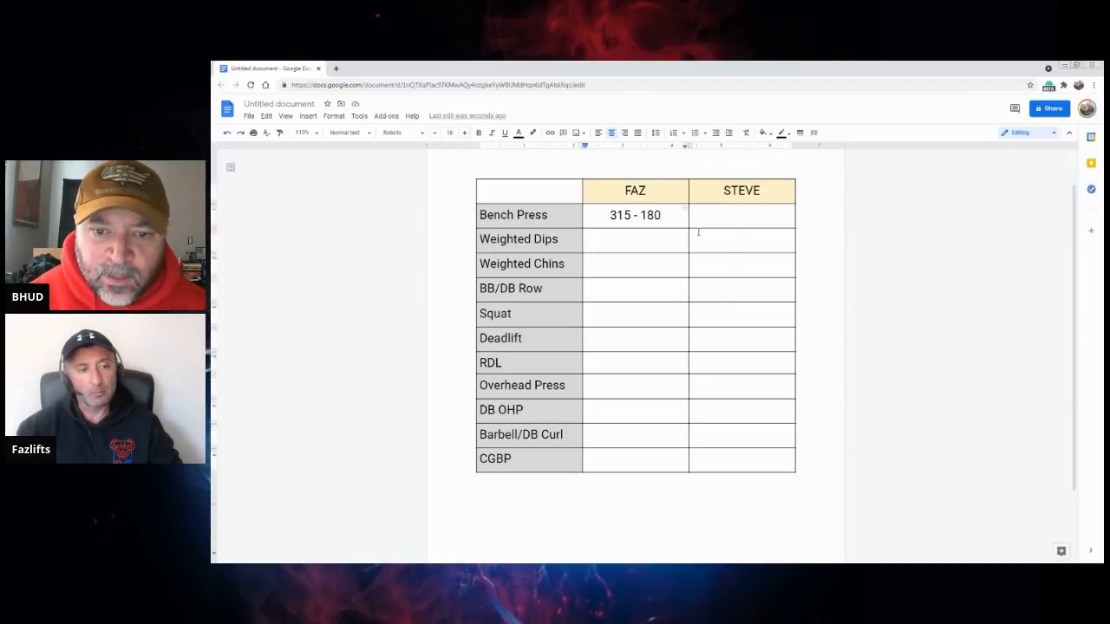
Step: Enter 315 - 135 in STEVE's Bench Press cell
click(736, 215)
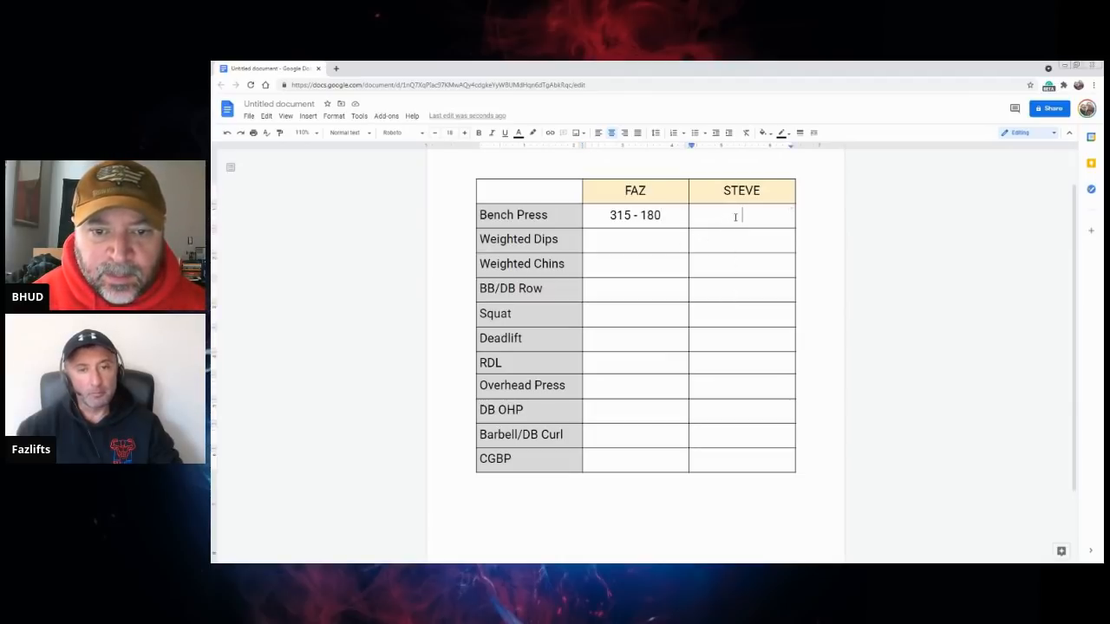
text(315)
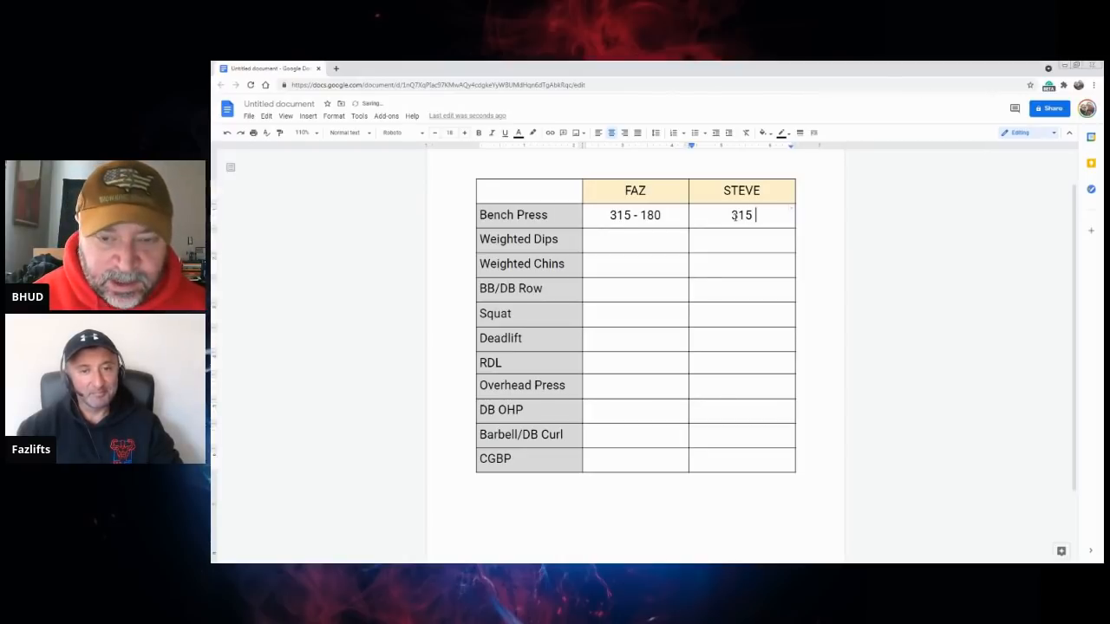
text(-)
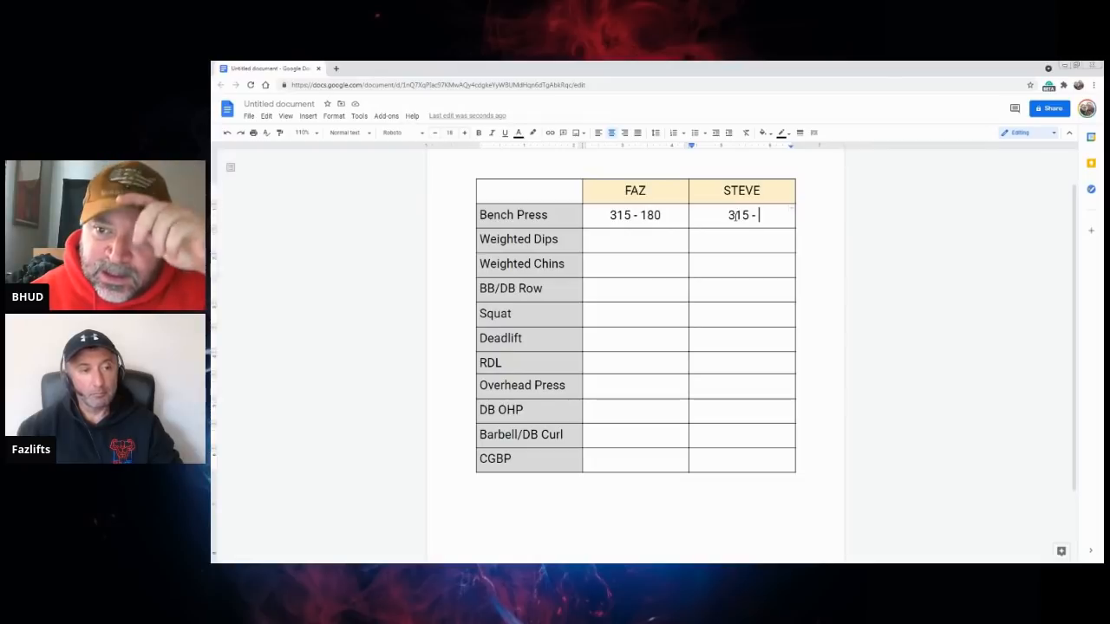
text(13)
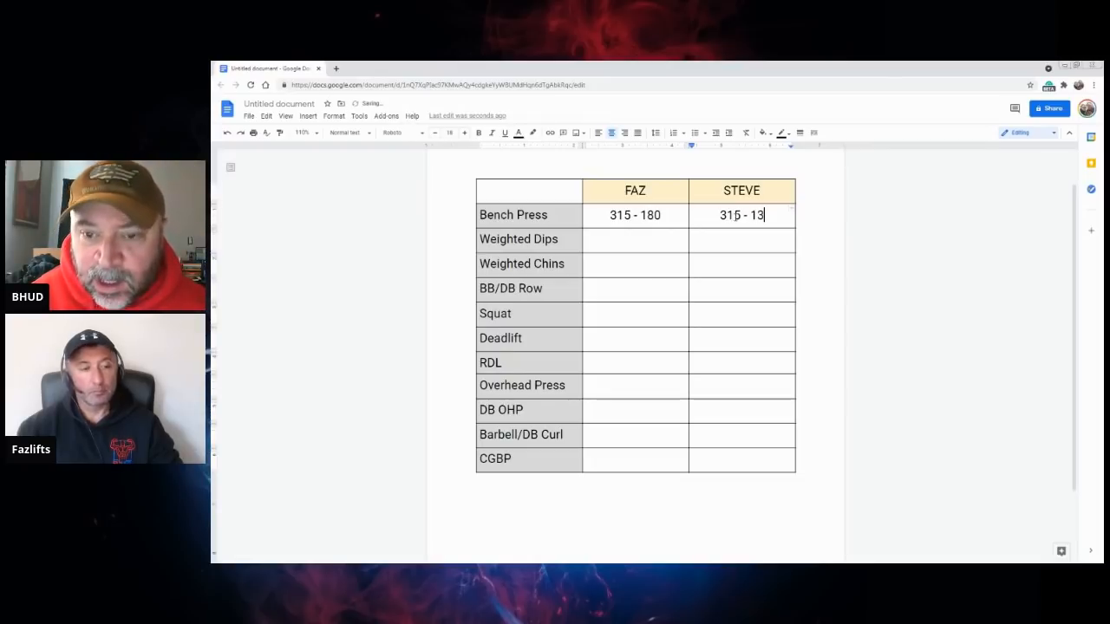
text(5)
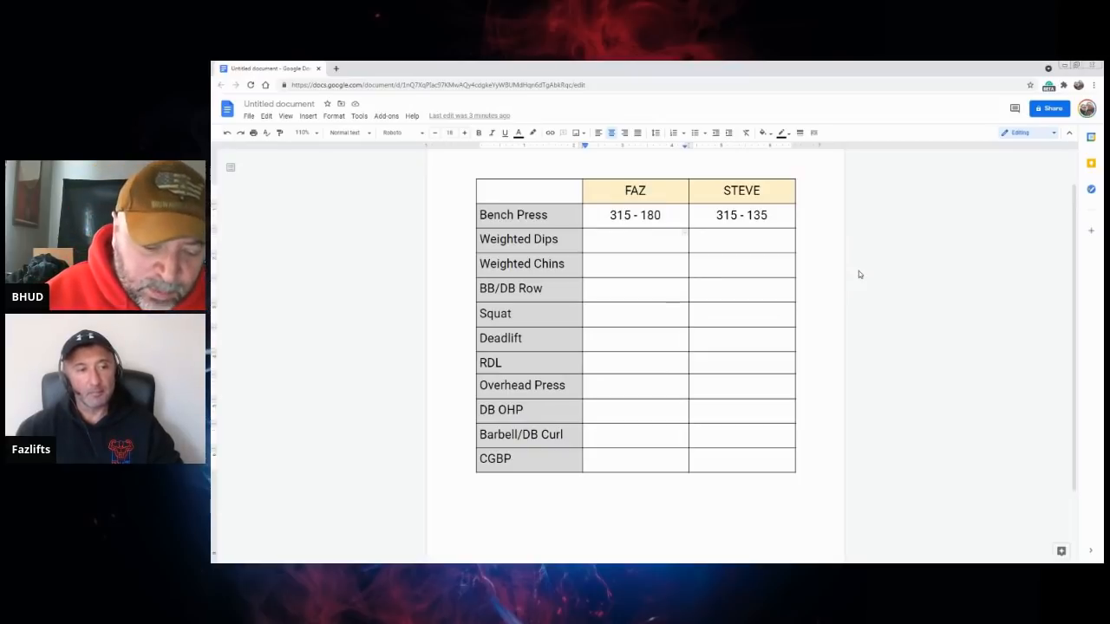
text(90)
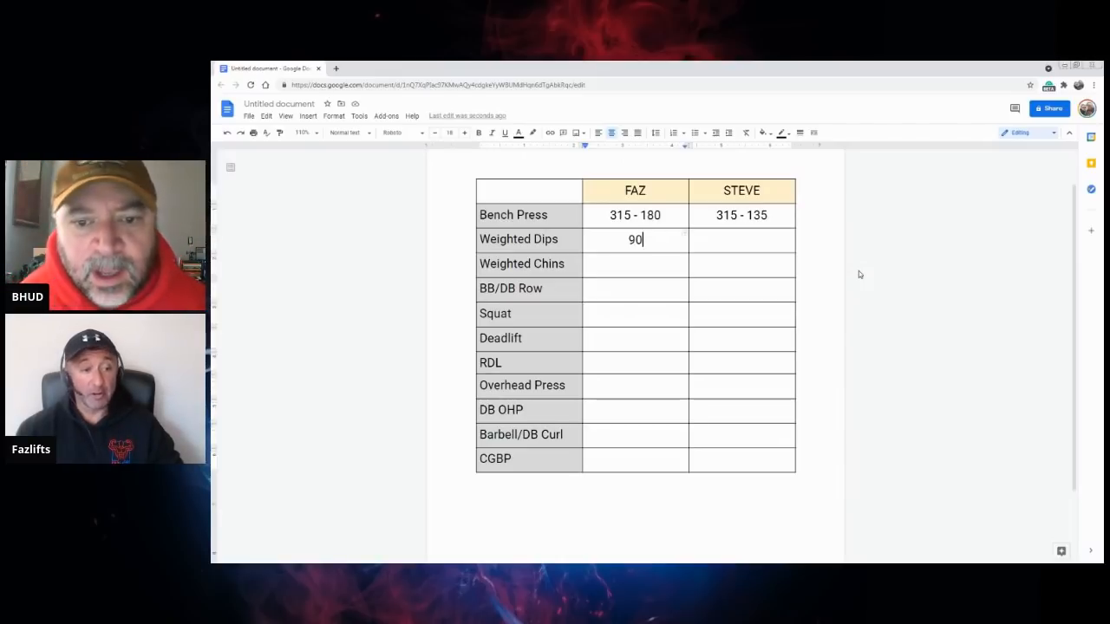
click(741, 240)
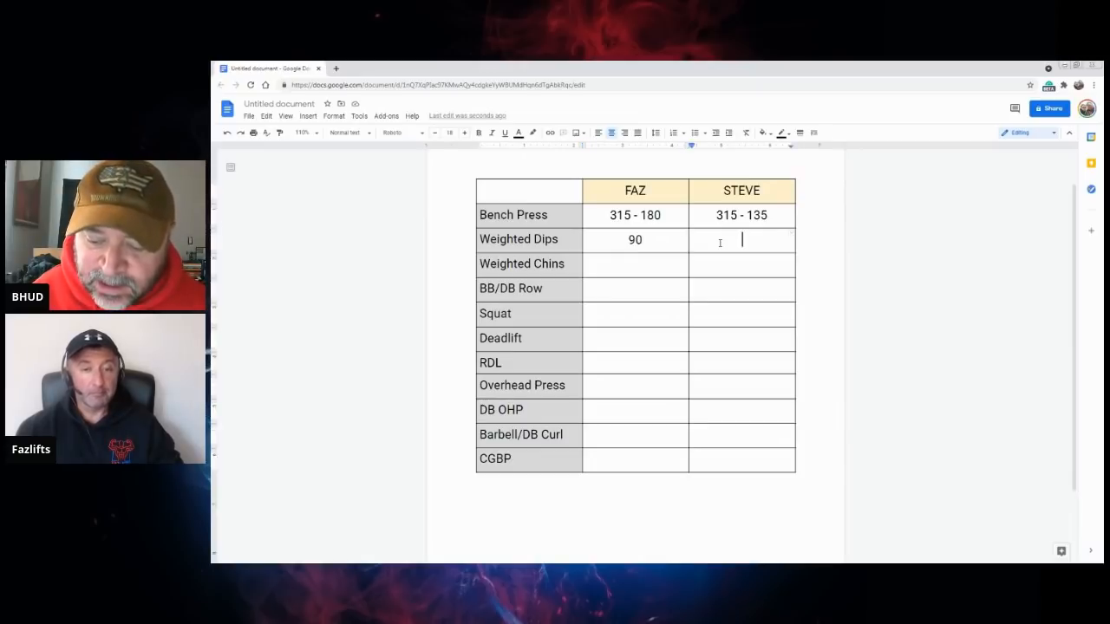
text(90)
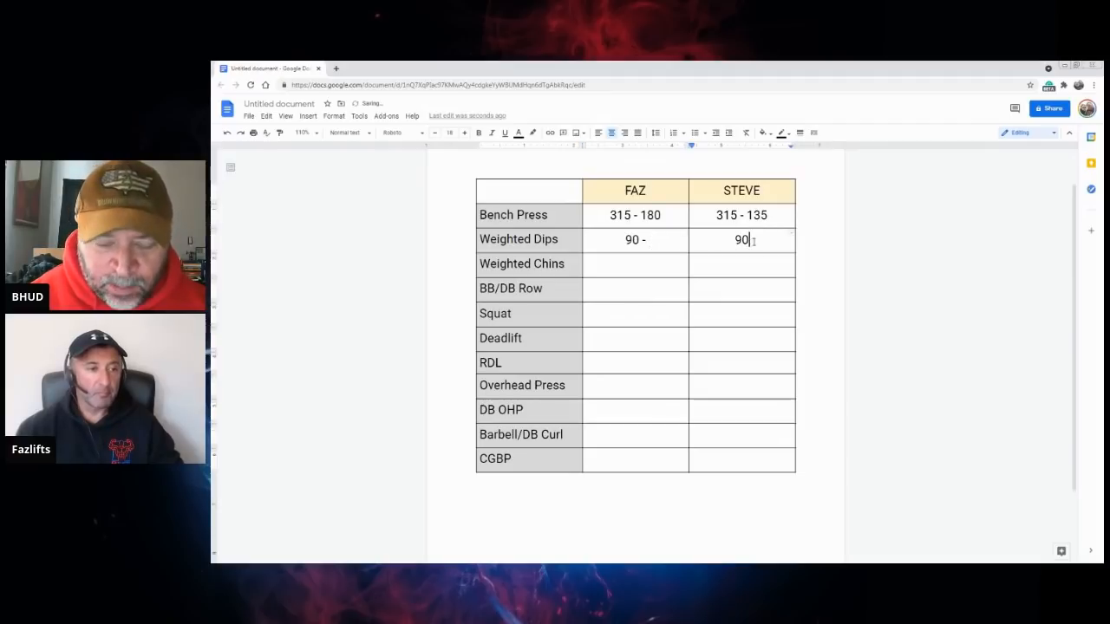
text(-)
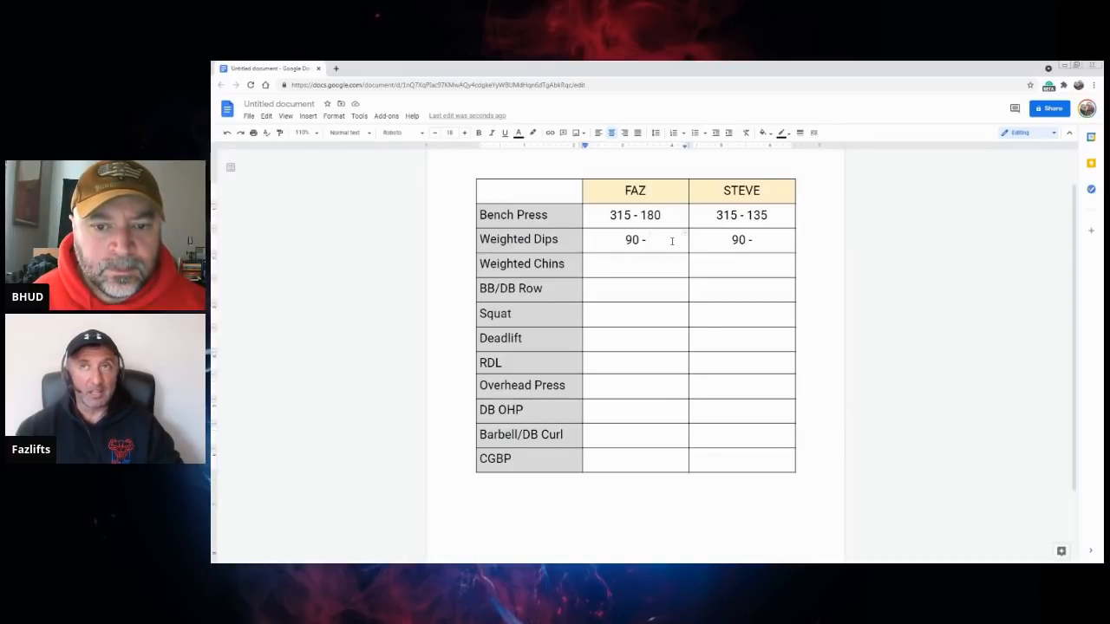
text(30)
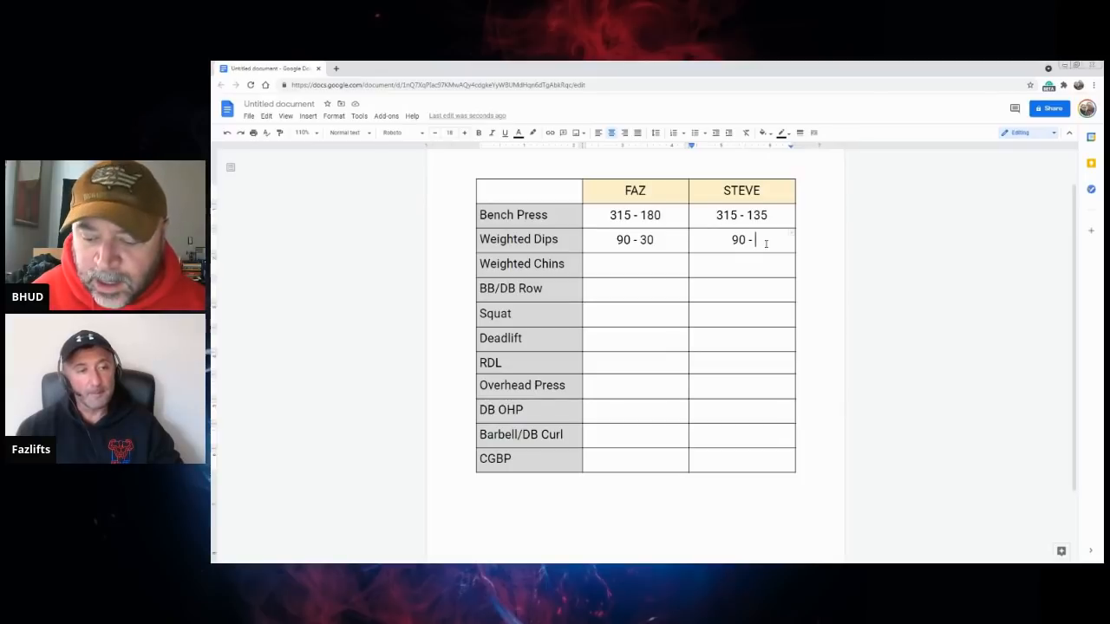
text(25)
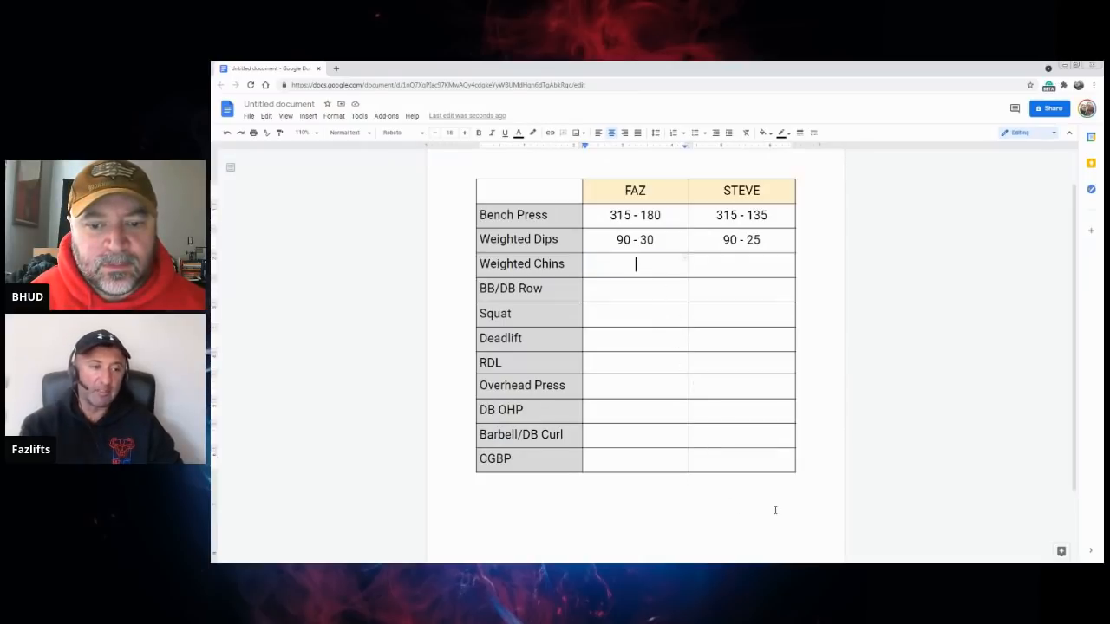
mouse_move(854, 448)
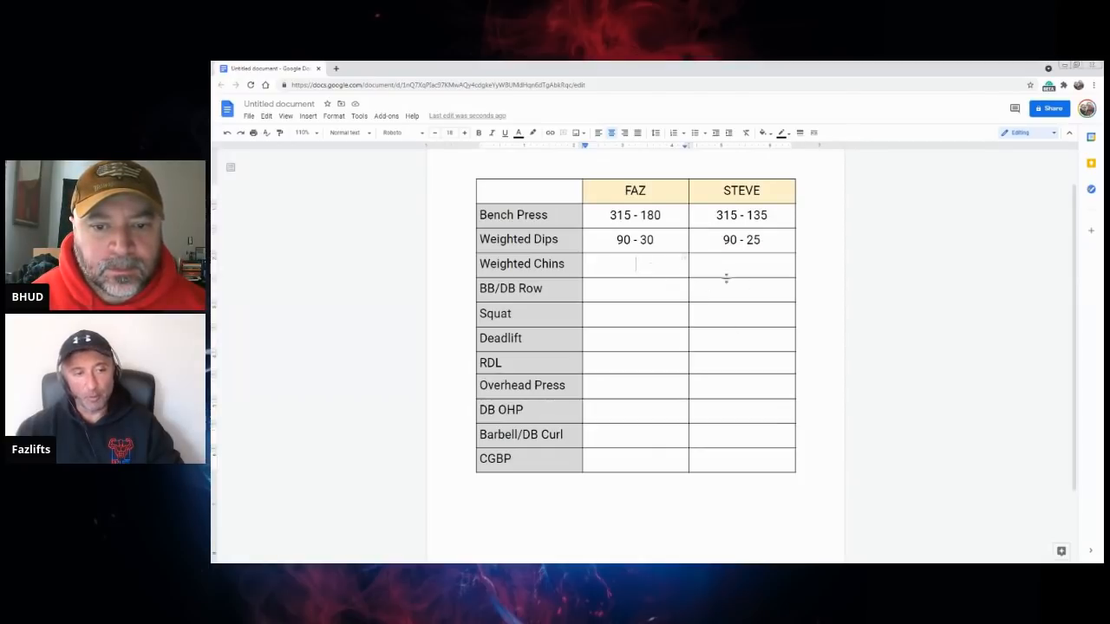
mouse_move(860, 343)
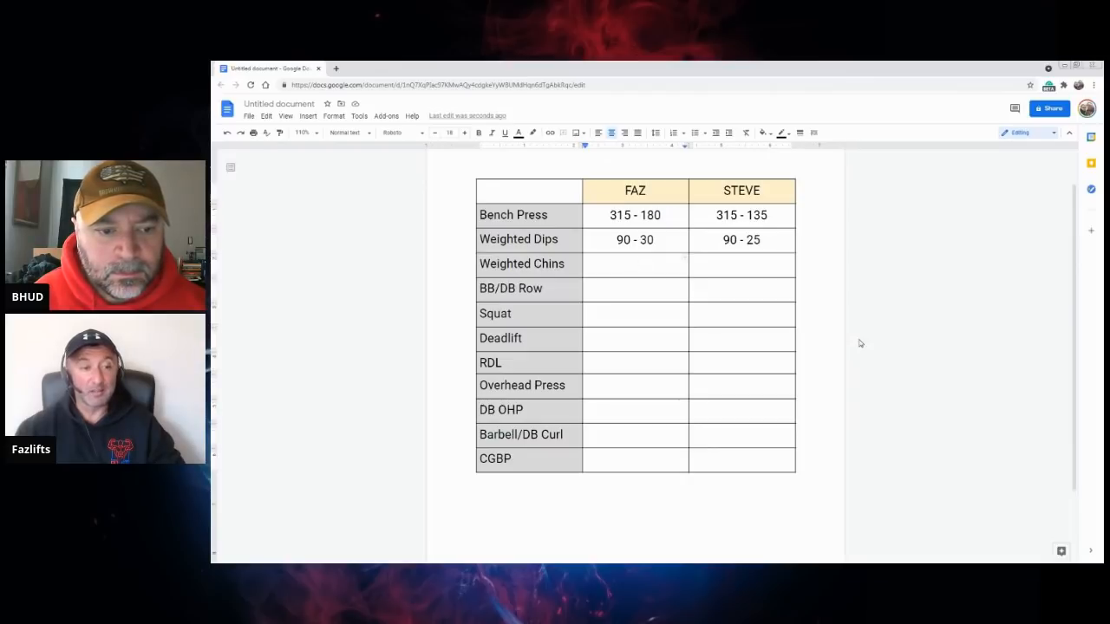
Step: Enter 45 - 25 for FAZ's Weighted Chins and begin STEVE's cell with 60 -
click(634, 263)
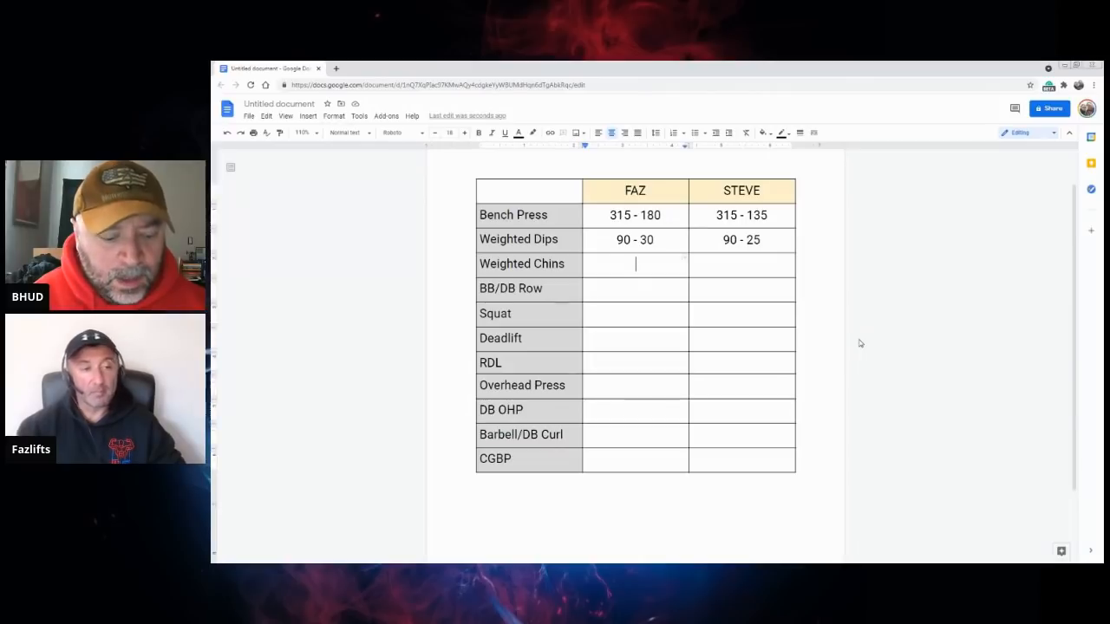
text(45)
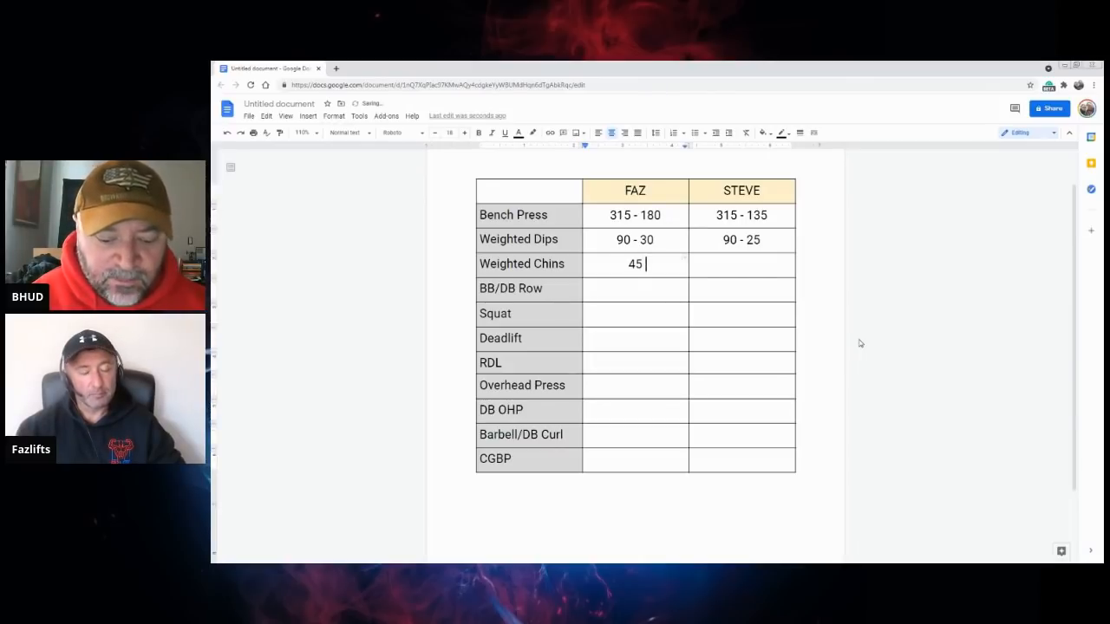
text(-)
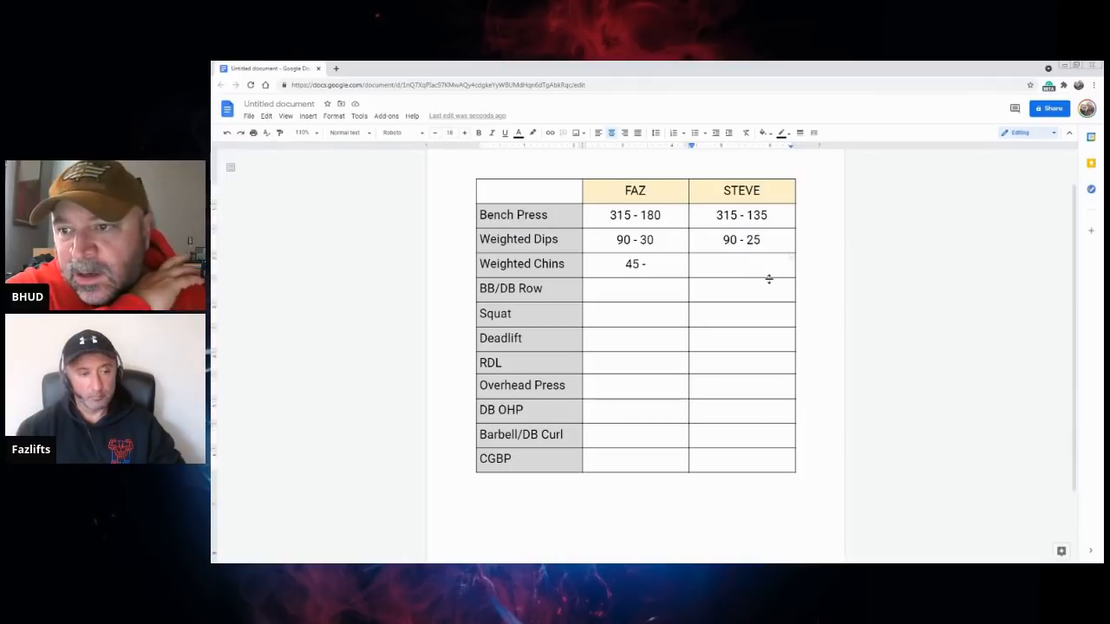
text(60 -)
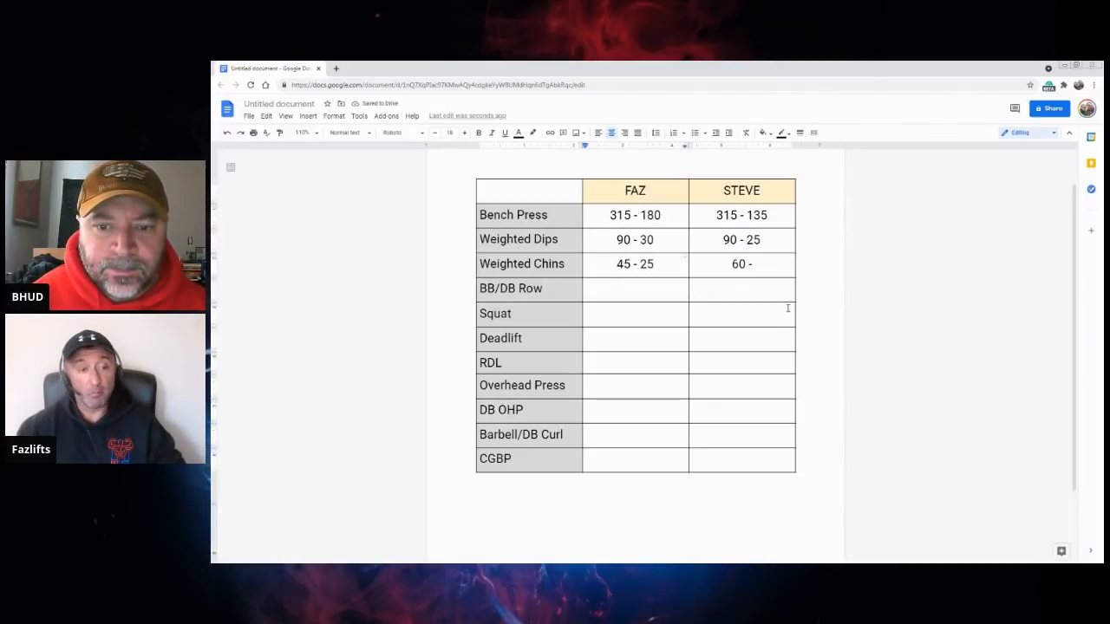
Step: Append 25 to STEVE's Weighted Chins cell so it reads 60 - 25
click(754, 264)
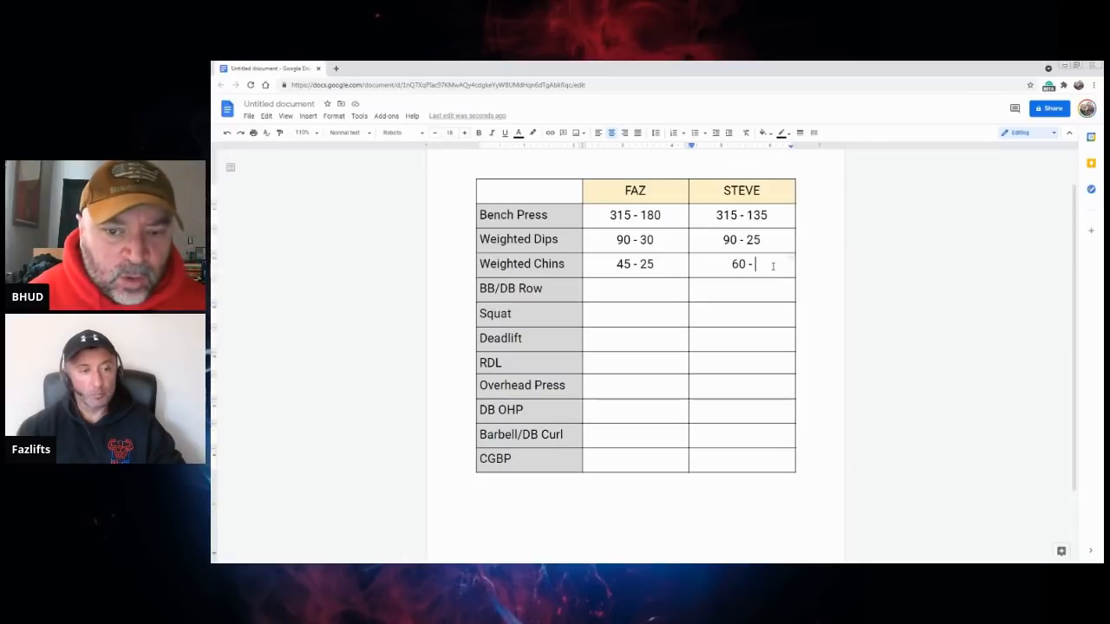
text(25)
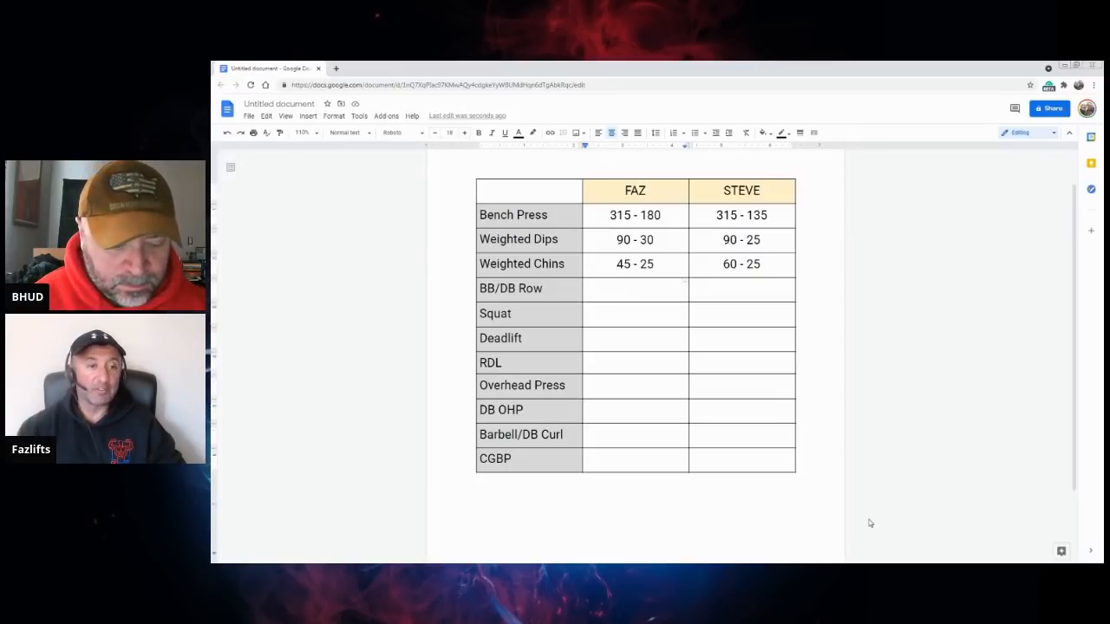
Step: Make FAZ's BB/DB Row cell read 200-300/120 -, removing a stray dash
text(/120)
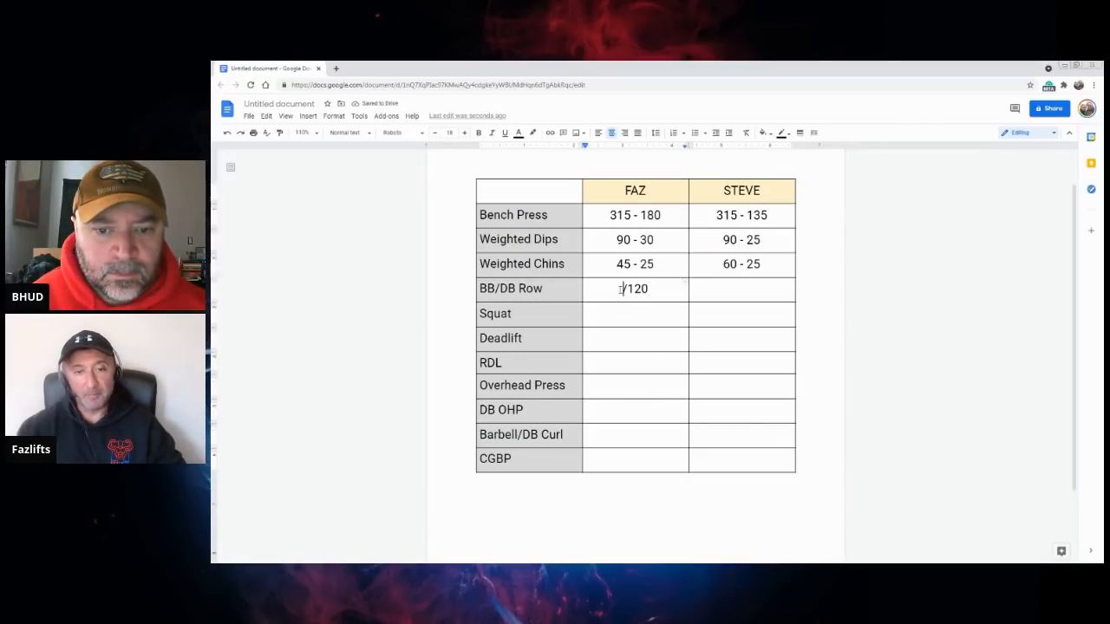
mouse_move(848, 408)
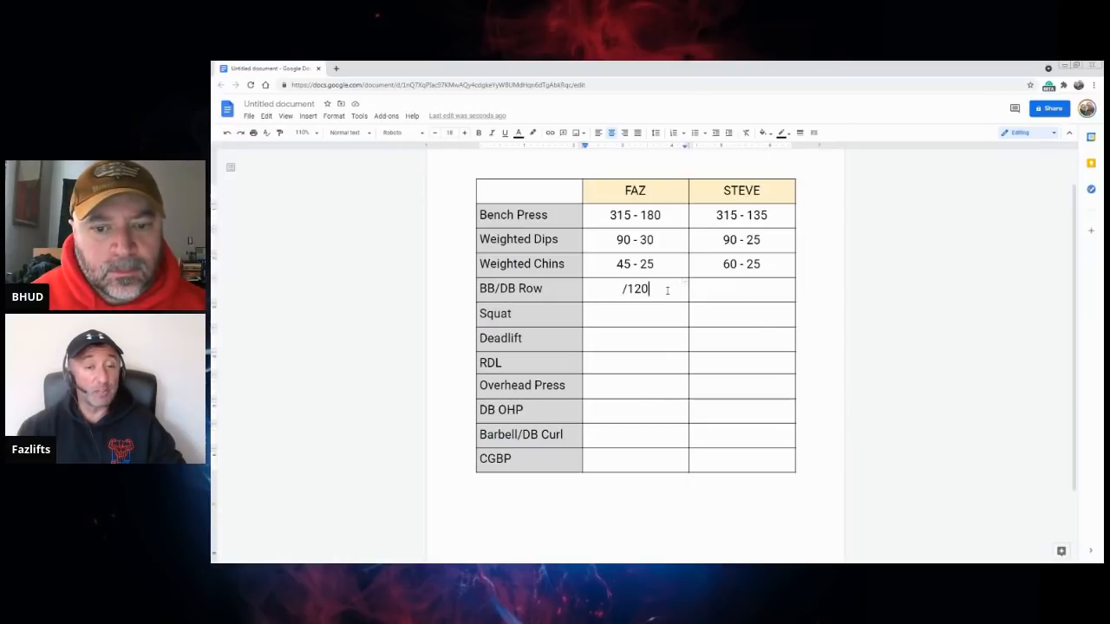
text(-)
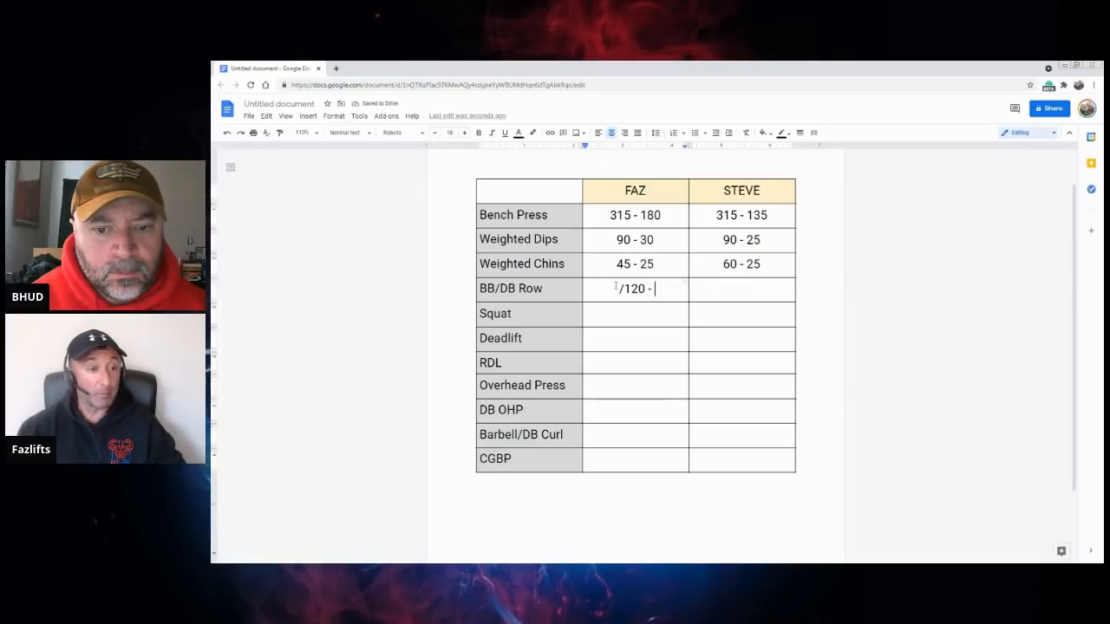
text(30)
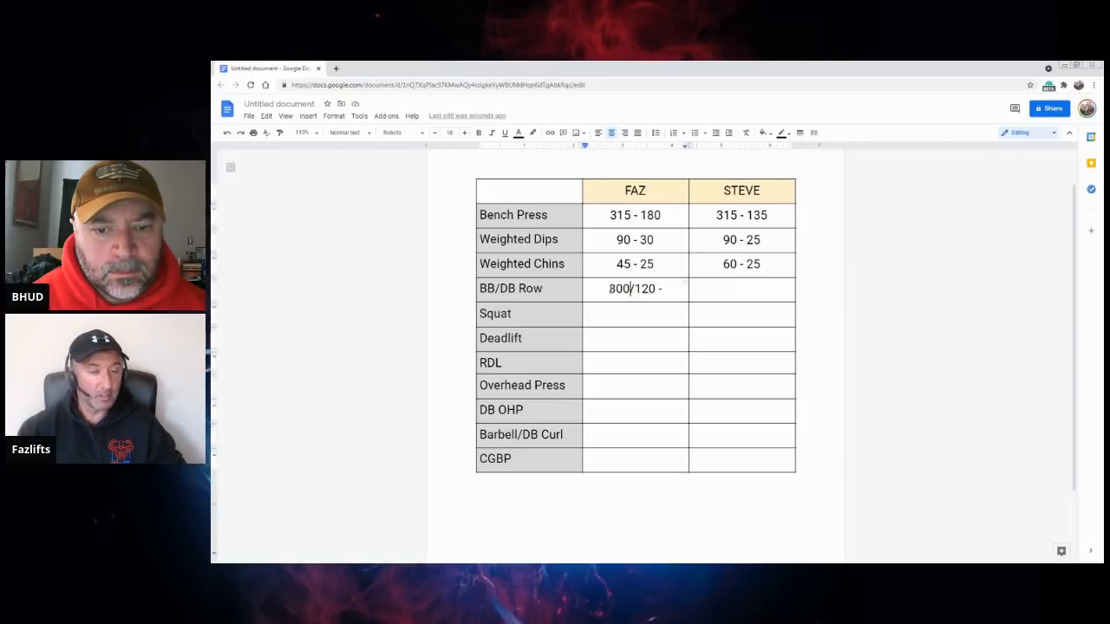
text(2--)
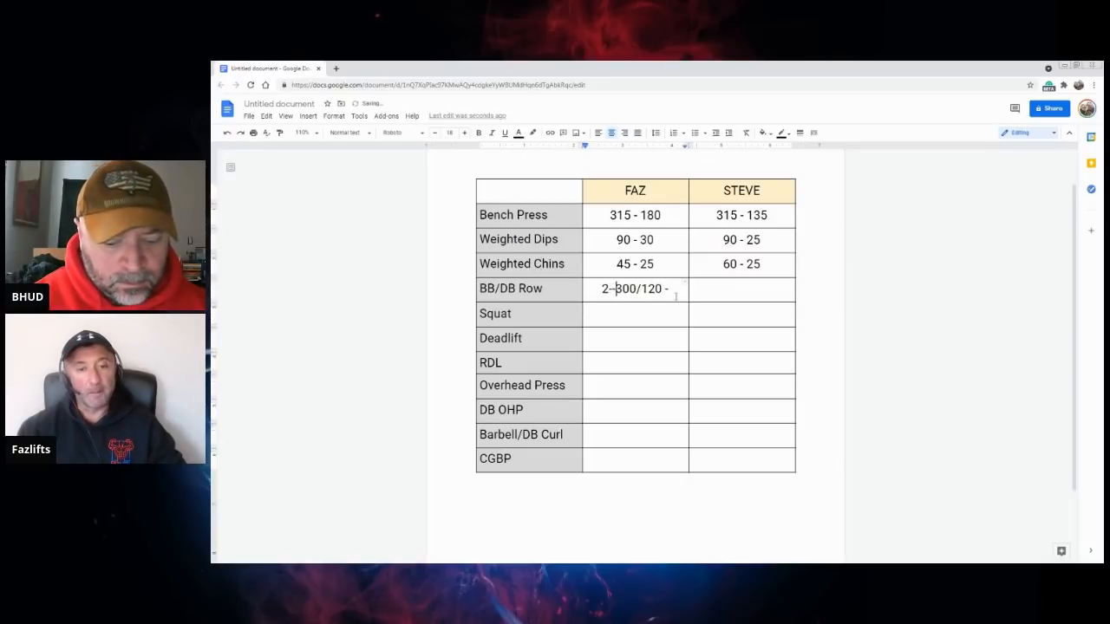
key(Backspace)
text(00)
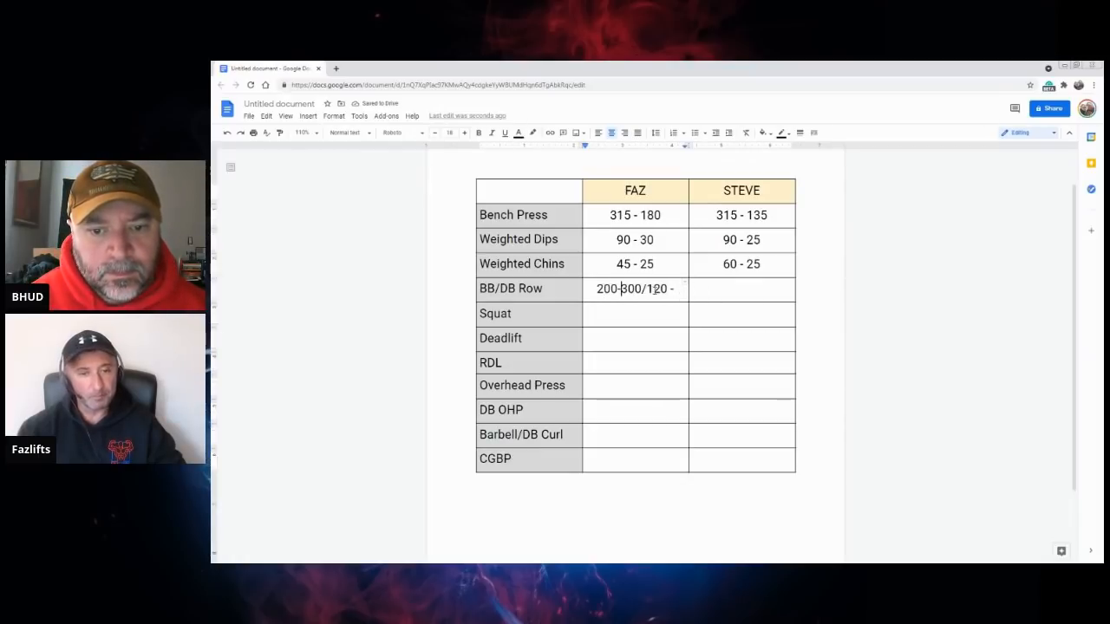
click(714, 288)
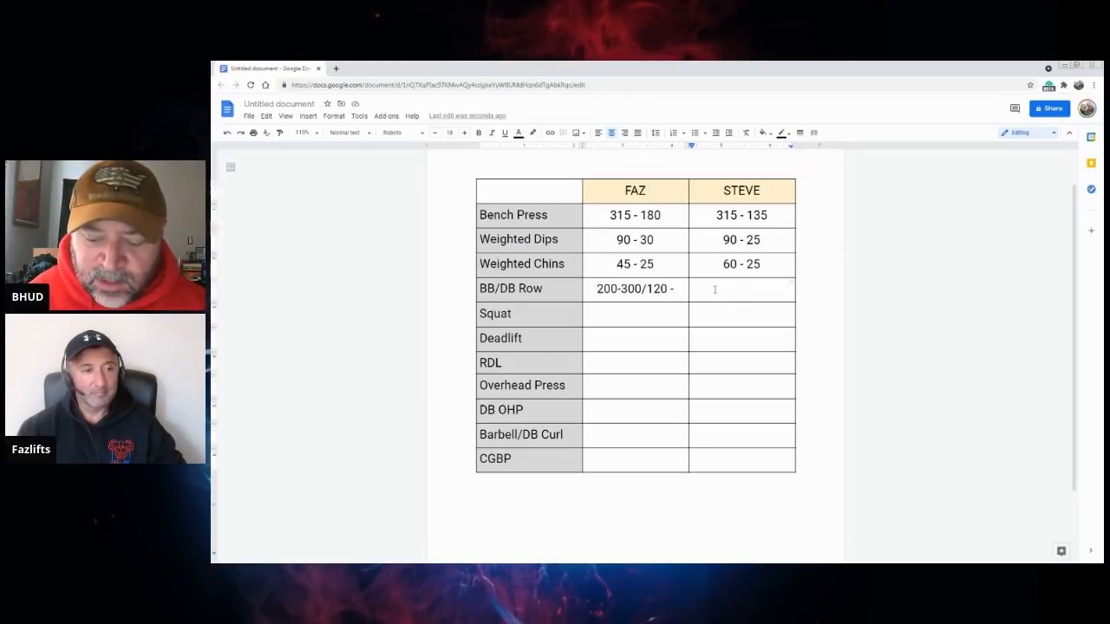
Step: Enter 275/150 - in STEVE's BB/DB Row cell
text(275)
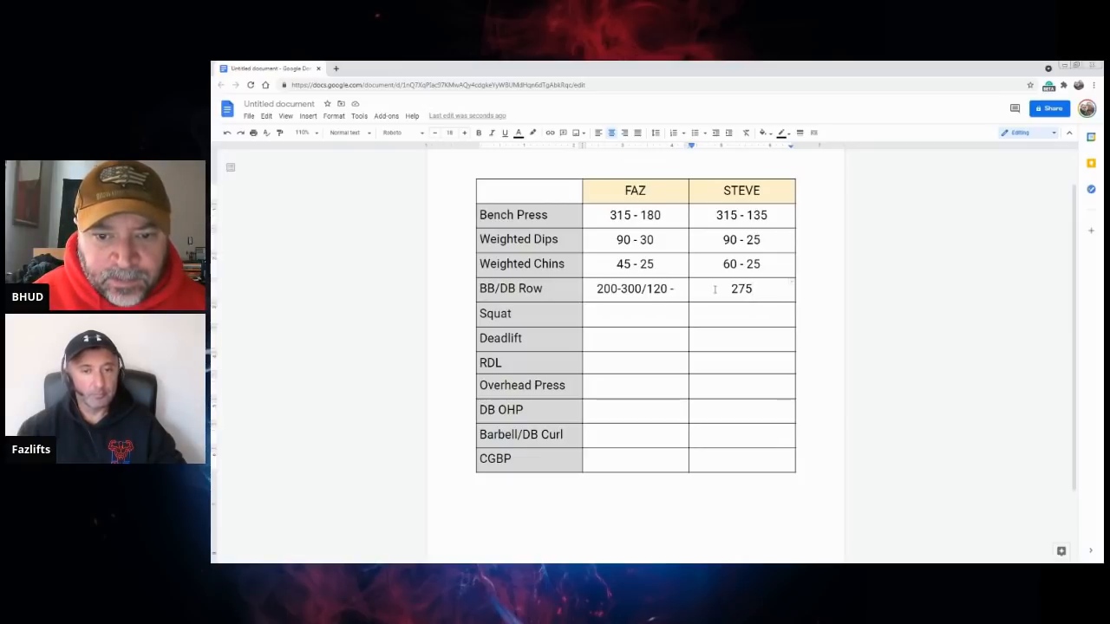
text(/15)
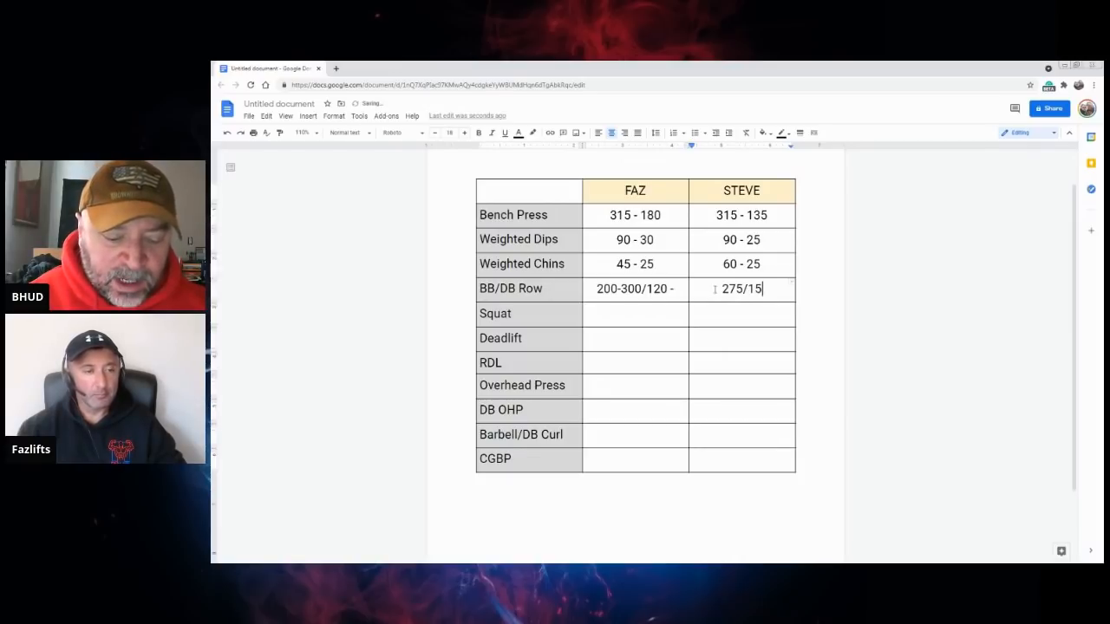
text(0)
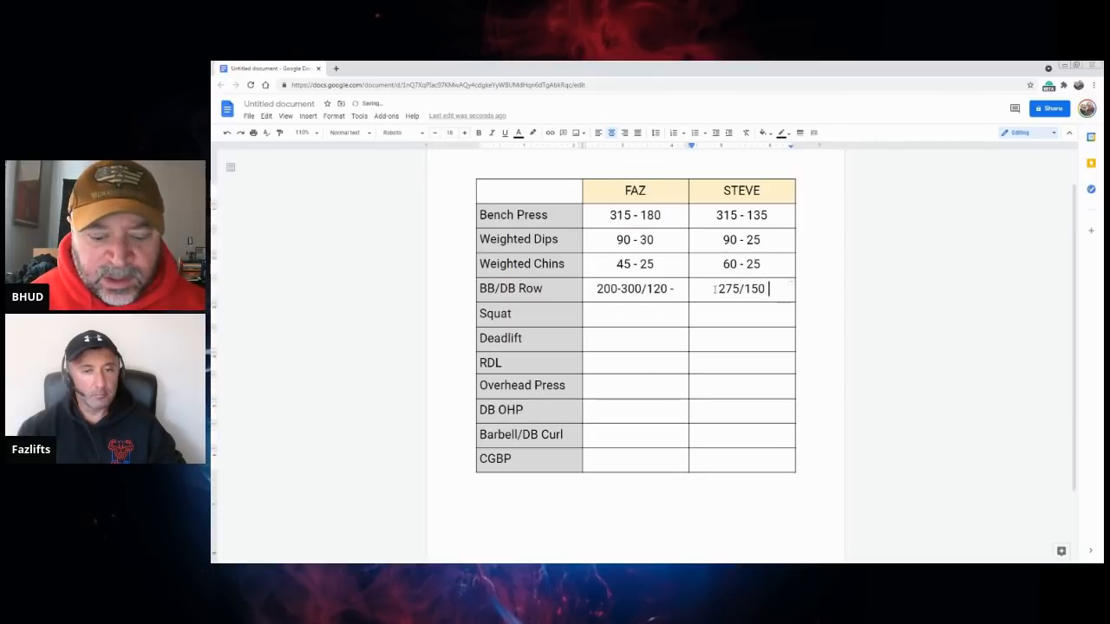
text(-)
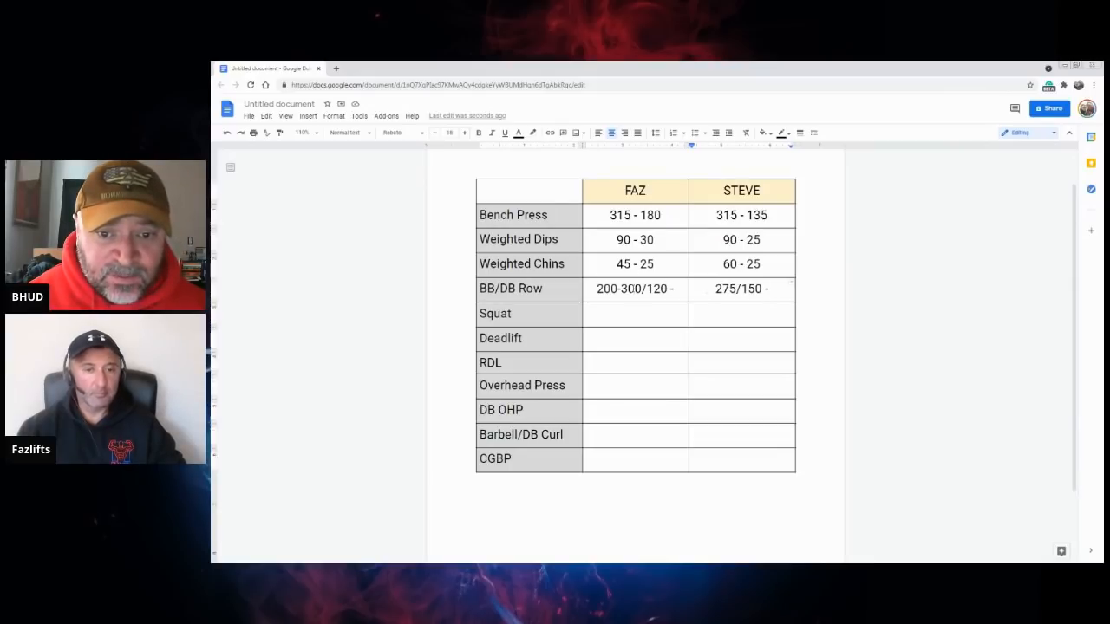
Step: Extend FAZ's BB/DB Row entry with 135/70
click(676, 289)
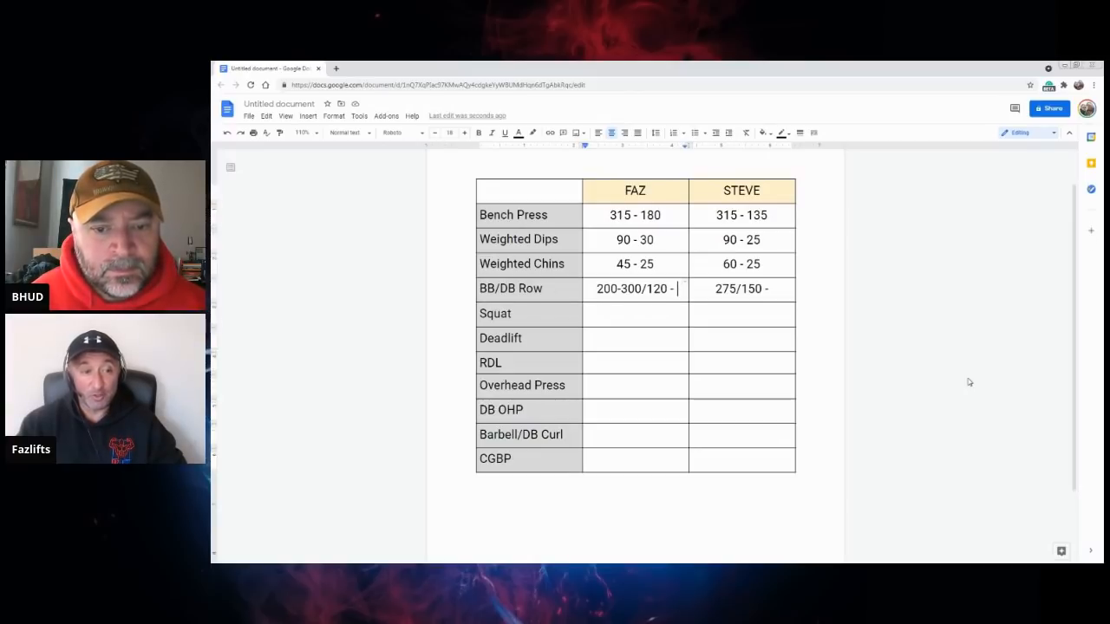
text(135/)
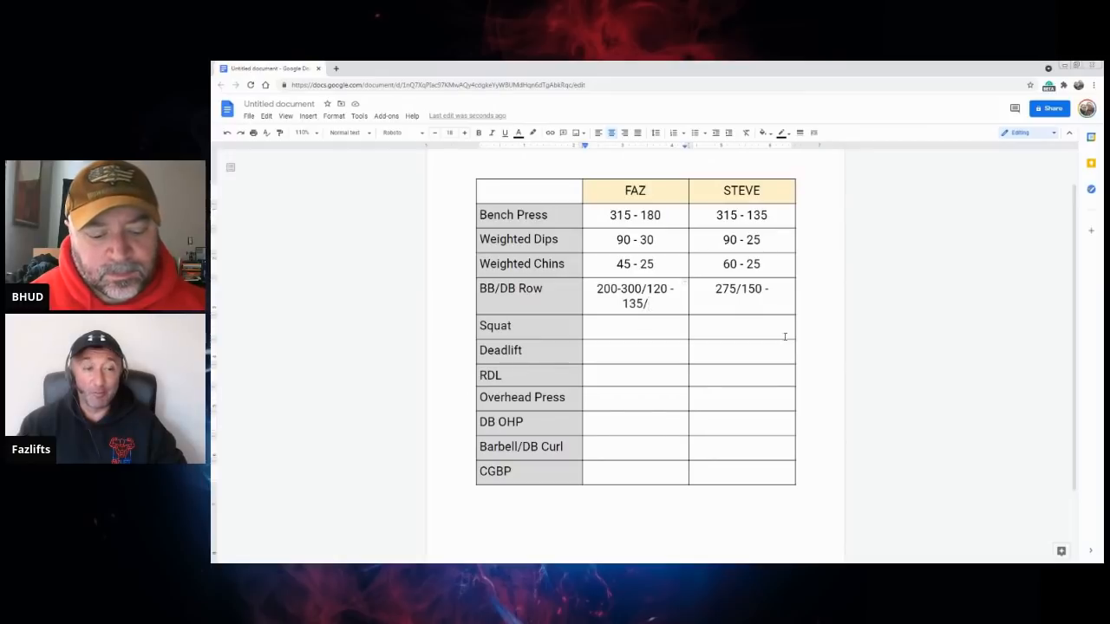
text(70)
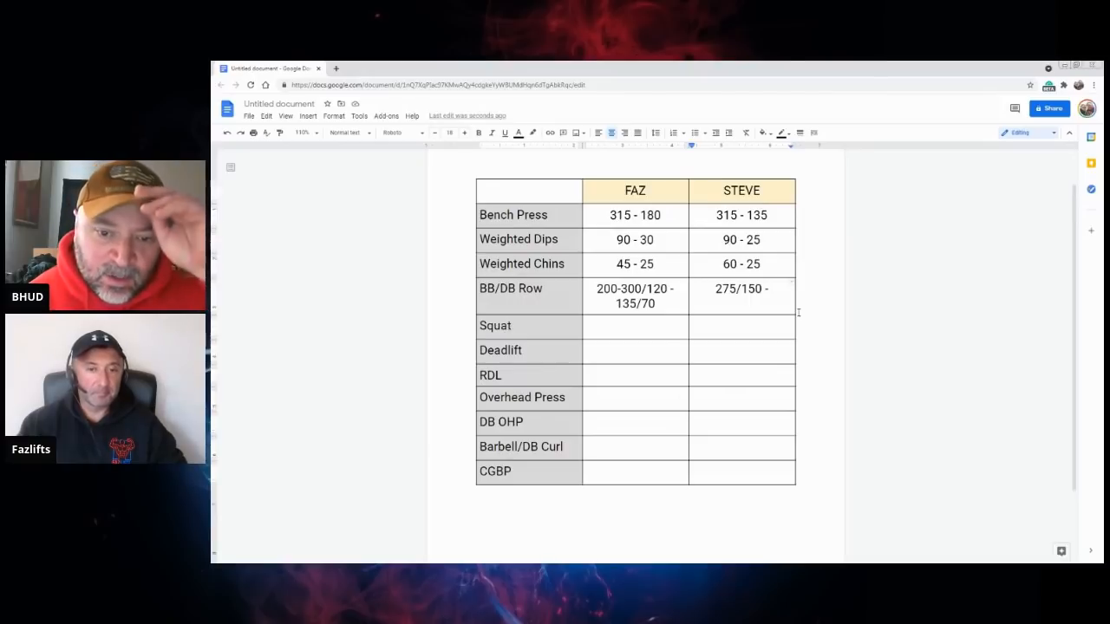
Step: Finish STEVE's BB/DB Row entry with - 135/70
text(- 135)
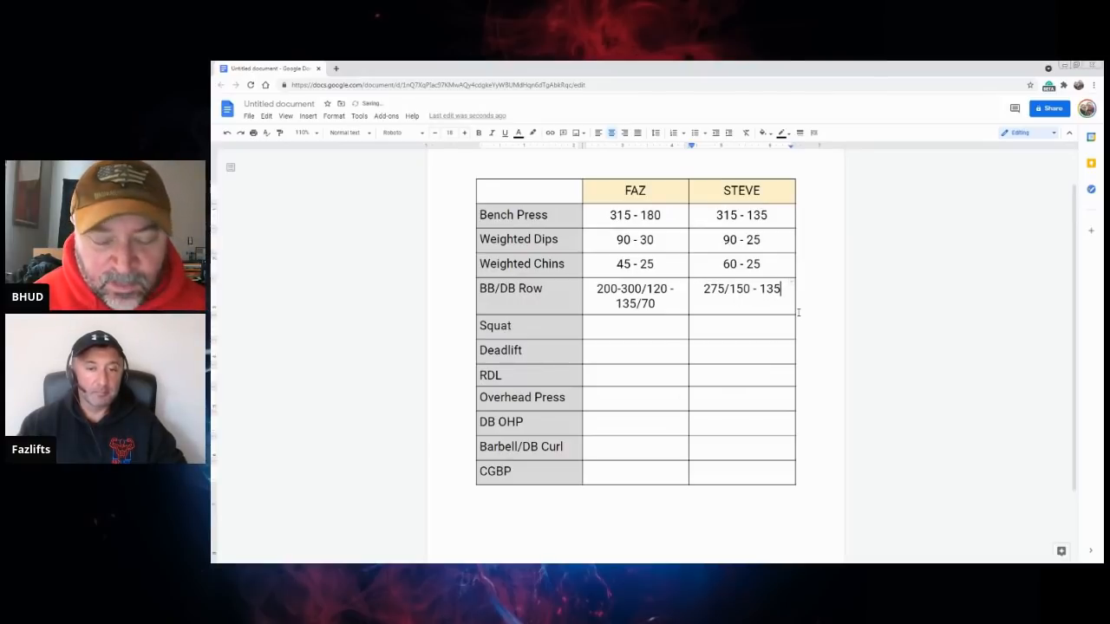
text(/)
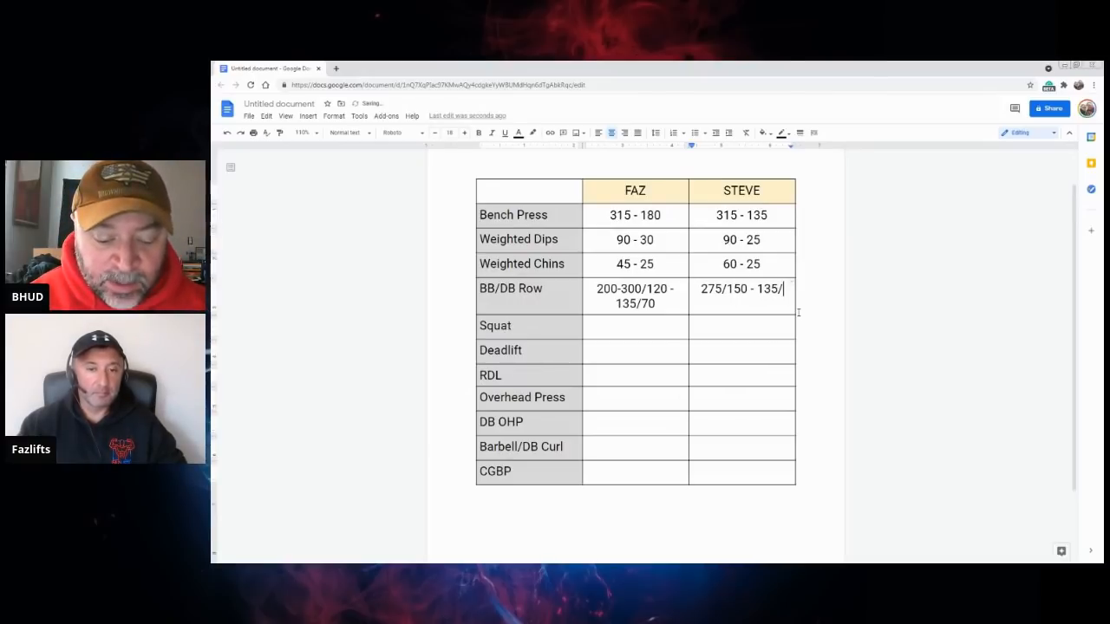
text(70)
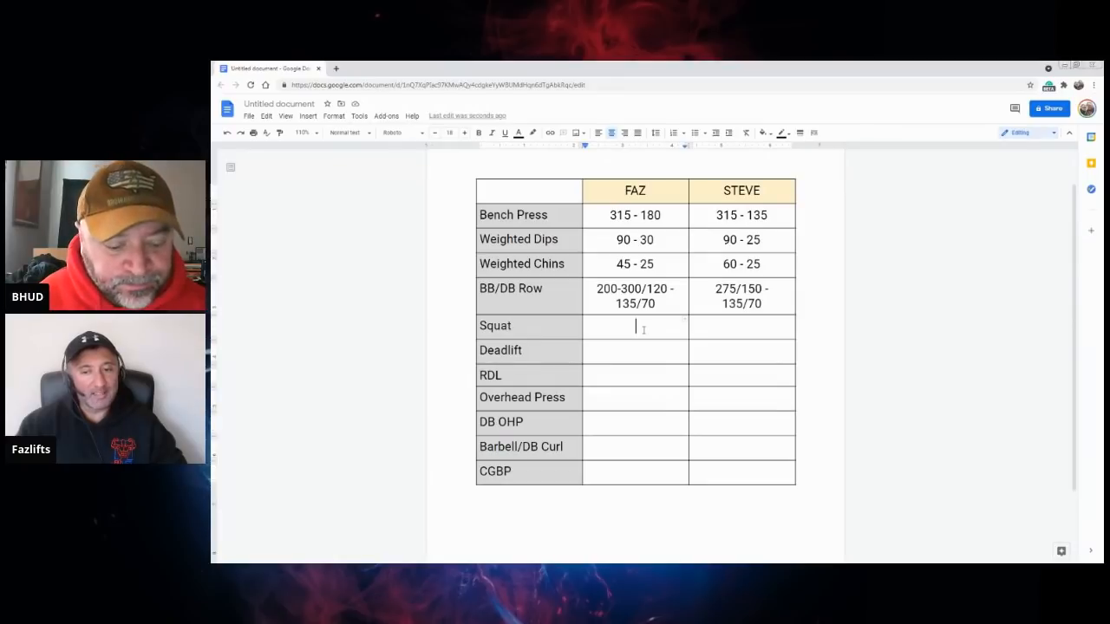
Step: Type 405 - as the start of FAZ's Squat entry
text(405 - 315)
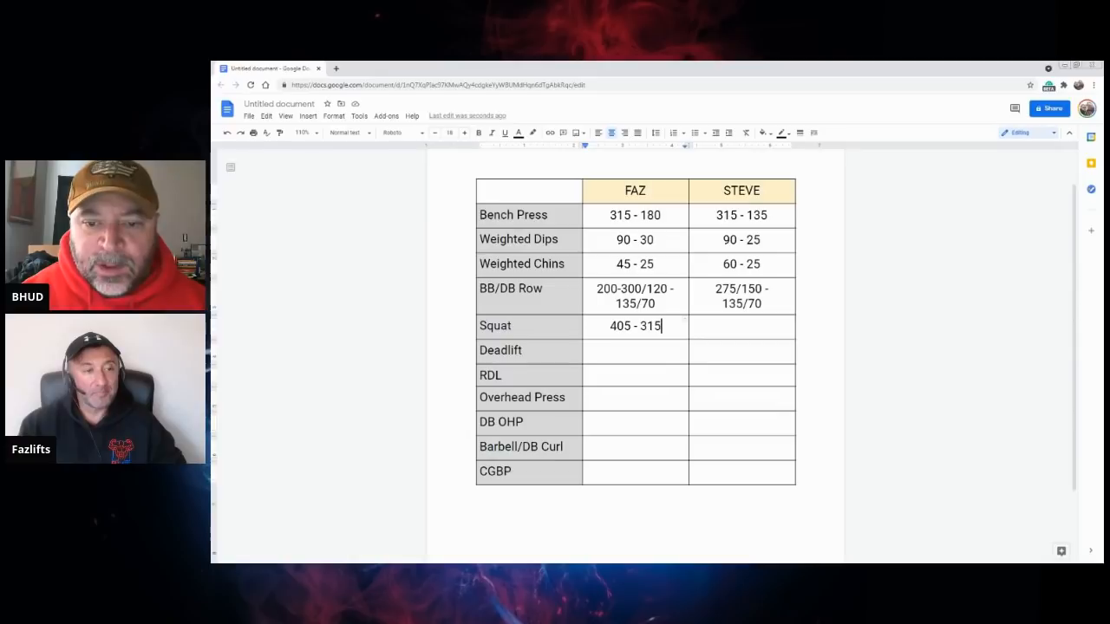
Step: Enter 365 - 185/275 in STEVE's Squat cell
click(741, 326)
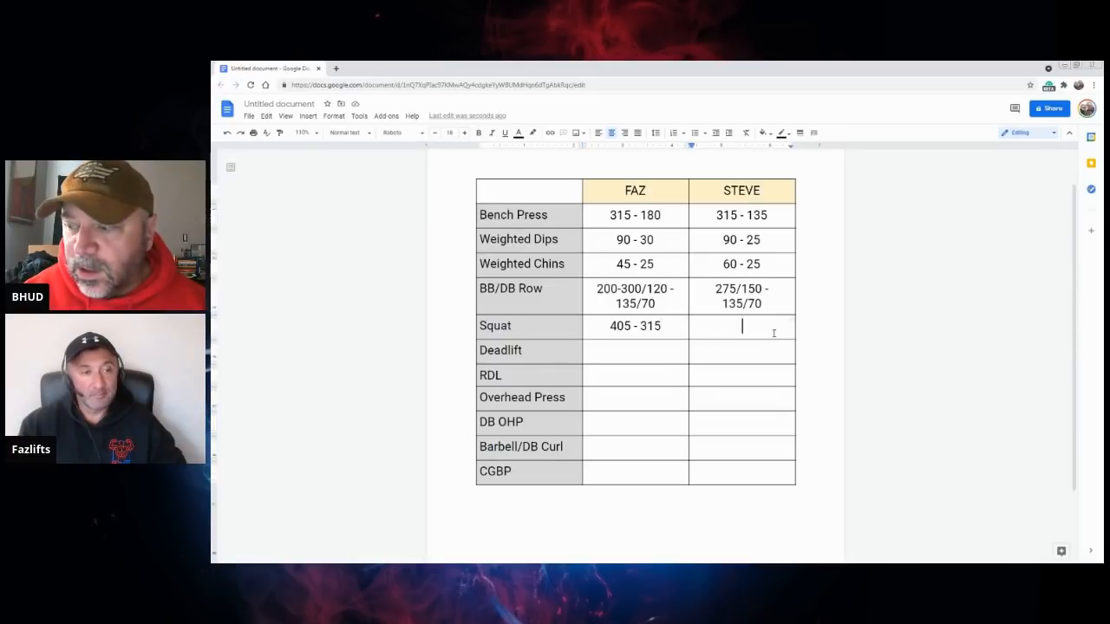
text(365)
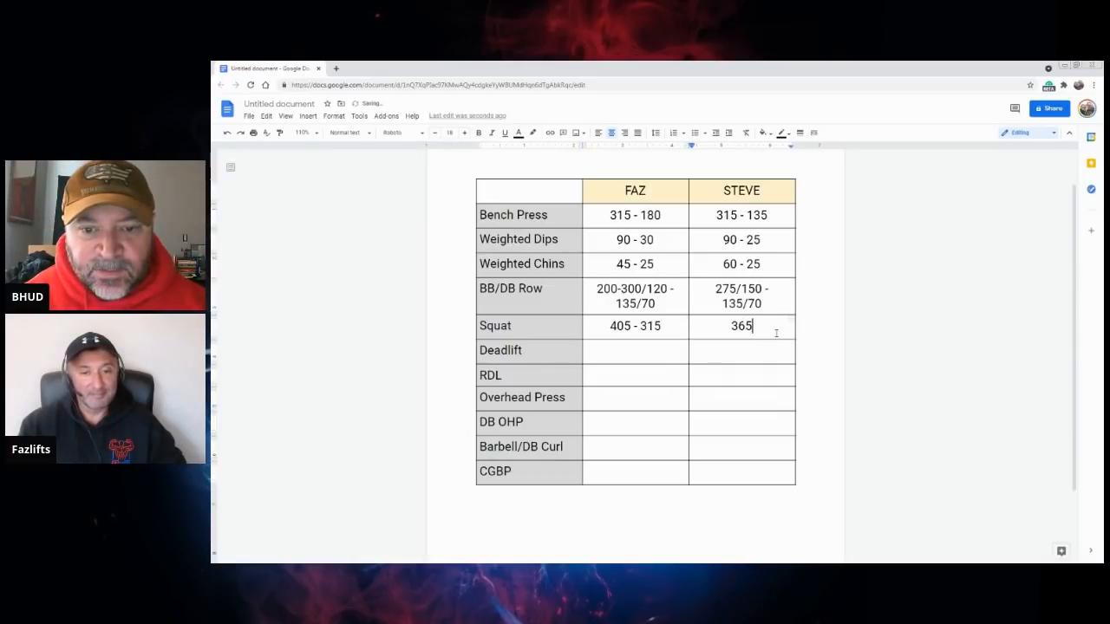
text(-)
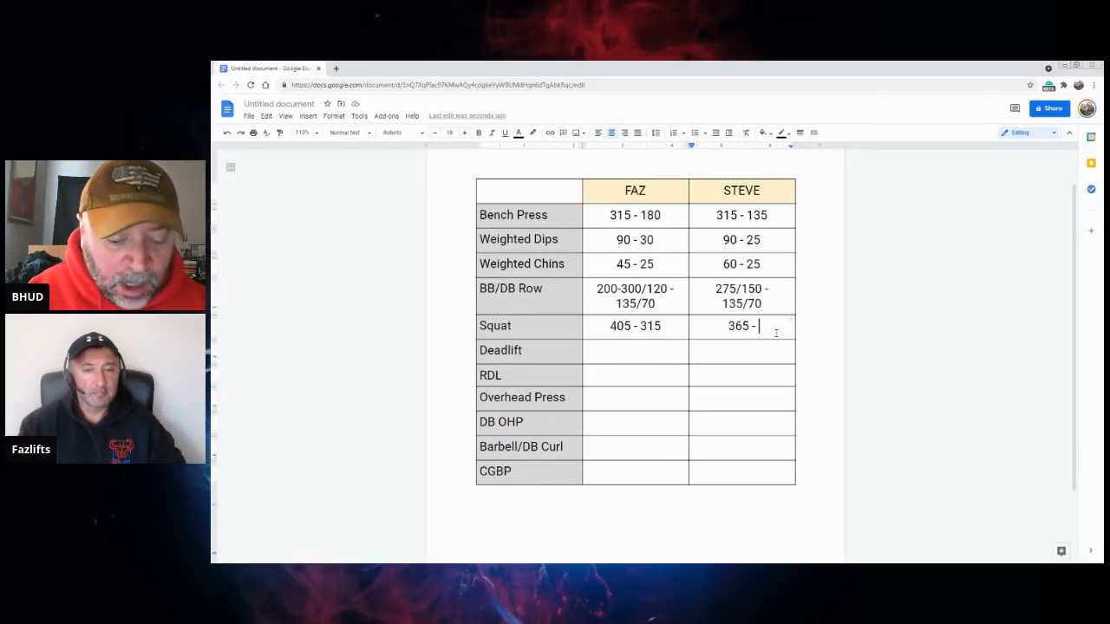
text(185/2)
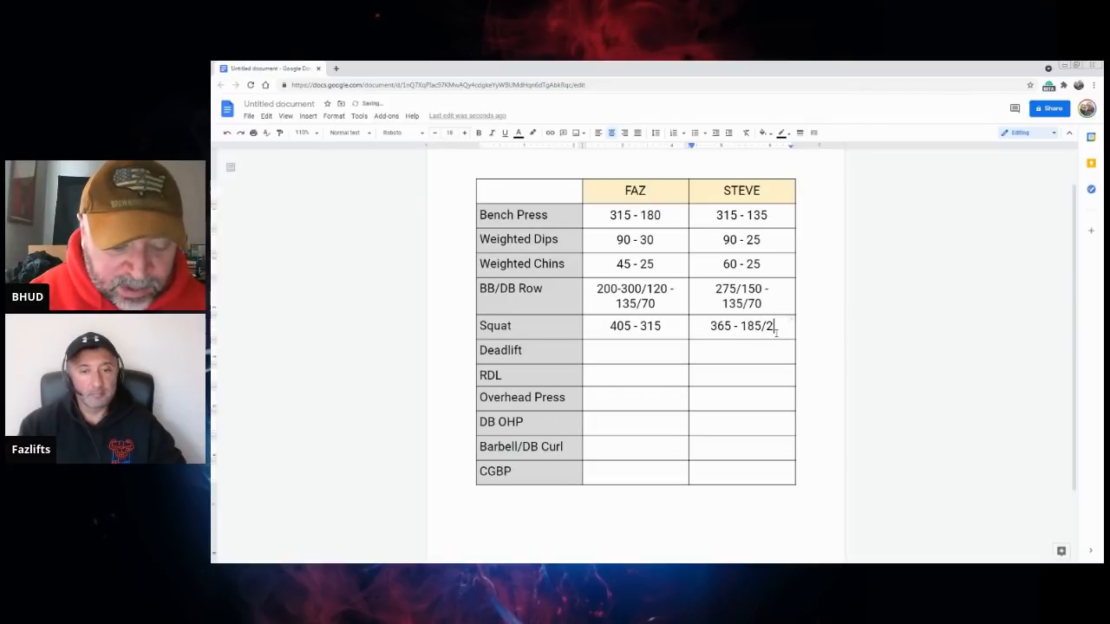
text(75)
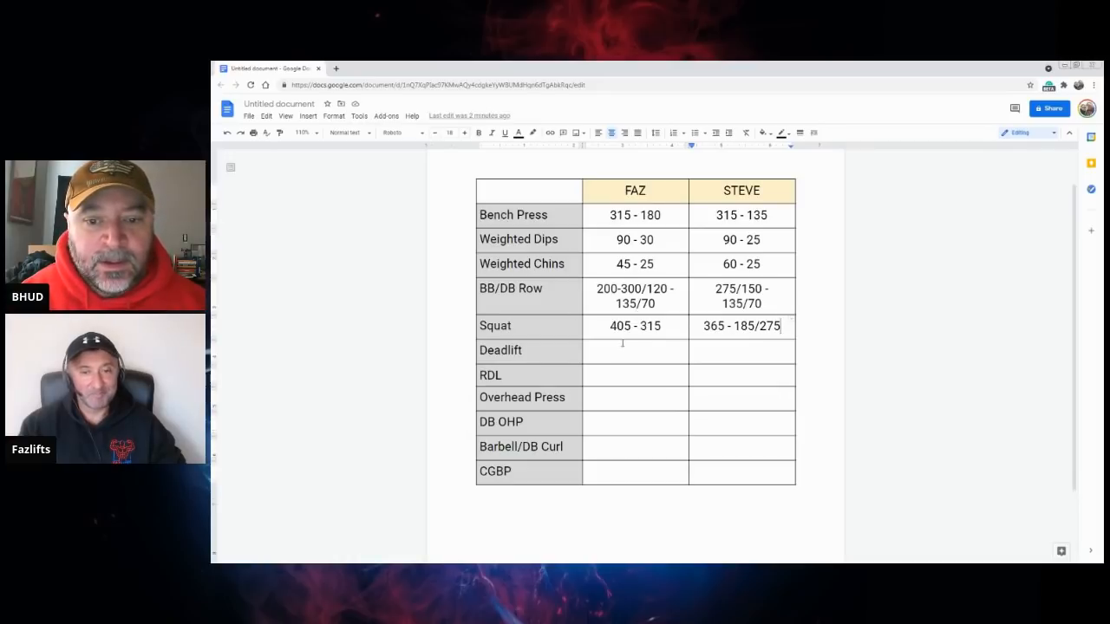
Step: Enter 450 - 350 in FAZ's Deadlift cell, correcting a mistyped 495
click(635, 350)
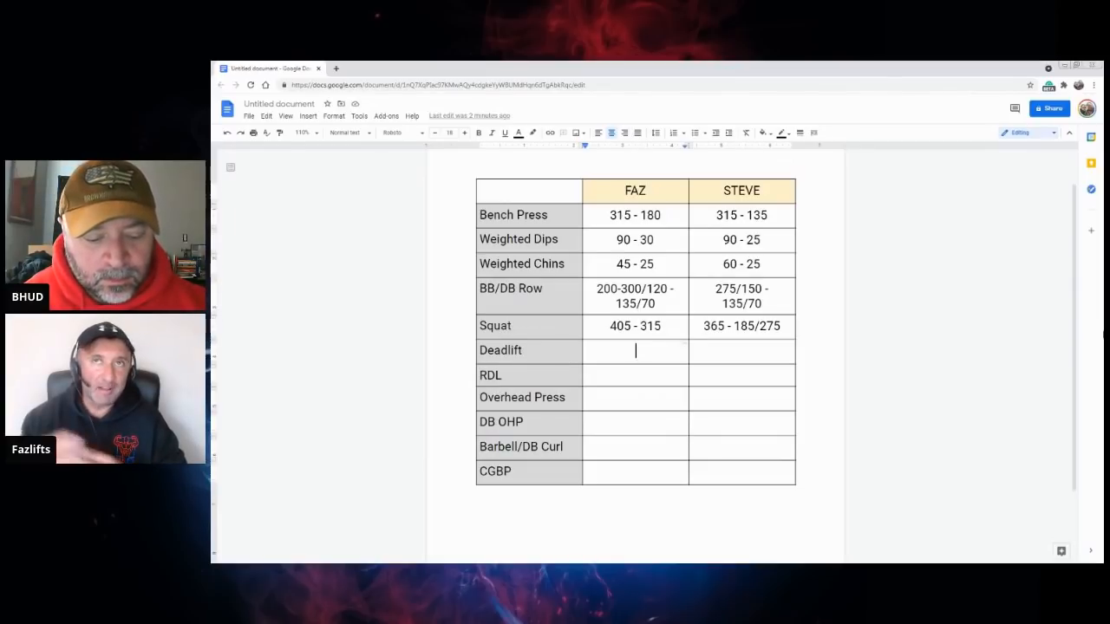
text(495)
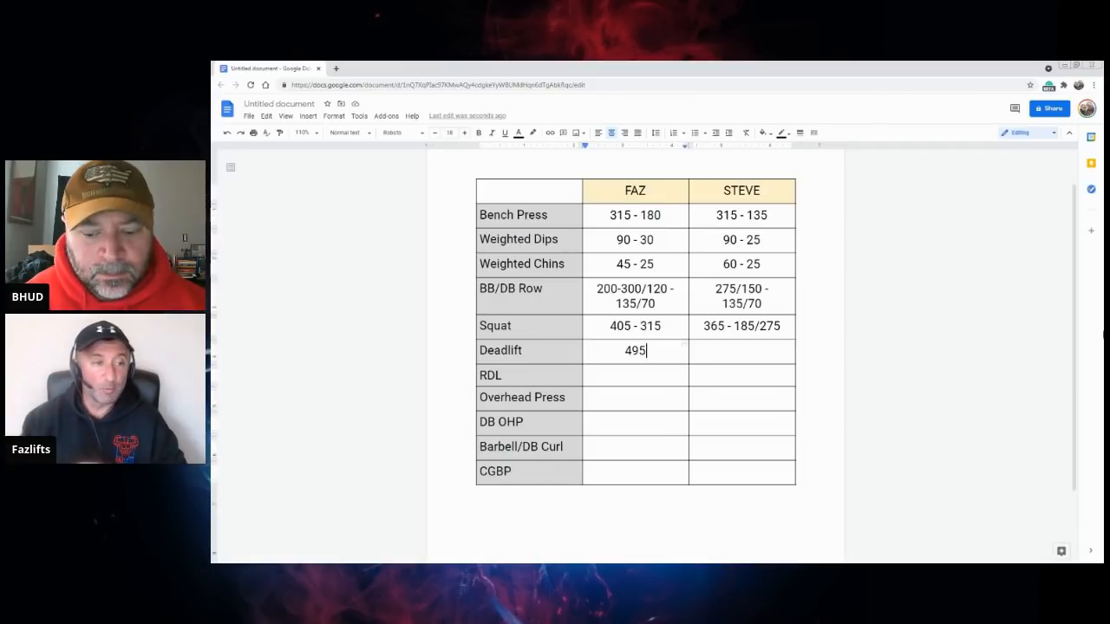
key(Backspace)
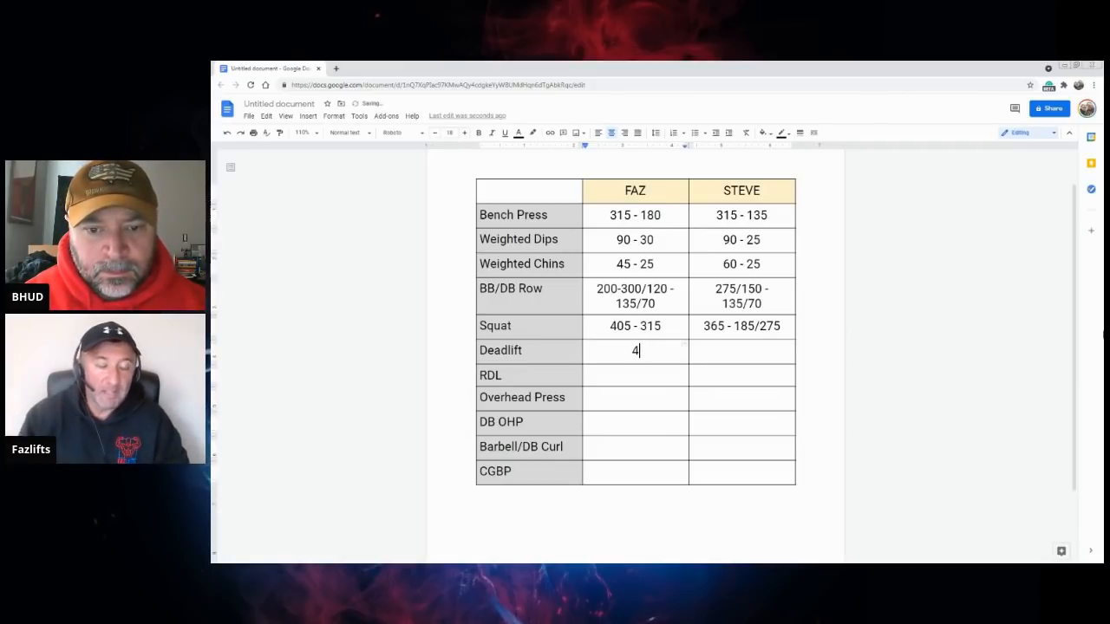
text(50)
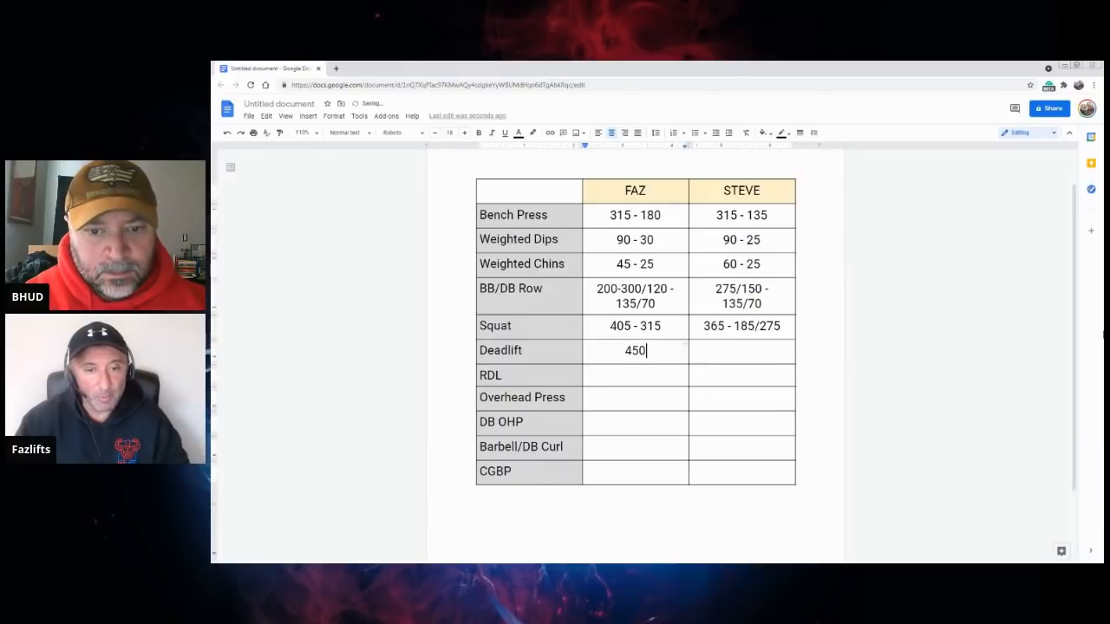
text(-)
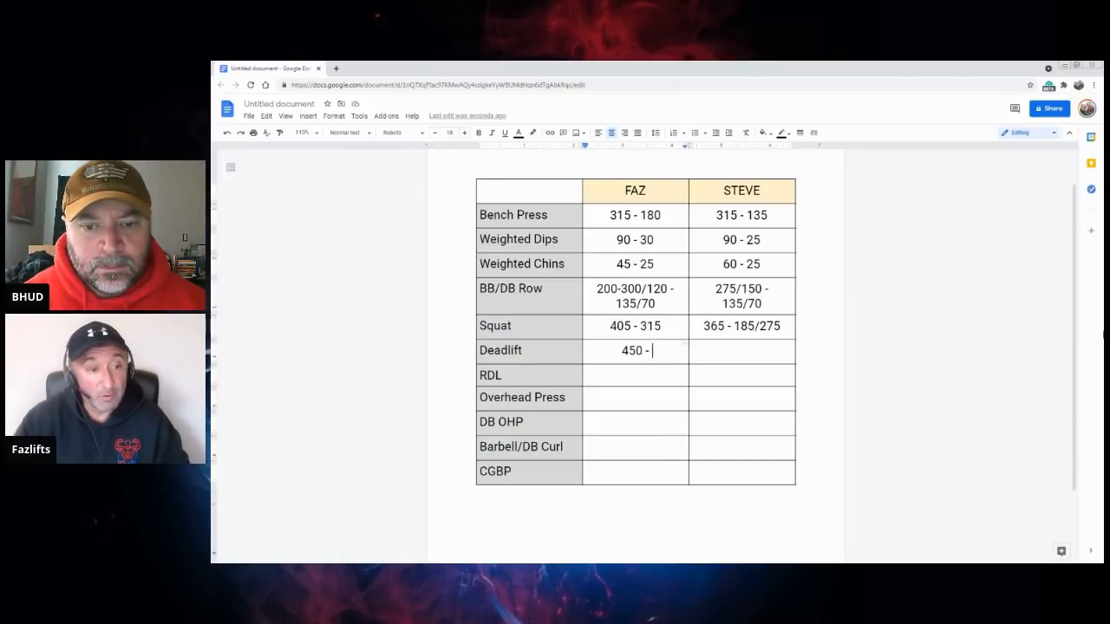
text(350)
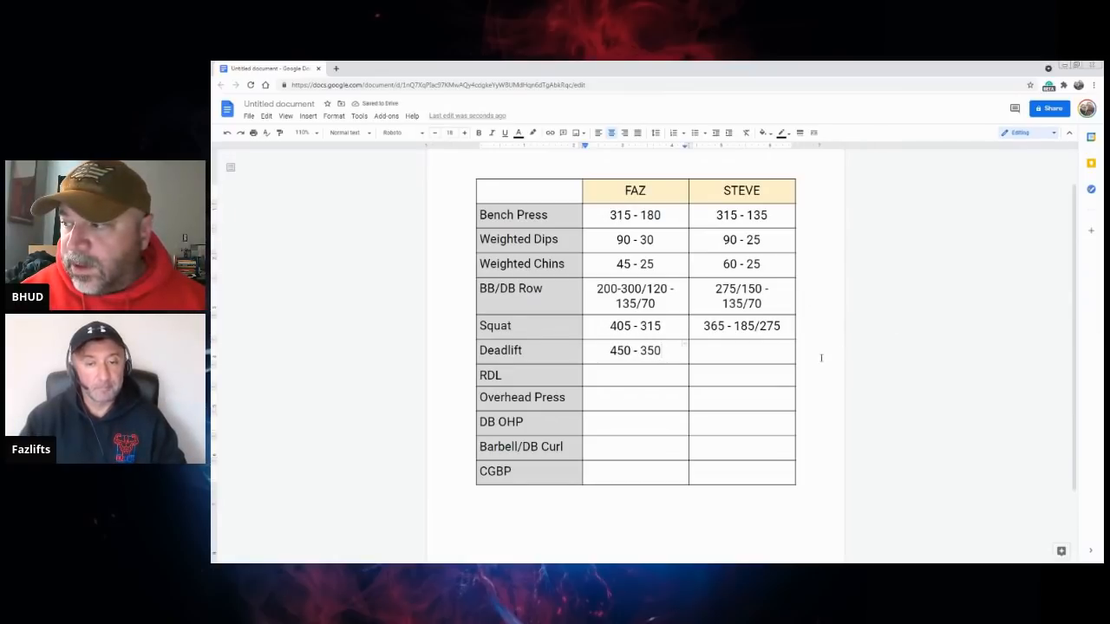
Step: Type 450 - 275/350 into STEVE's Deadlift cell
text(45)
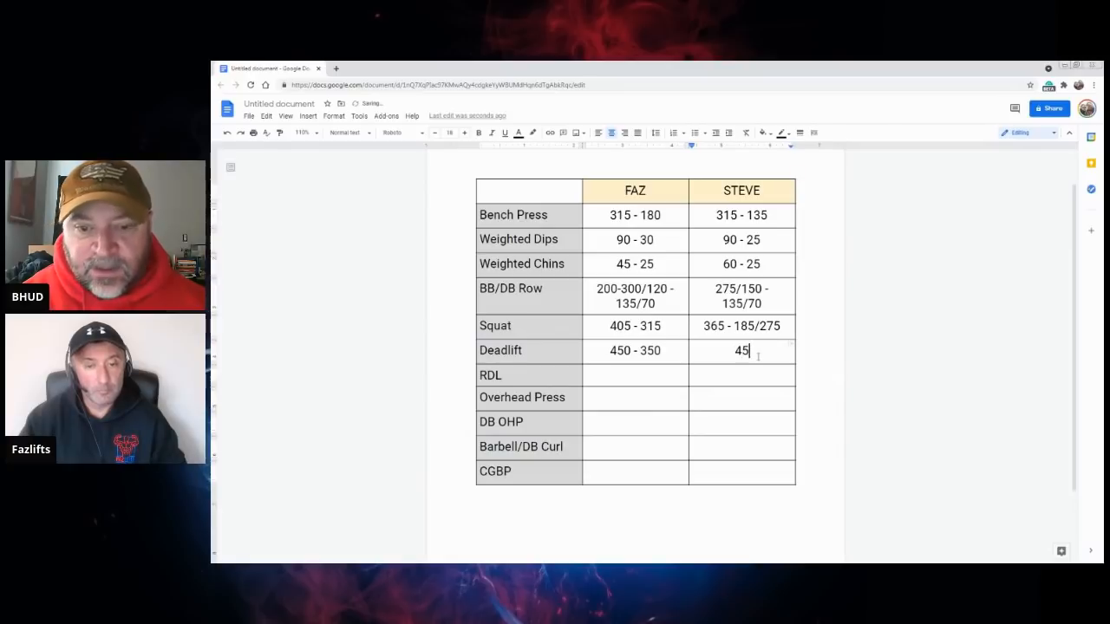
text(0)
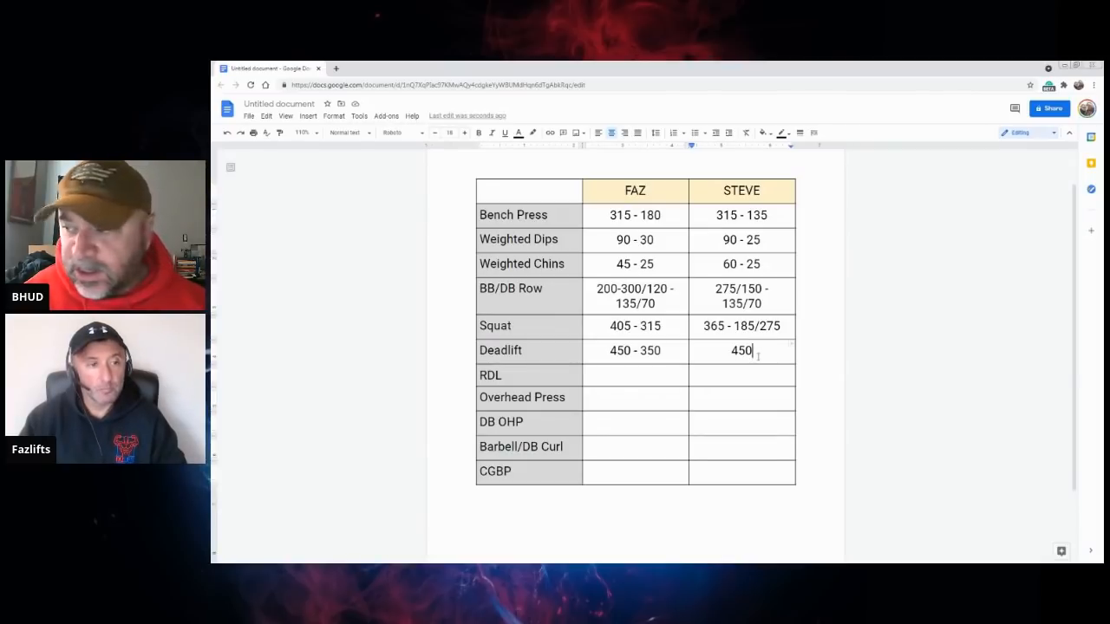
text(-)
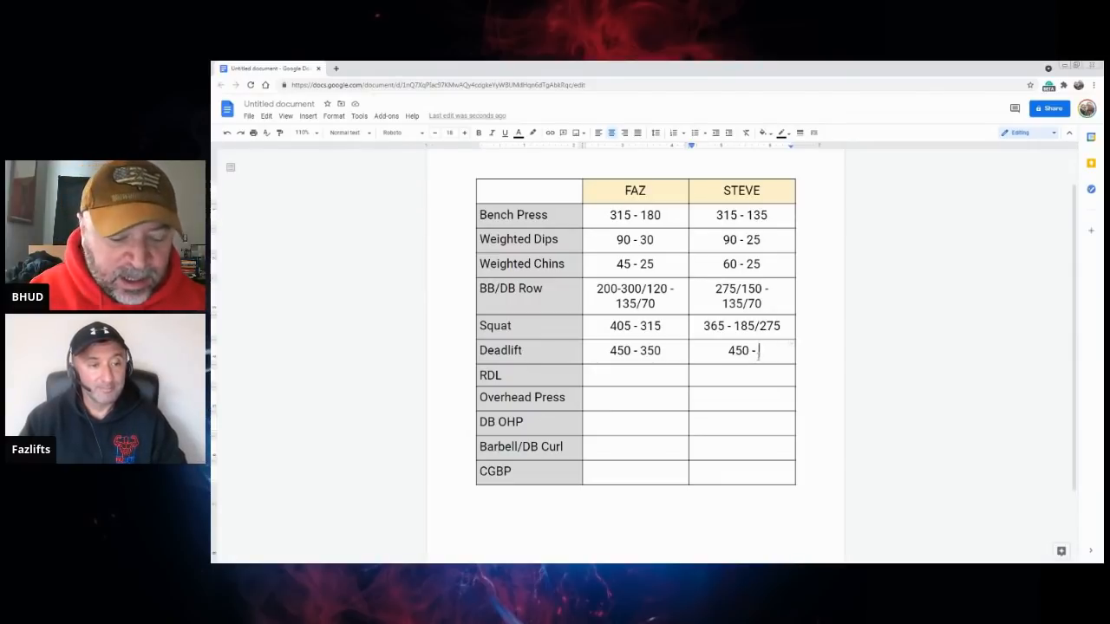
text(275)
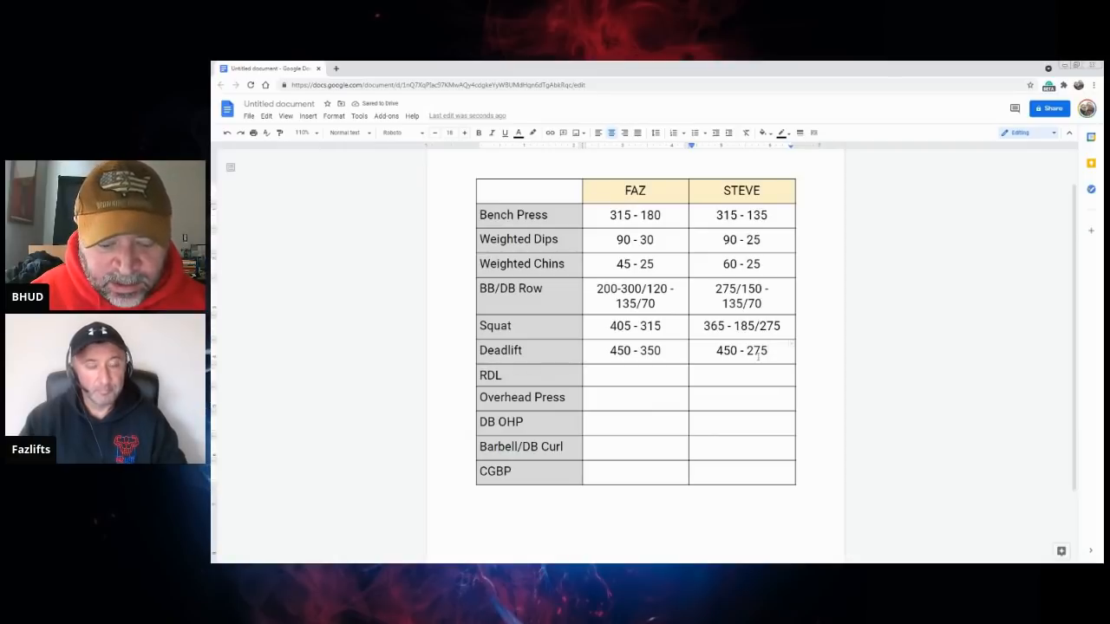
text(/)
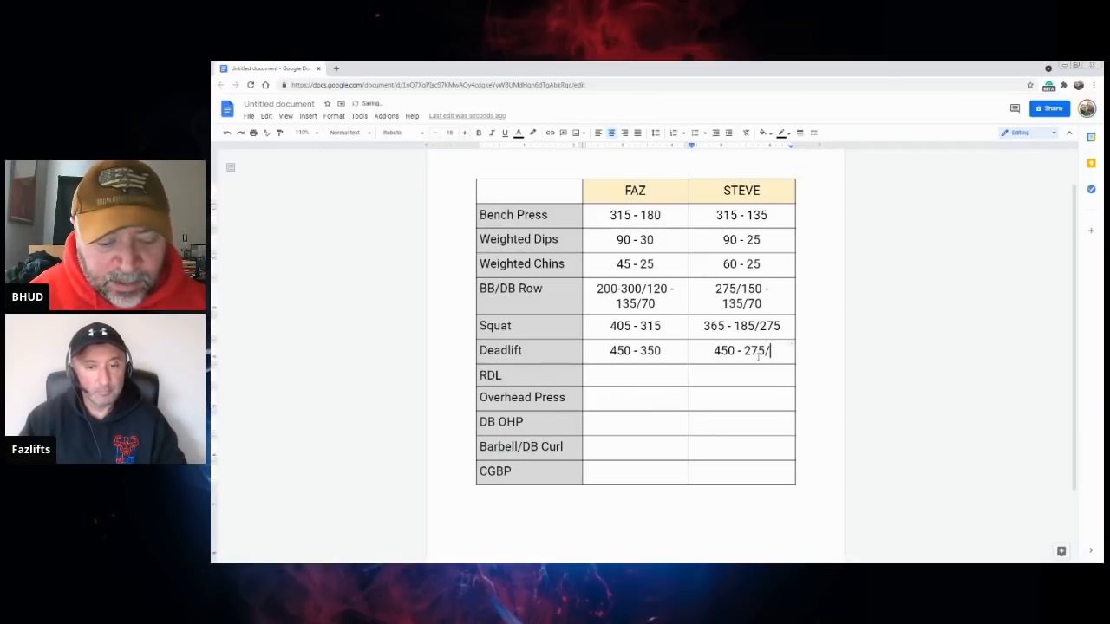
text(350)
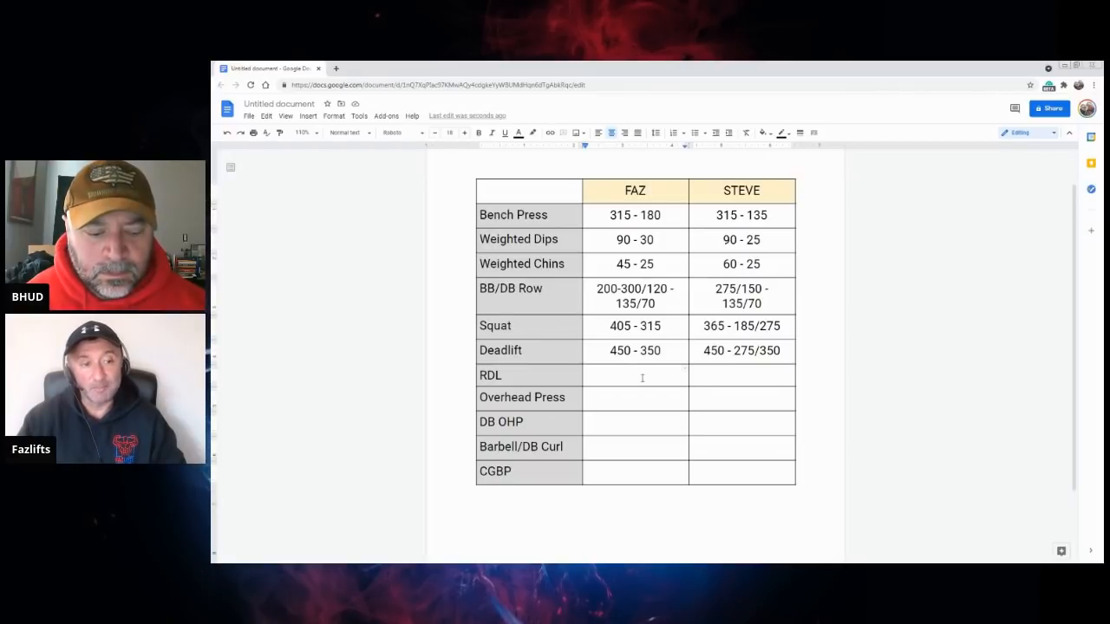
Step: Enter 275 - 175 in FAZ's RDL cell, leaving STEVE's RDL cell empty
text(275)
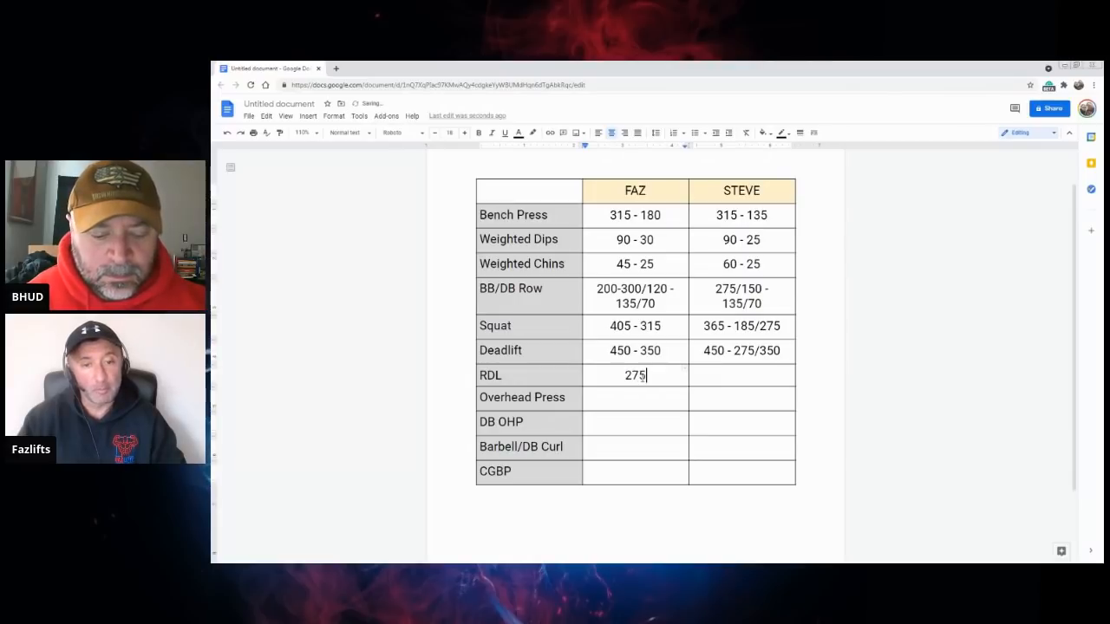
text(-)
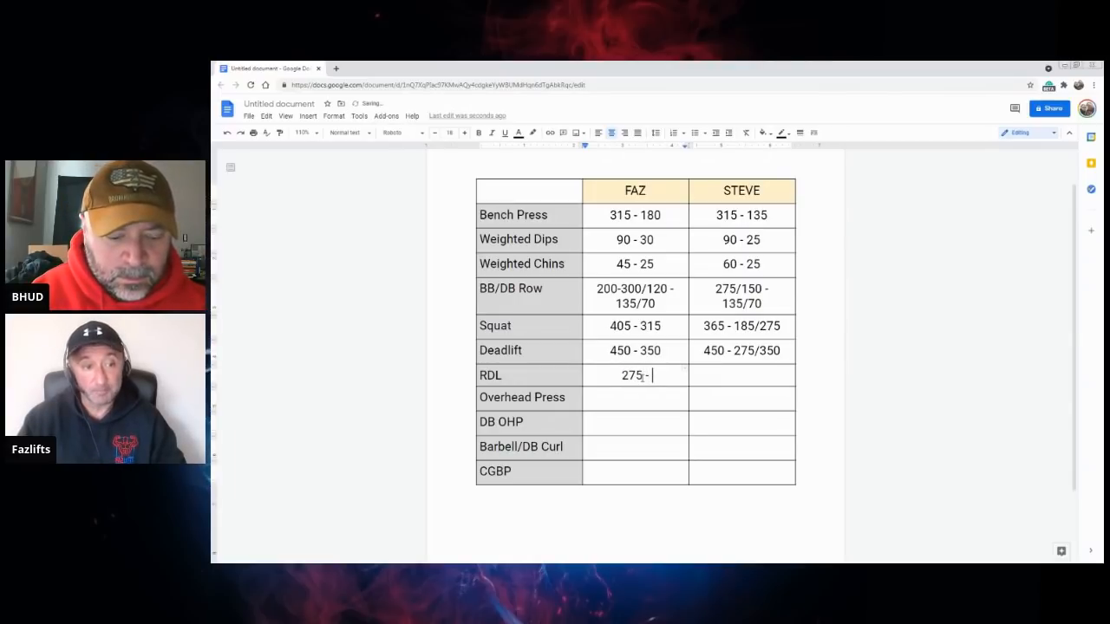
text(175)
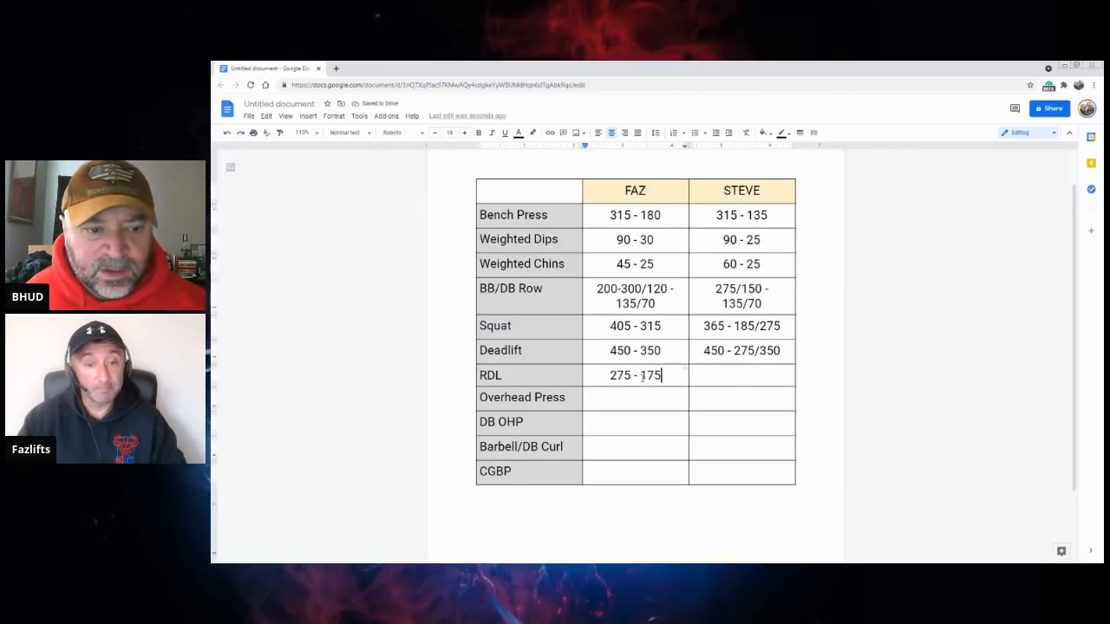
click(741, 375)
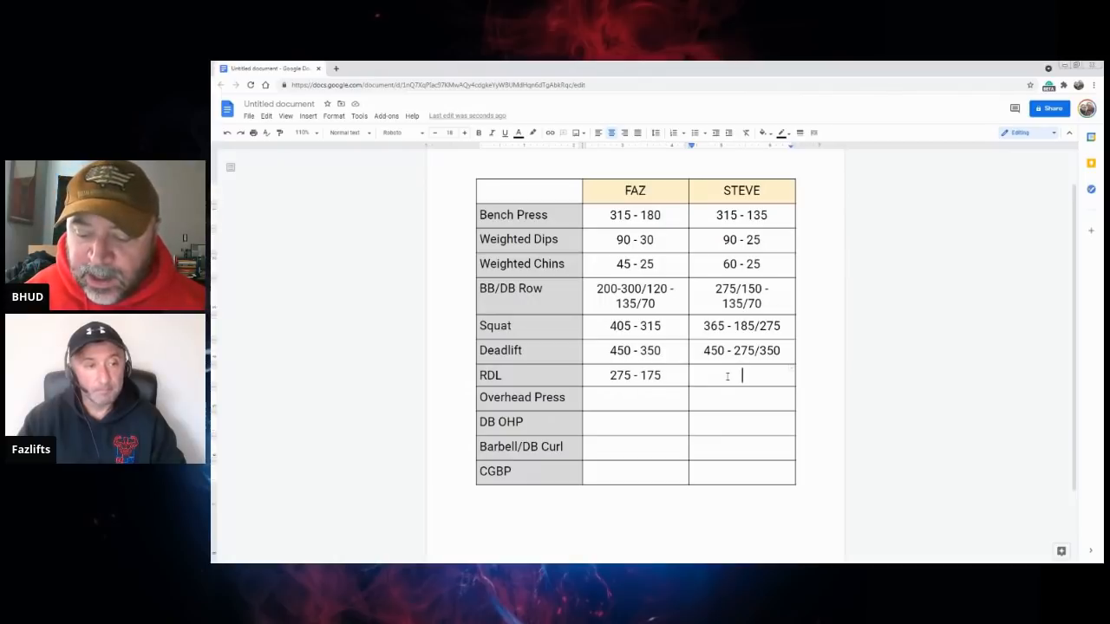
Step: Type 315 - 175/225 into STEVE's RDL cell to complete the RDL row
text(315)
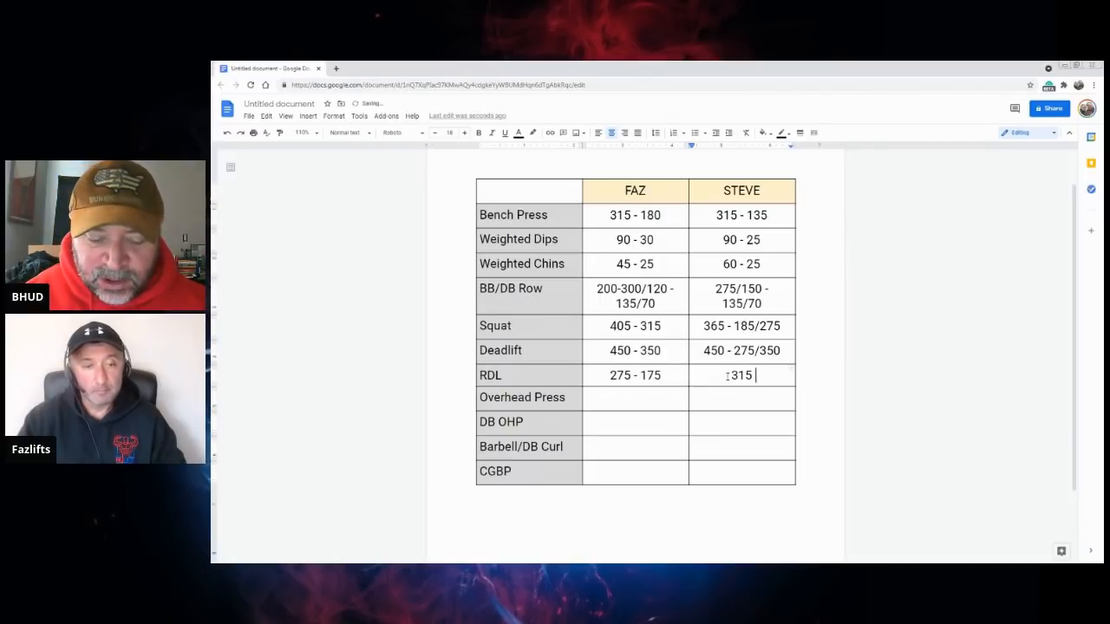
text(-)
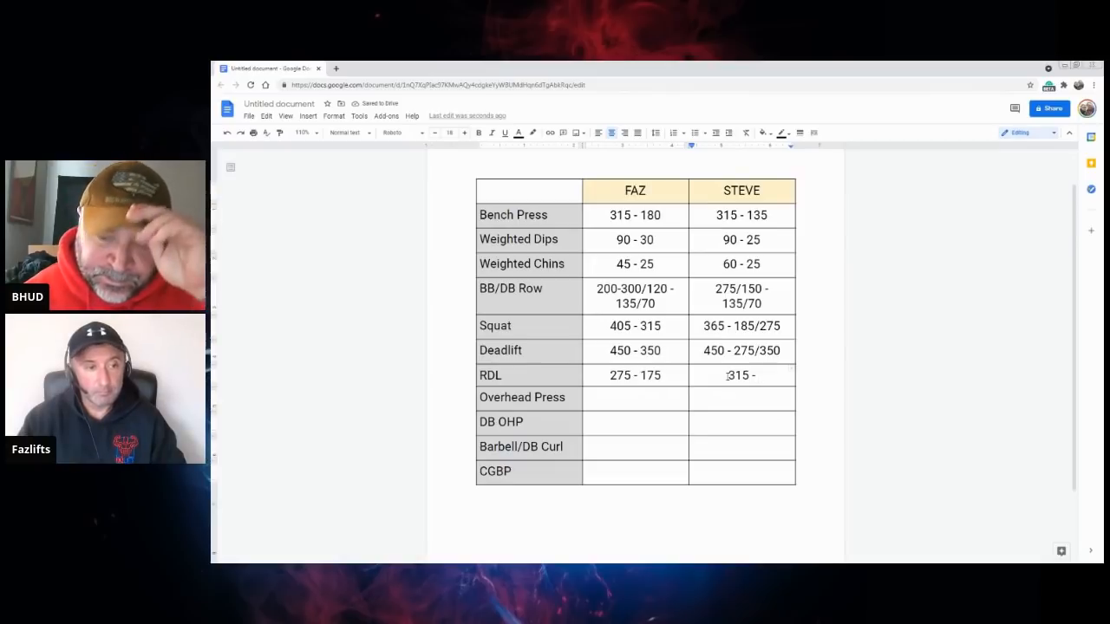
text(1)
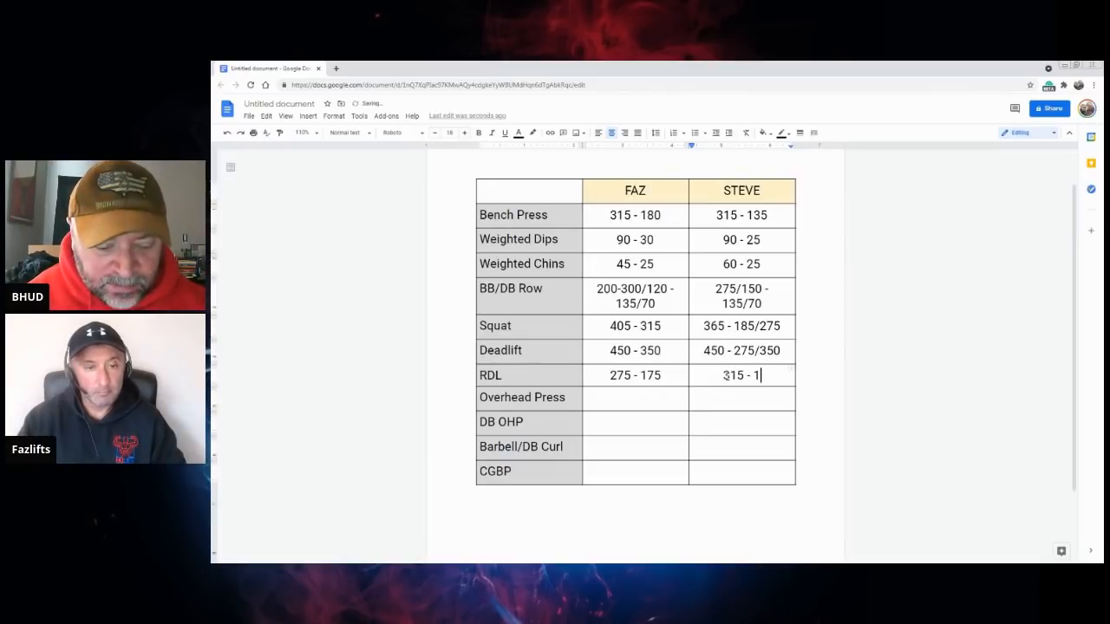
text(75/)
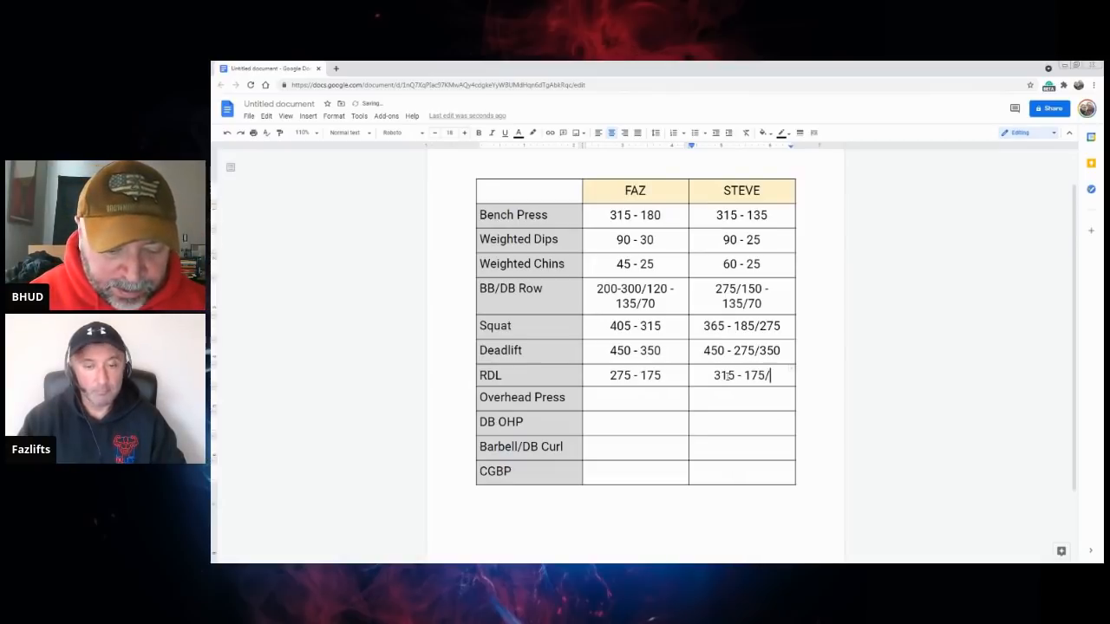
text(225)
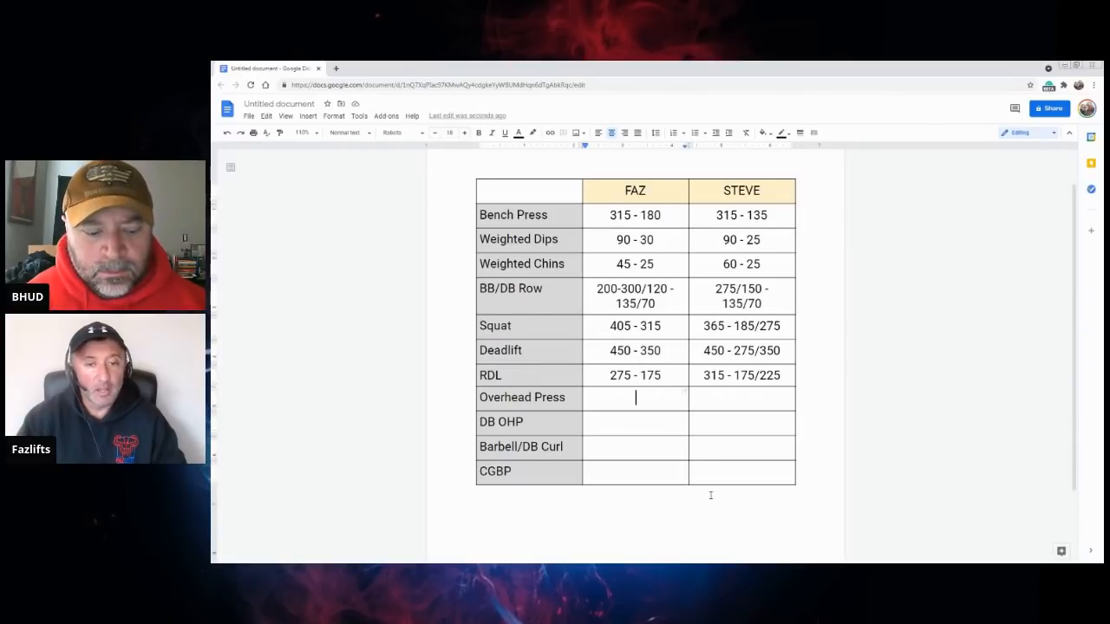
Step: Fill the Overhead Press row: 225 - 135 for FAZ and 205 - 95 for STEVE
text(225)
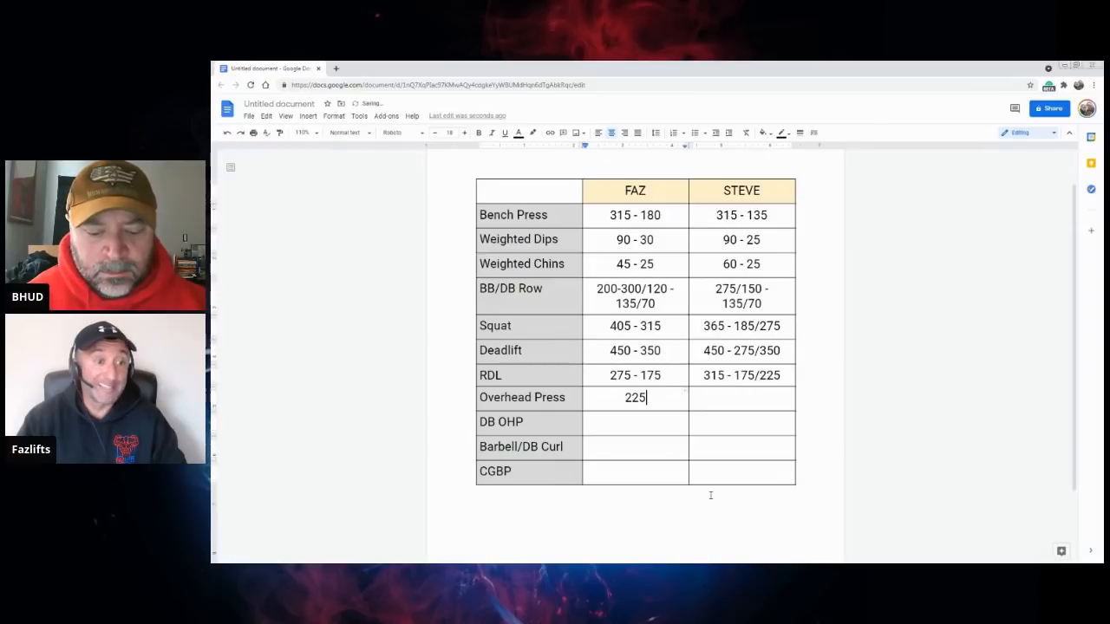
text(- 135)
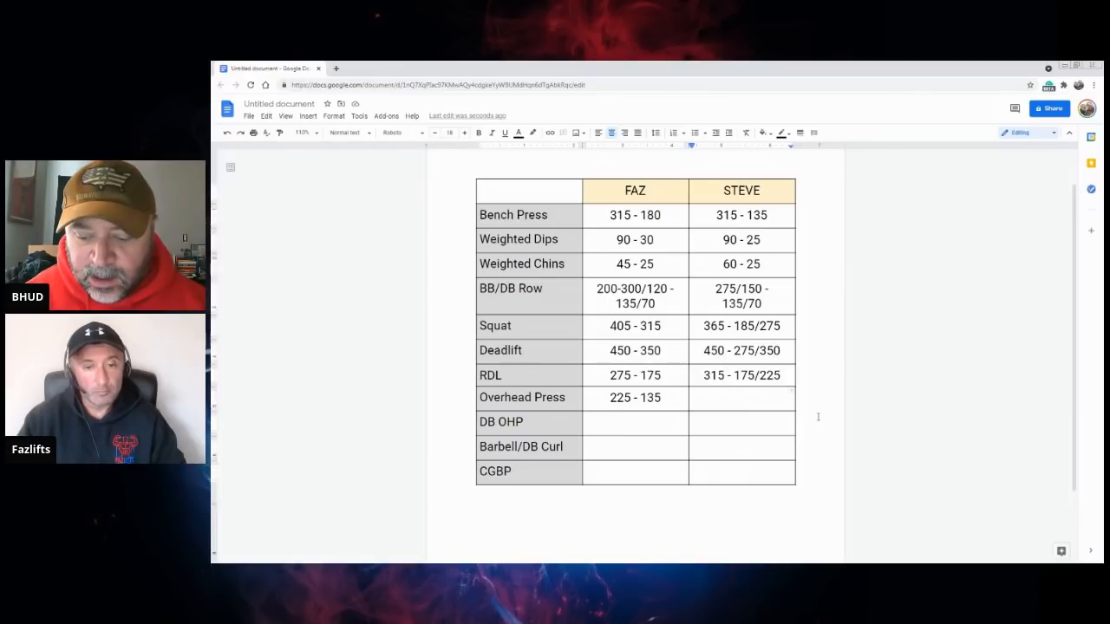
text(205)
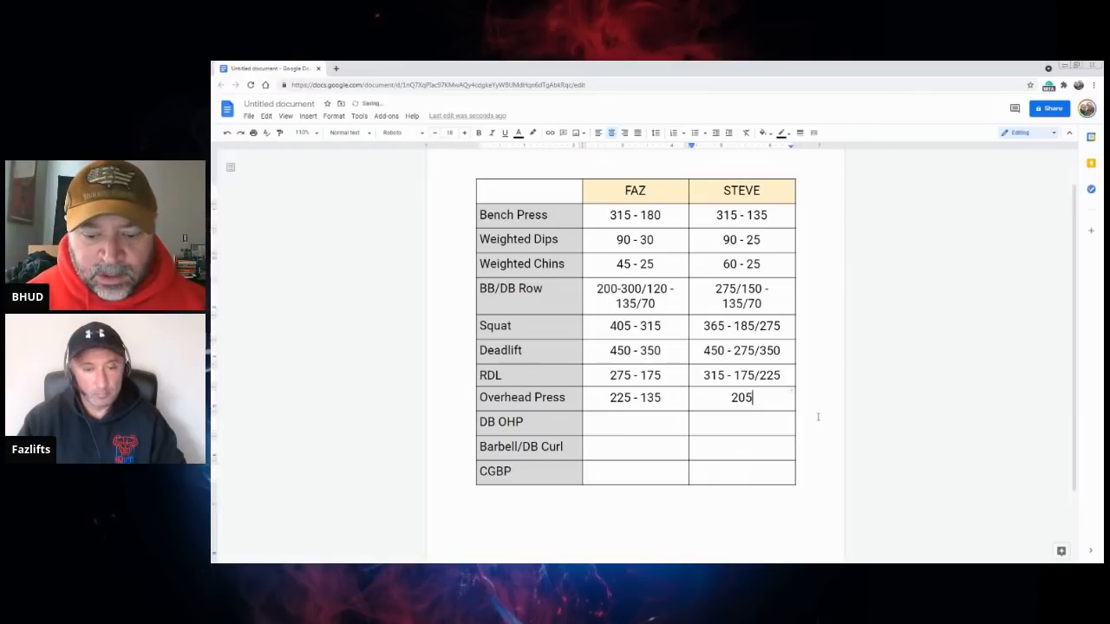
text(-)
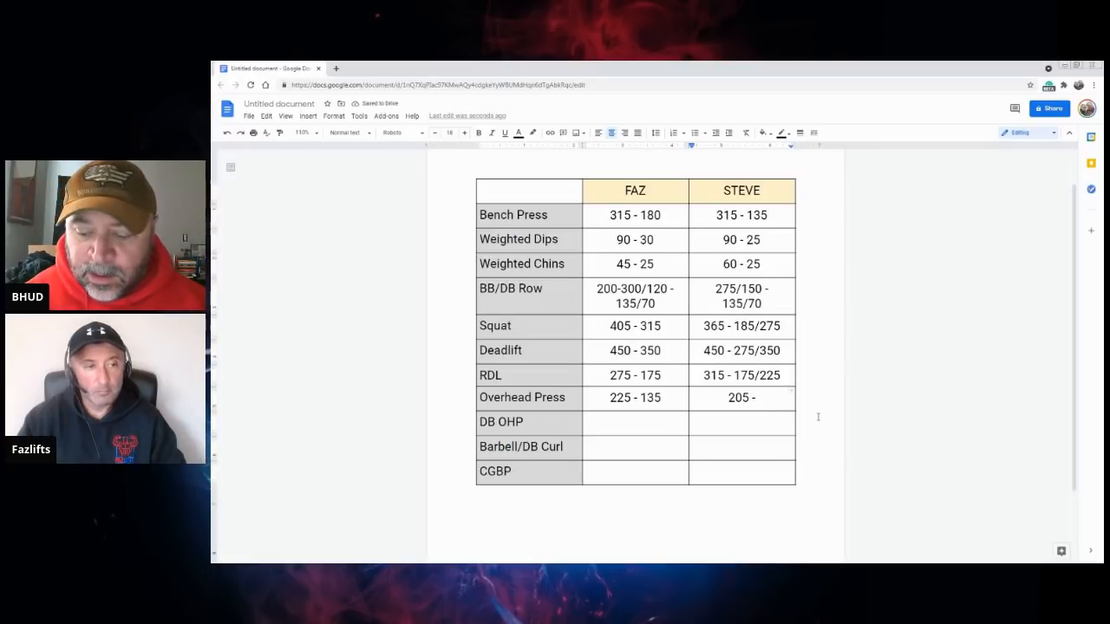
text(95)
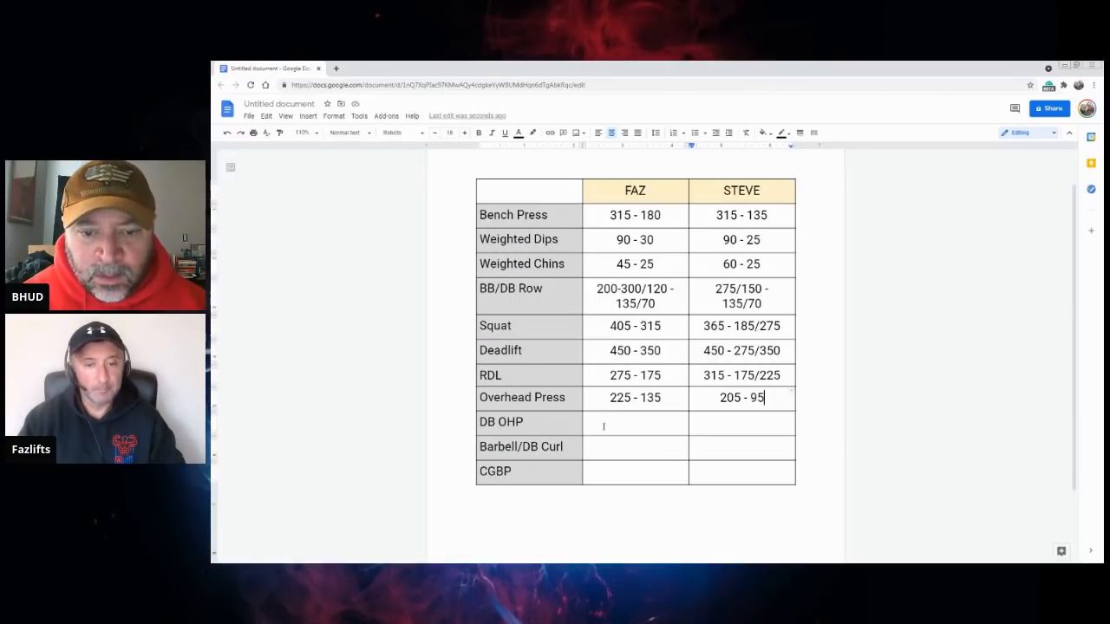
Step: Enter 80/85 - 40 in FAZ's DB OHP cell, correcting a mistyped 90
click(634, 423)
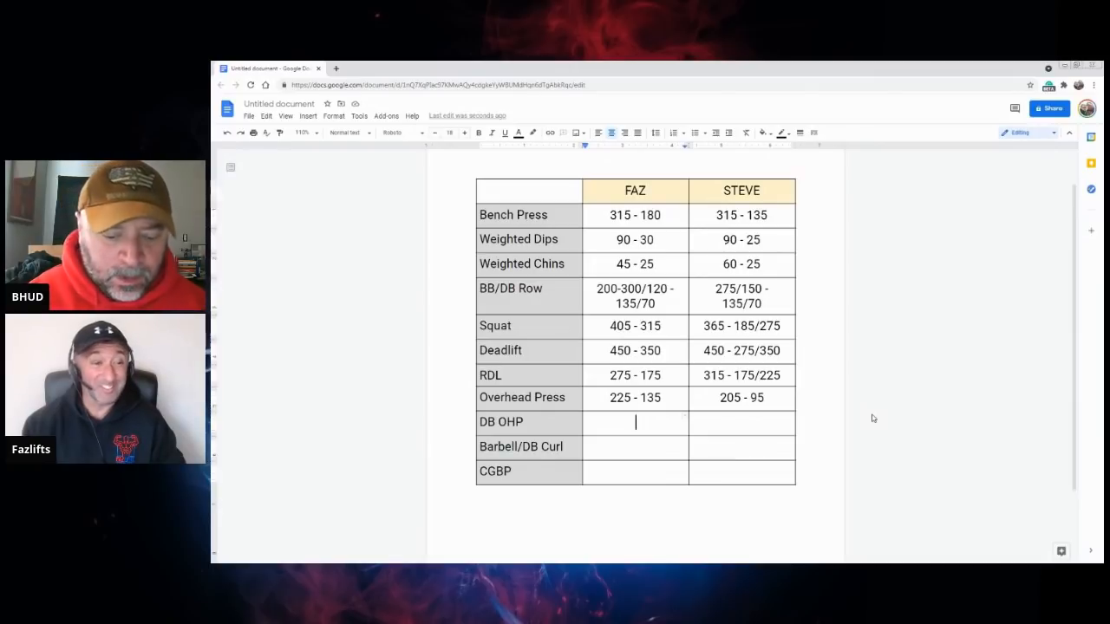
text(90)
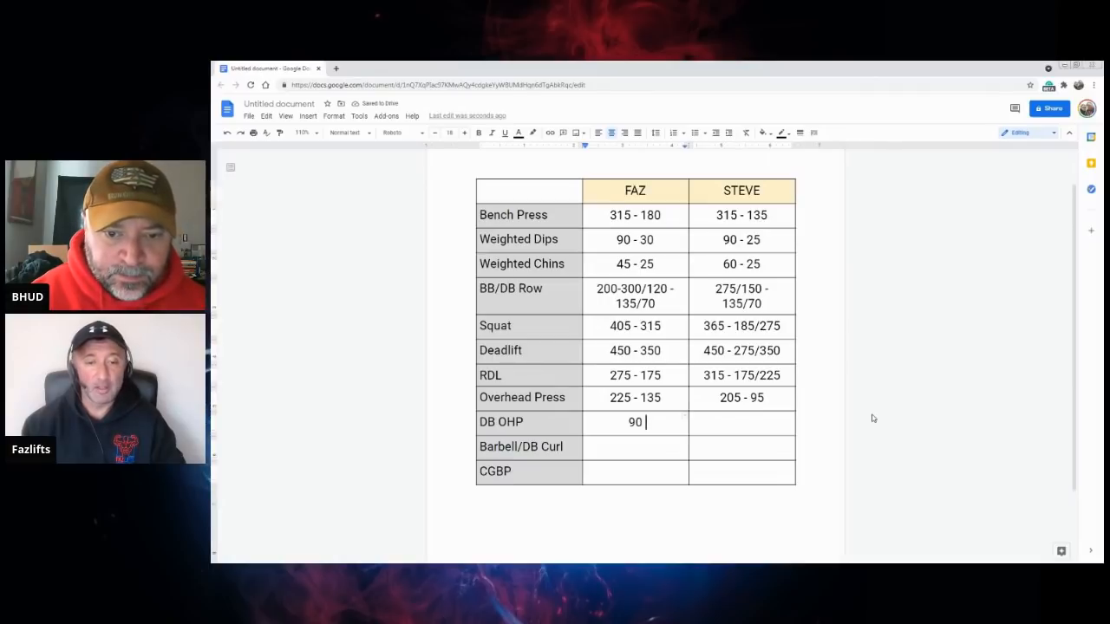
key(Backspace)
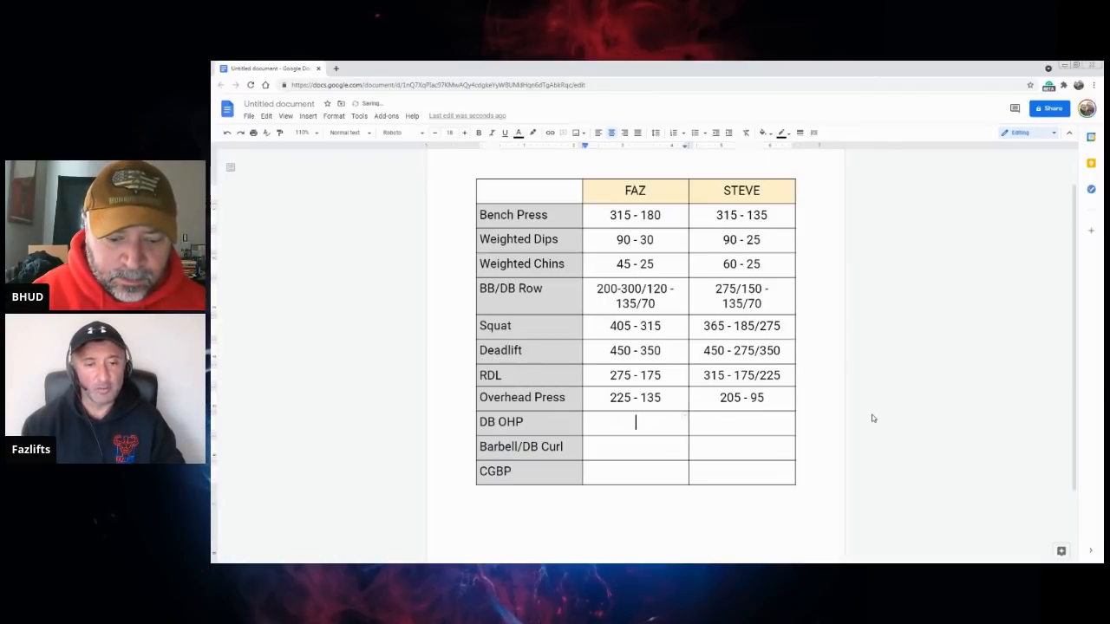
text(85 -)
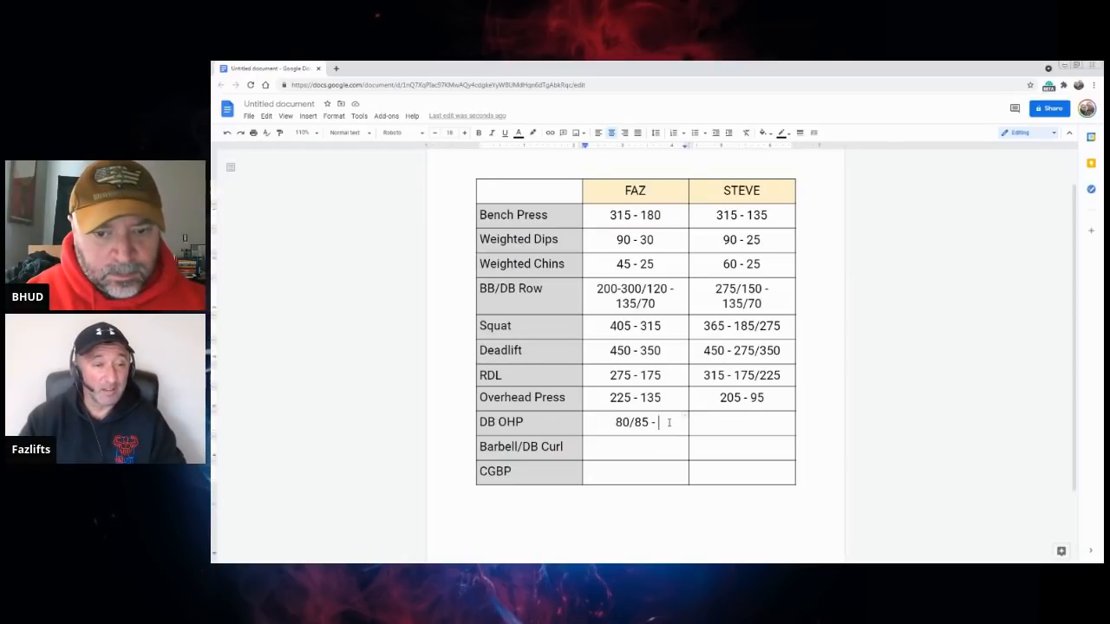
text(40)
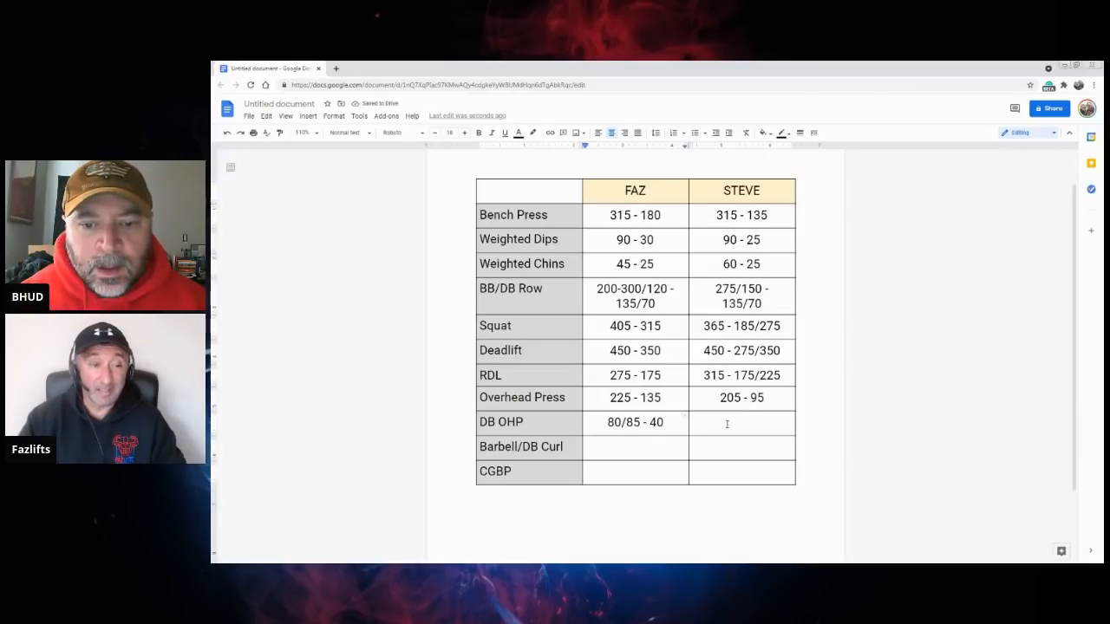
mouse_move(904, 500)
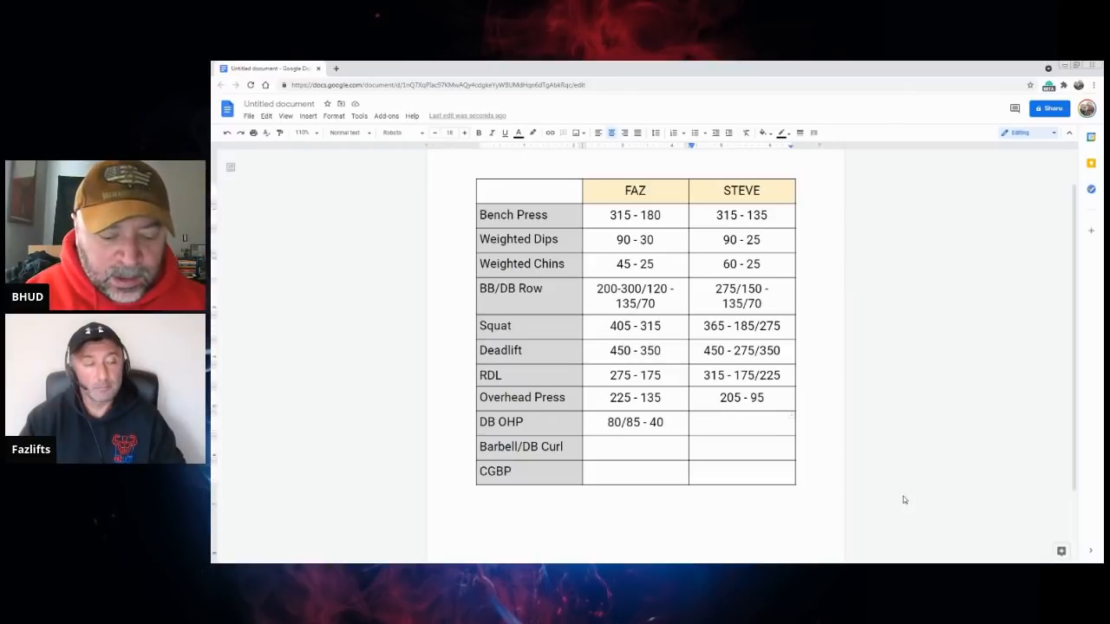
Step: Type 85/90 - 40 into STEVE's DB OHP cell, completing the DB OHP row
text(85/90)
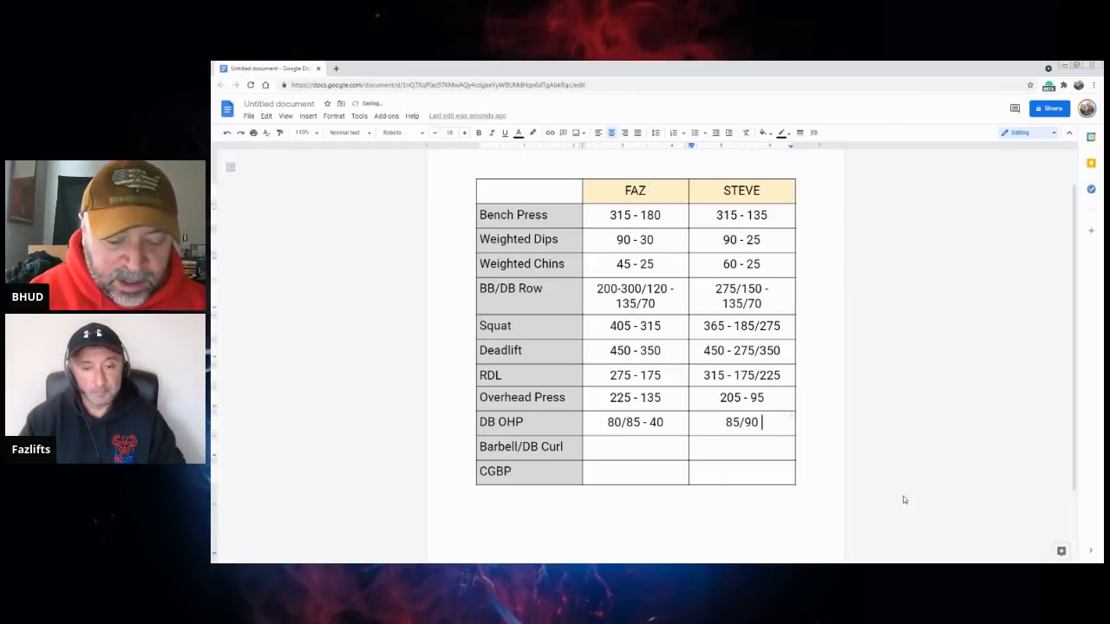
text(- 40)
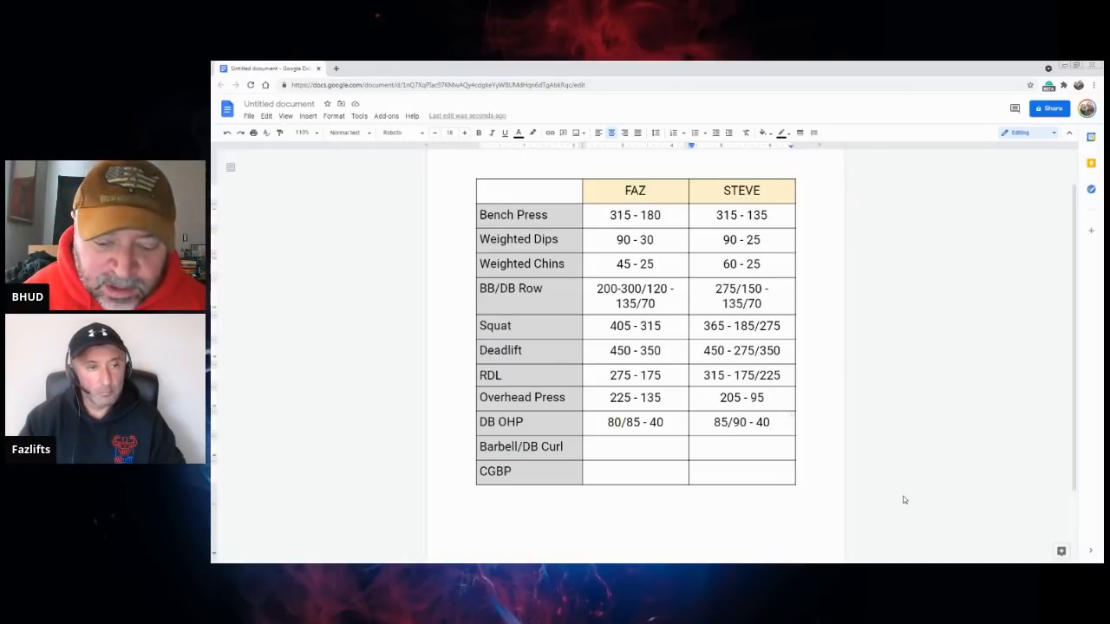
click(742, 422)
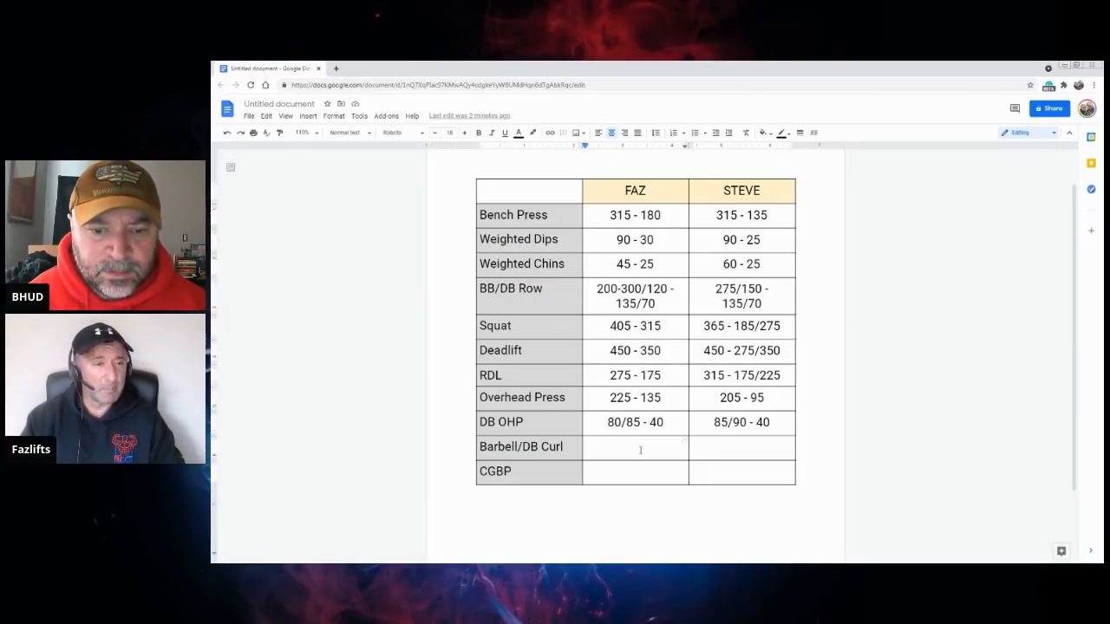
Step: Finish FAZ's Barbell/DB Curl cell as 110 - 65, fixing a mistyped 120
text(120)
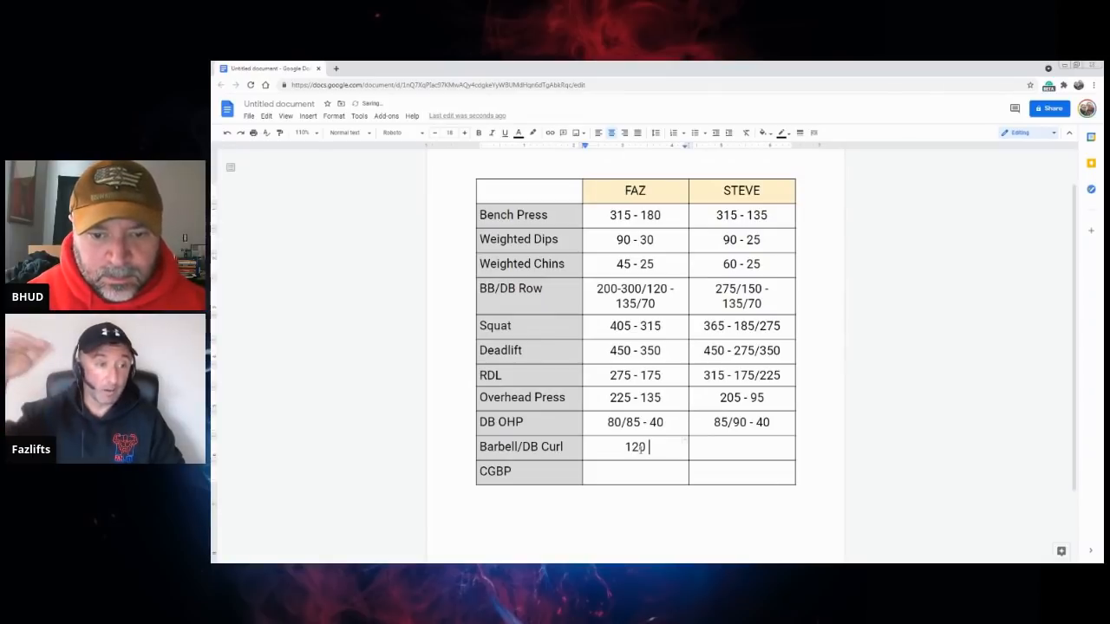
key(backspace)
text(1)
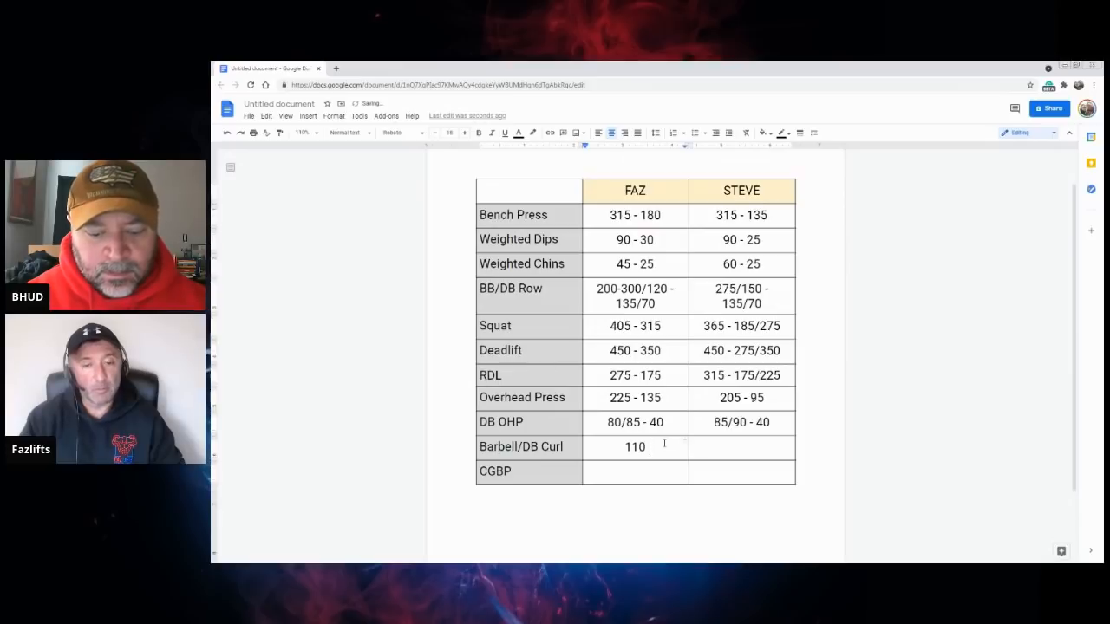
text(-)
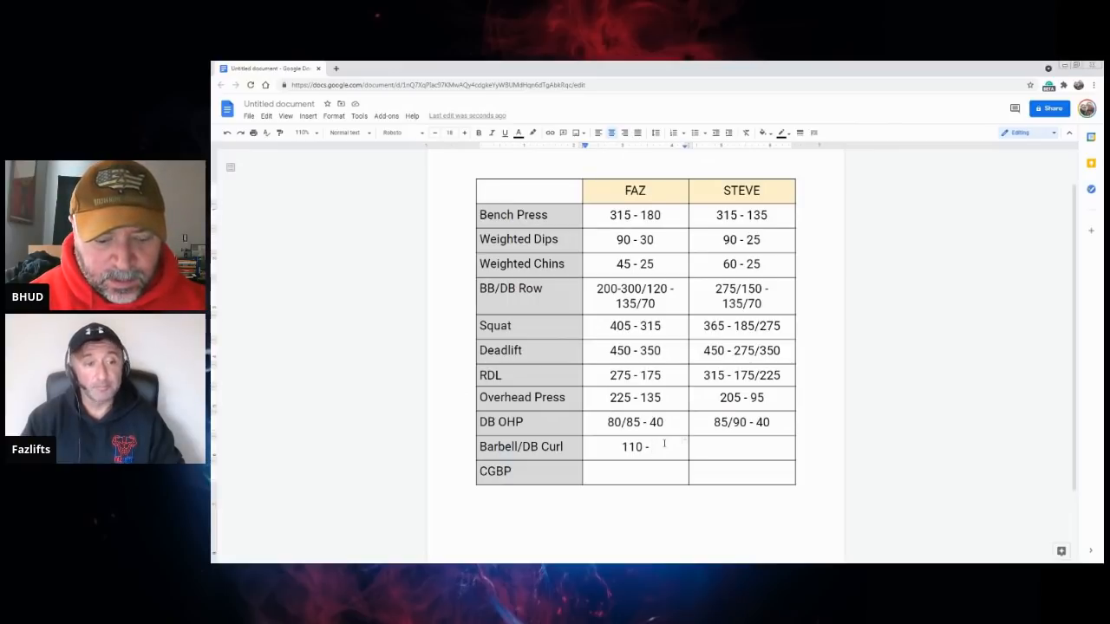
text(65)
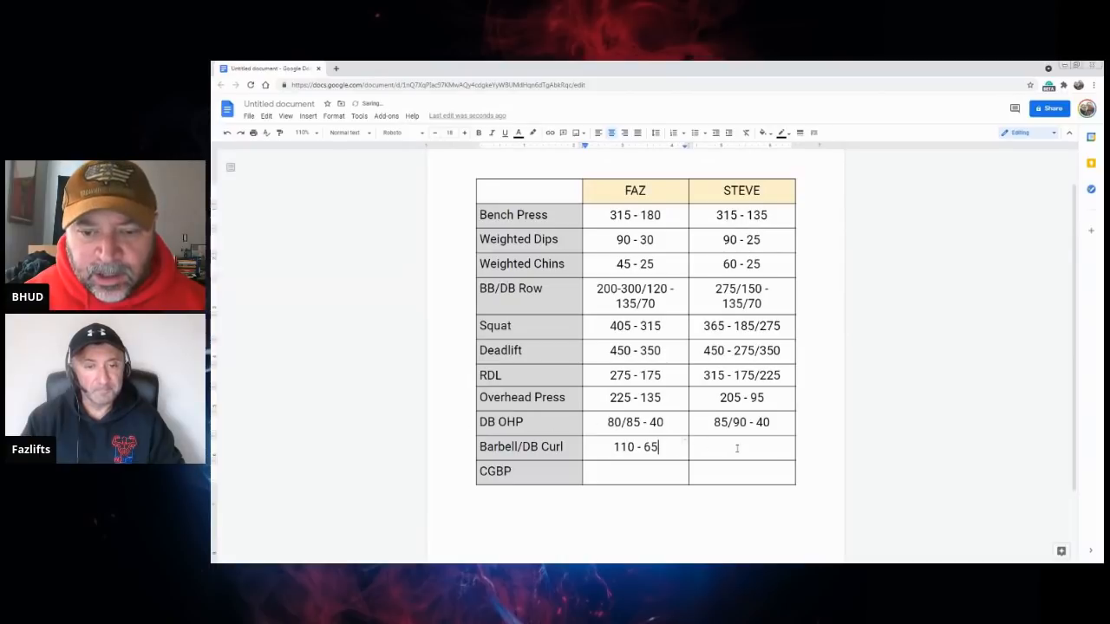
Step: Enter 115/125 - 65 in STEVE's Barbell/DB Curl cell
click(741, 447)
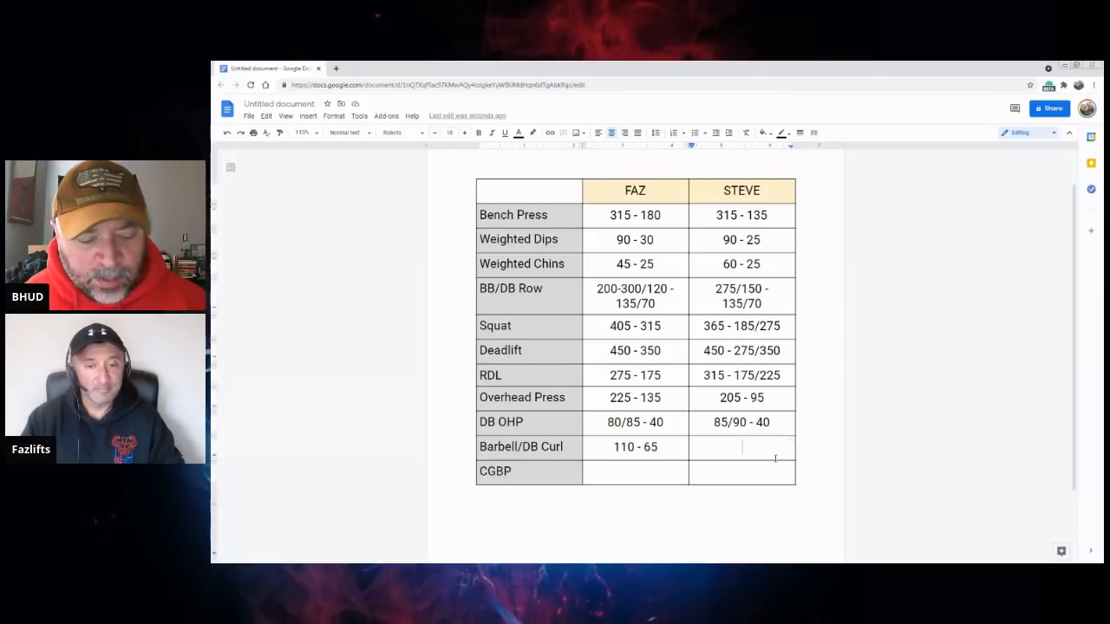
text(1)
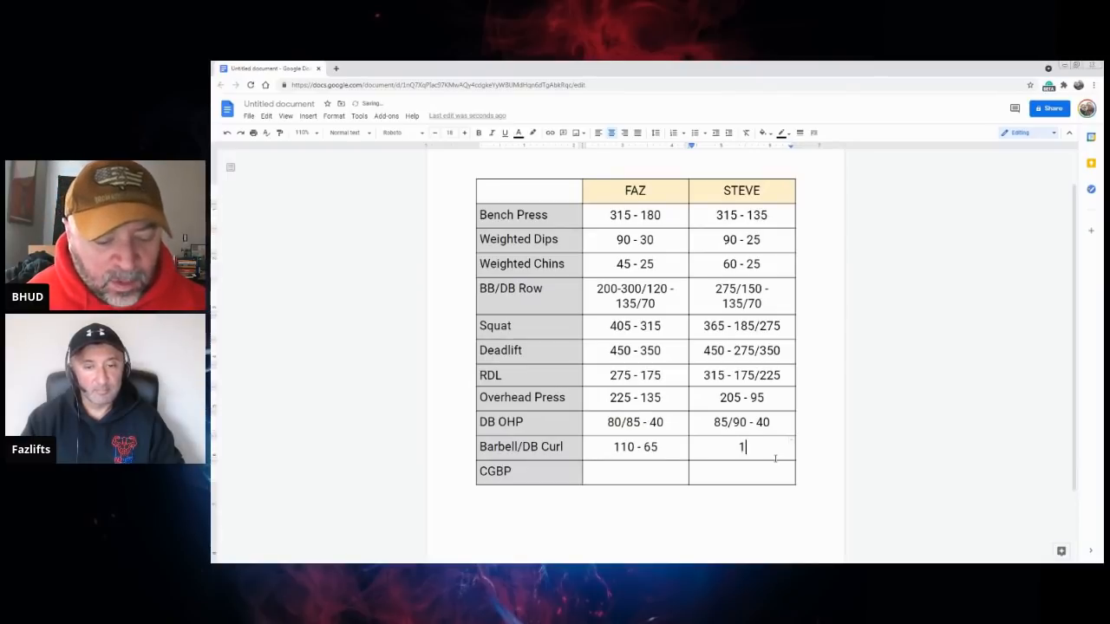
text(15/125)
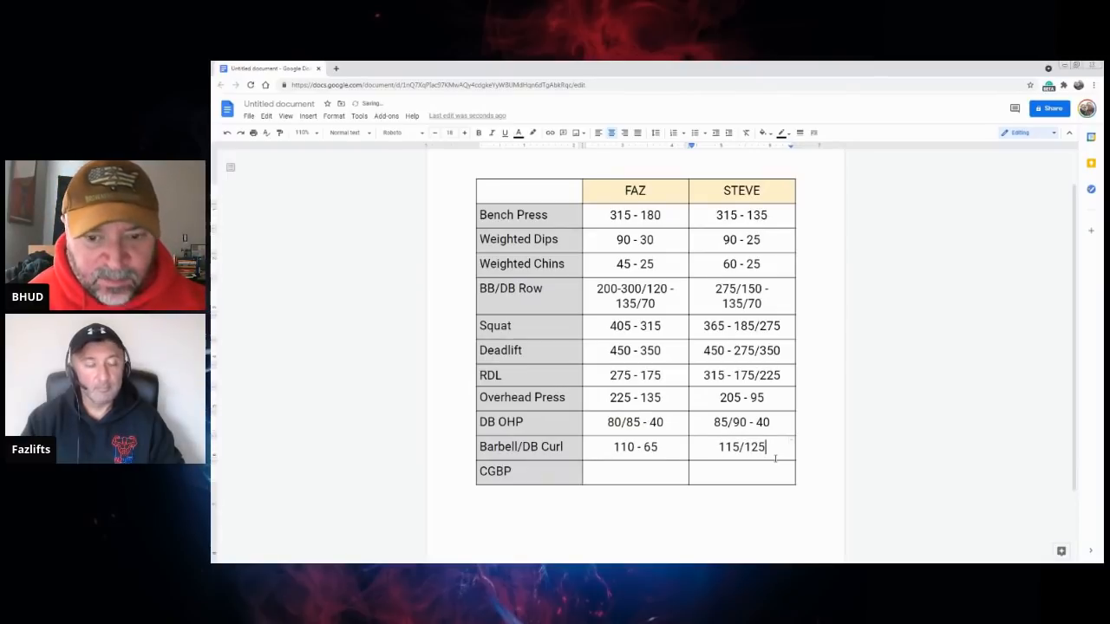
text(-)
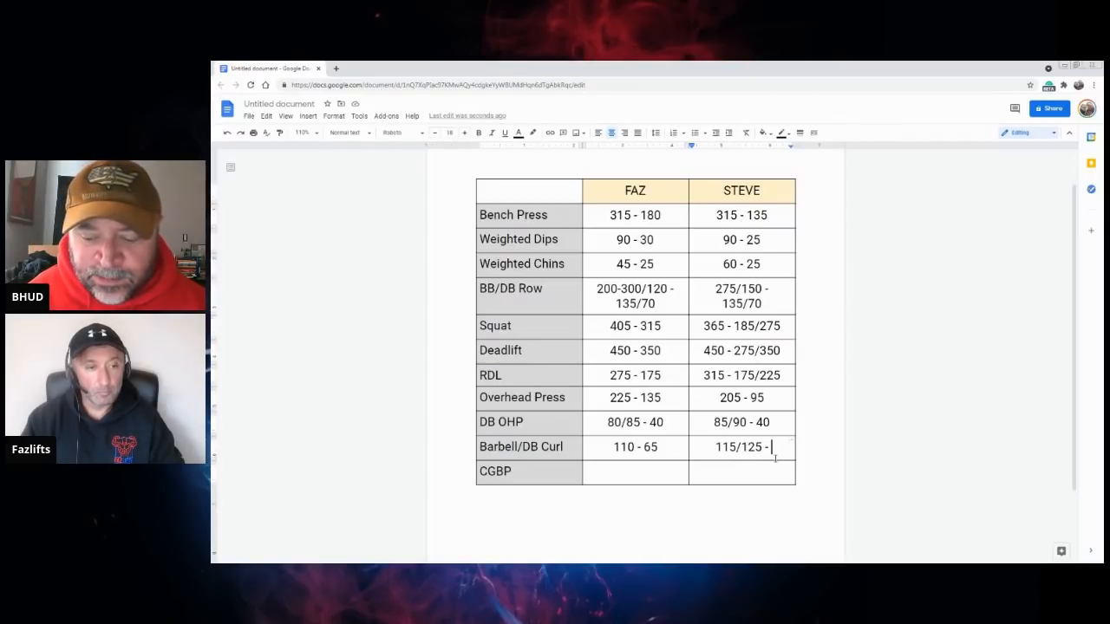
text(65)
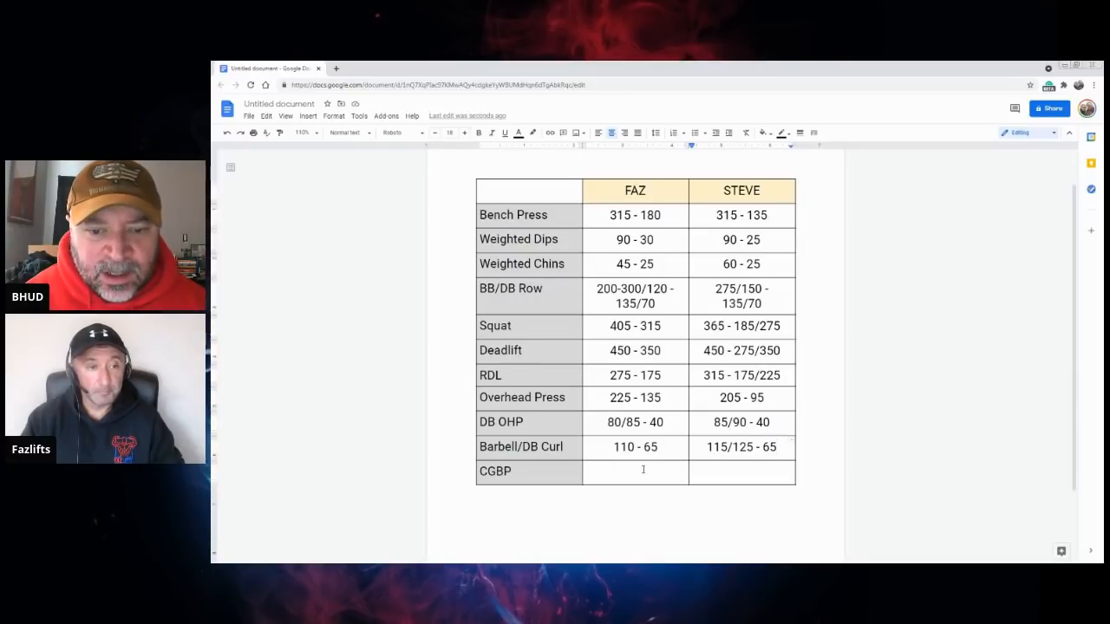
click(635, 471)
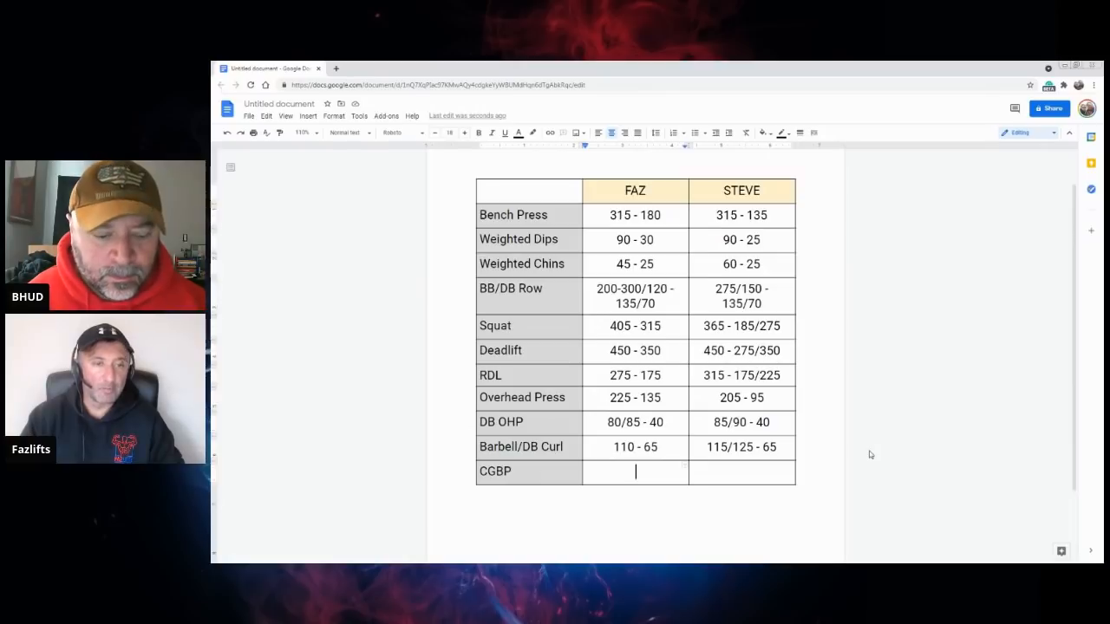
Step: Type 225 - 110 into FAZ's CGBP cell
text(225)
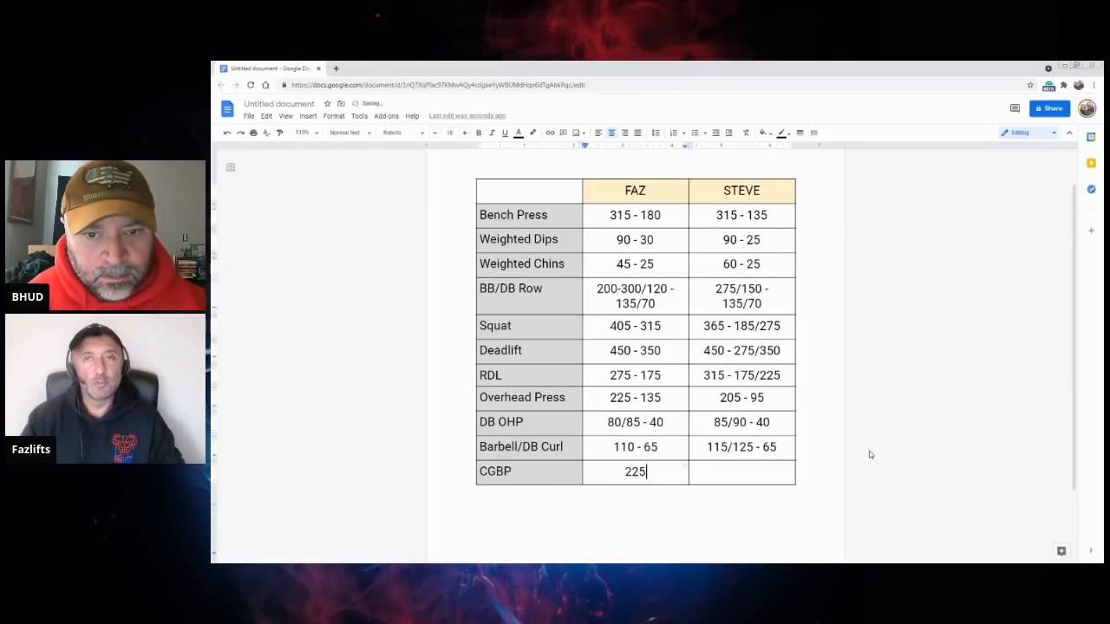
text(-)
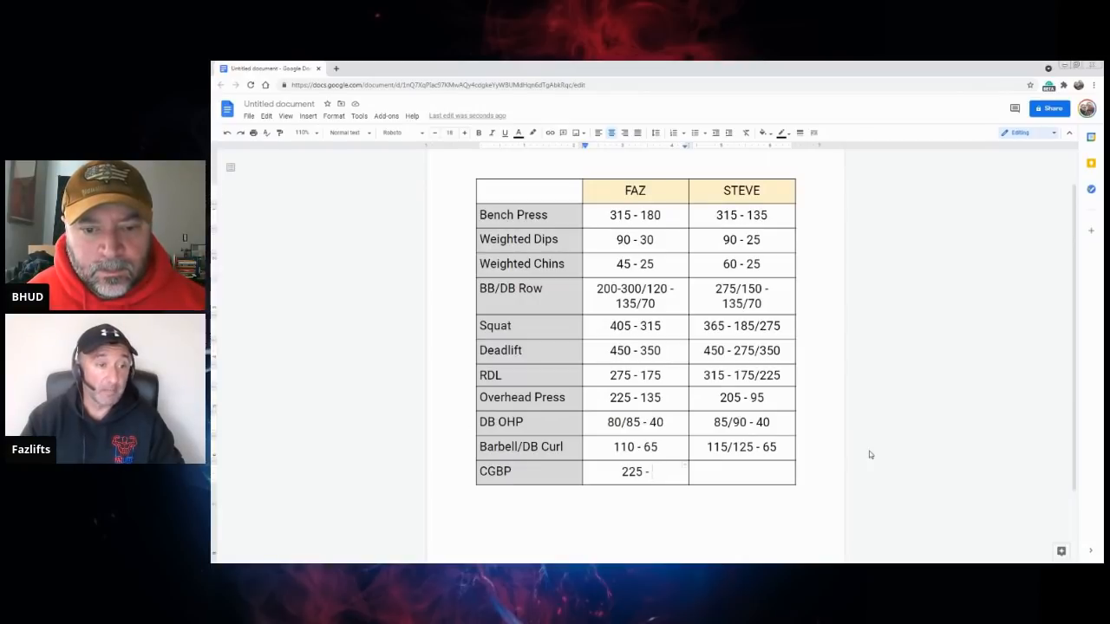
text(11)
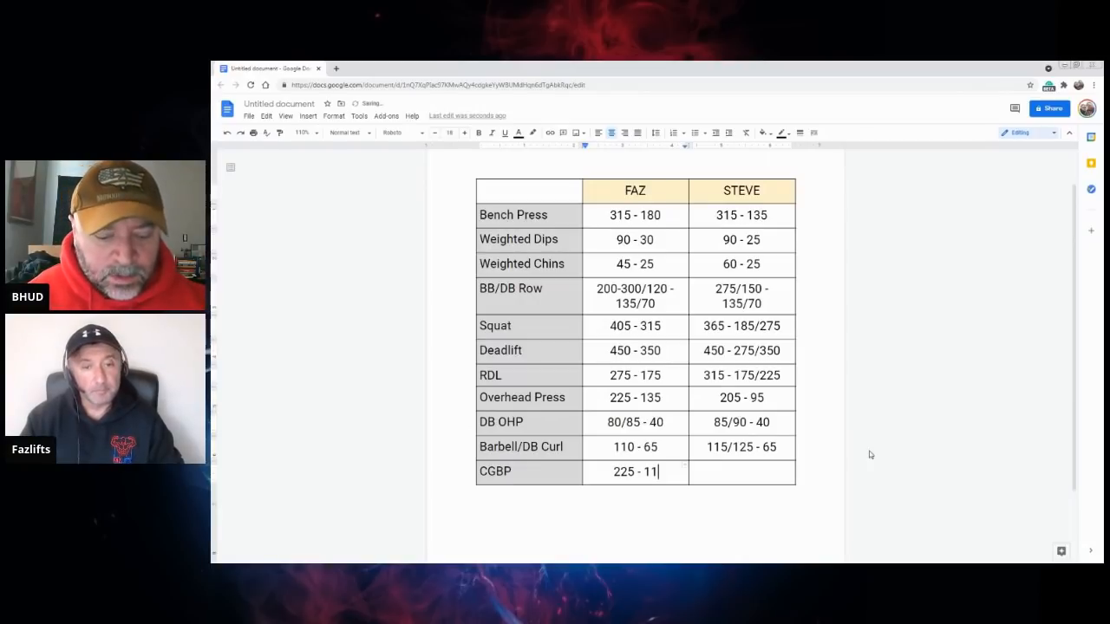
text(0)
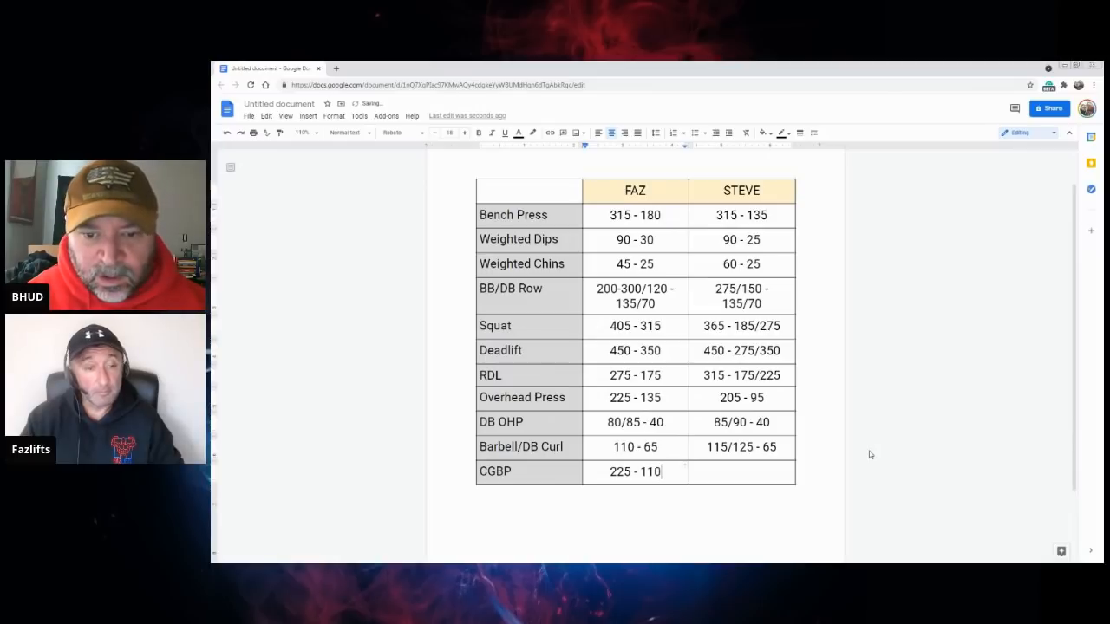
click(757, 471)
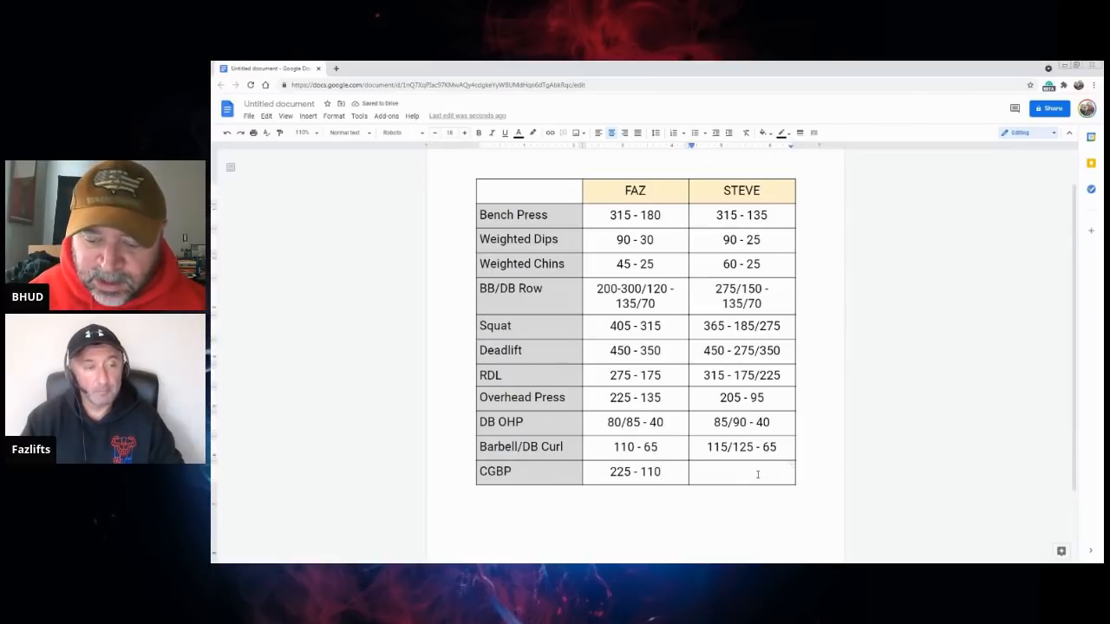
Step: Enter 275 - 100-110 in STEVE's CGBP cell, fixing the repeated trailing digits
text(275)
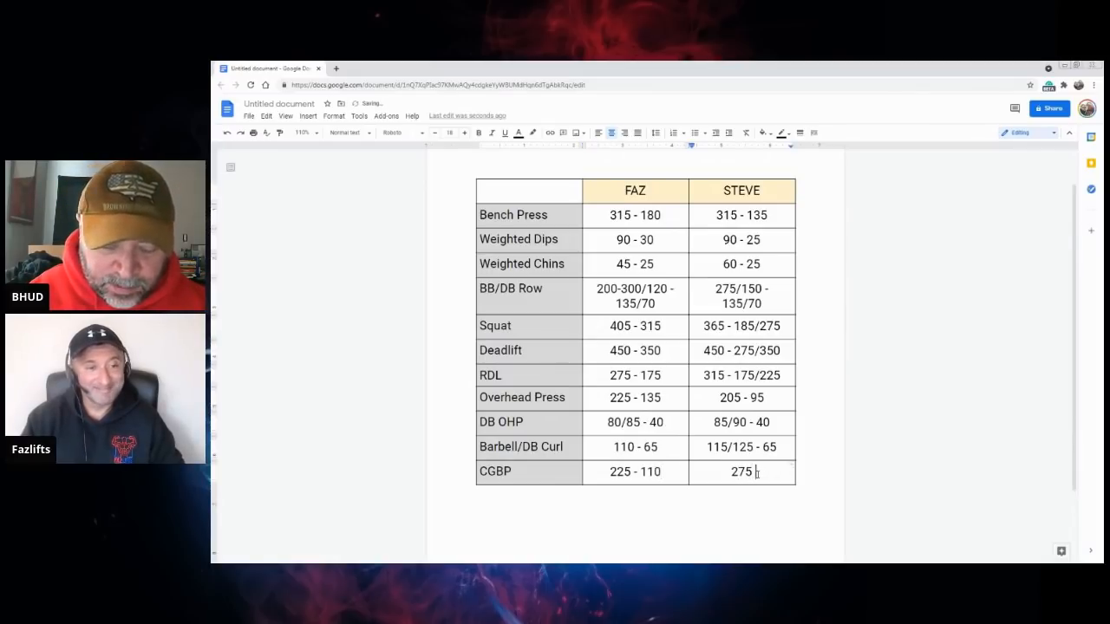
text(-)
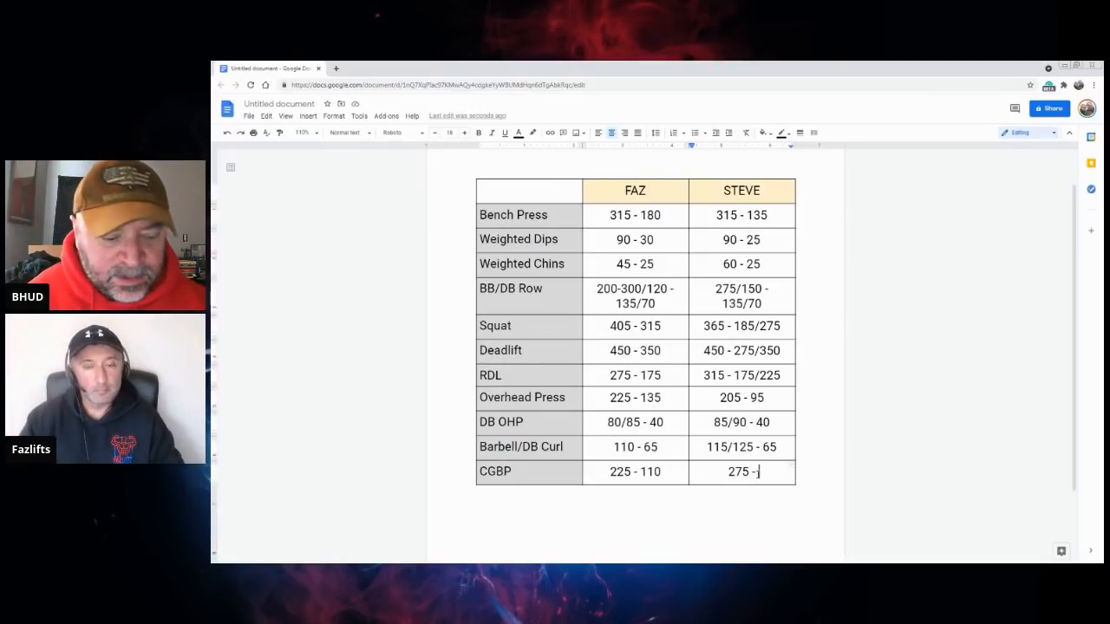
text(100-100)
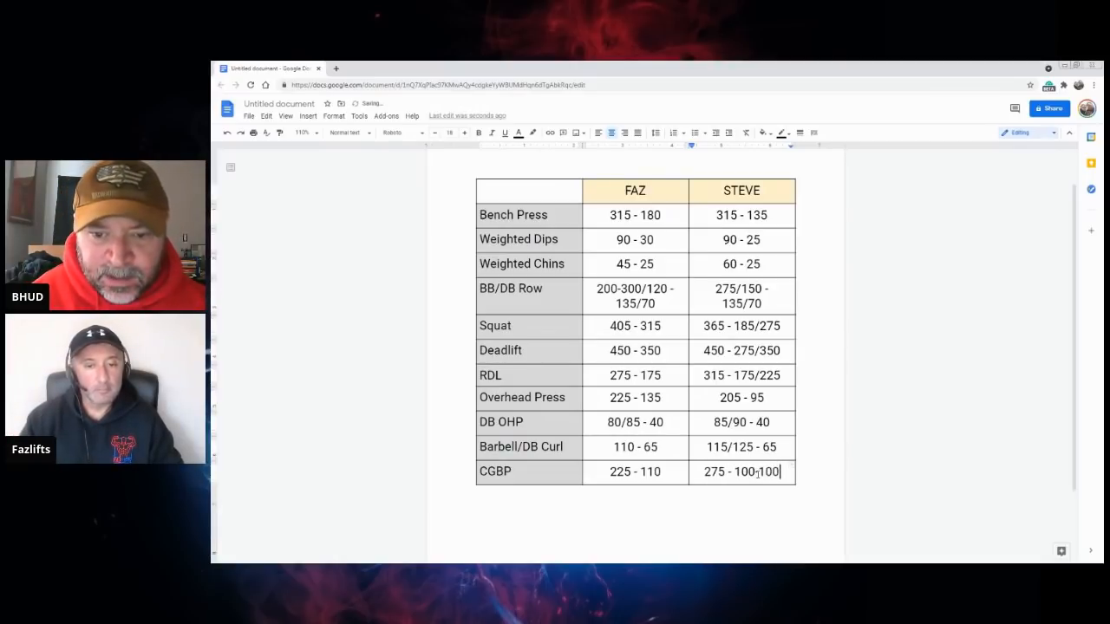
key(Backspace)
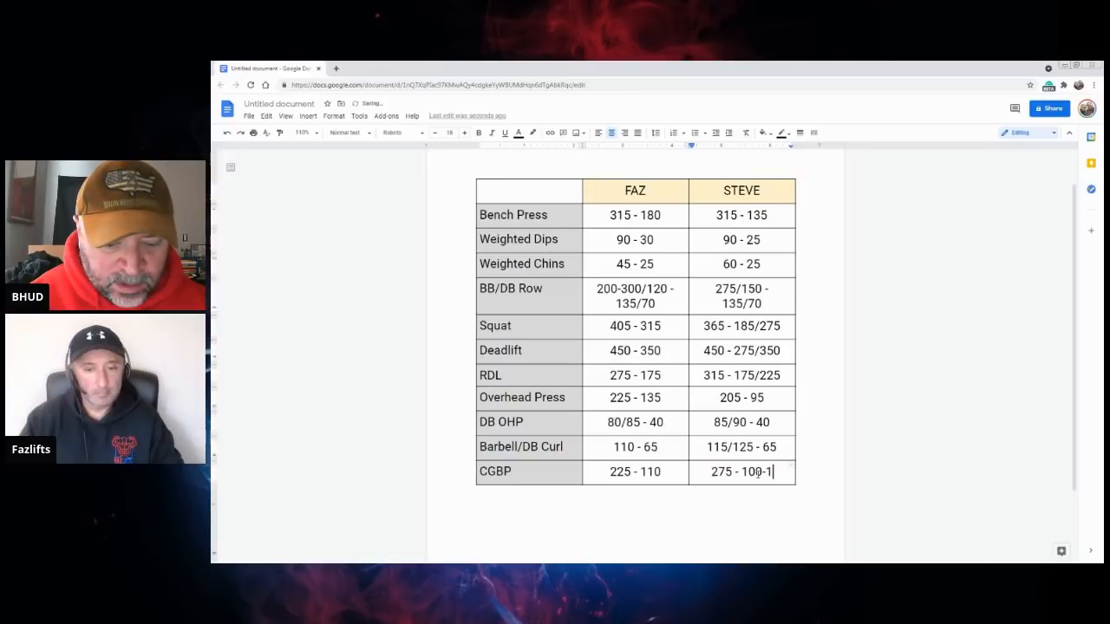
text(10)
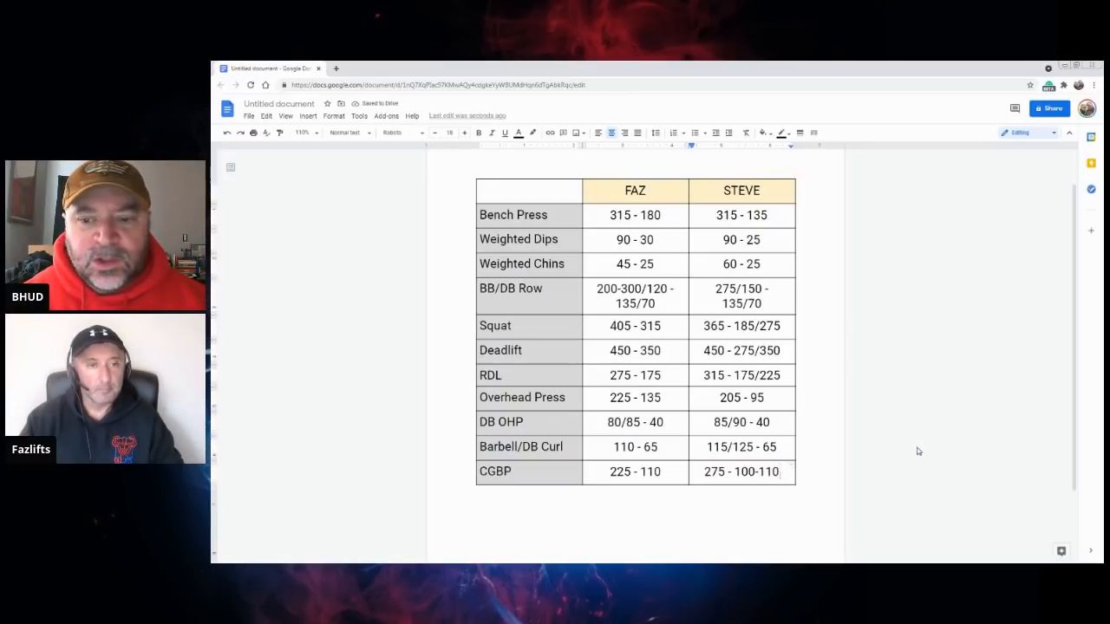
mouse_move(935, 515)
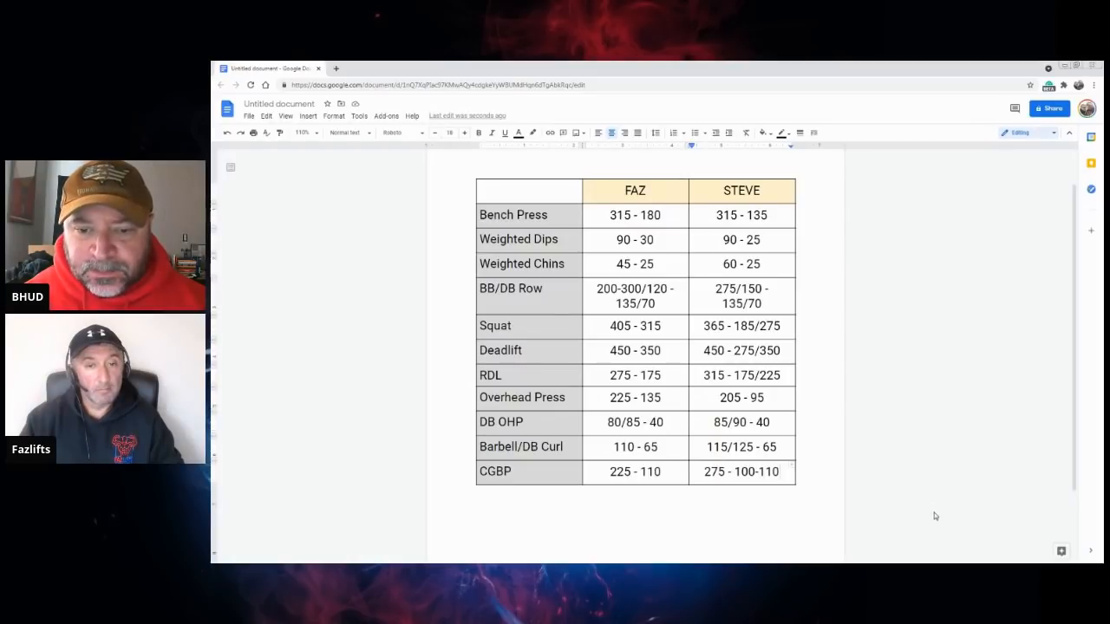